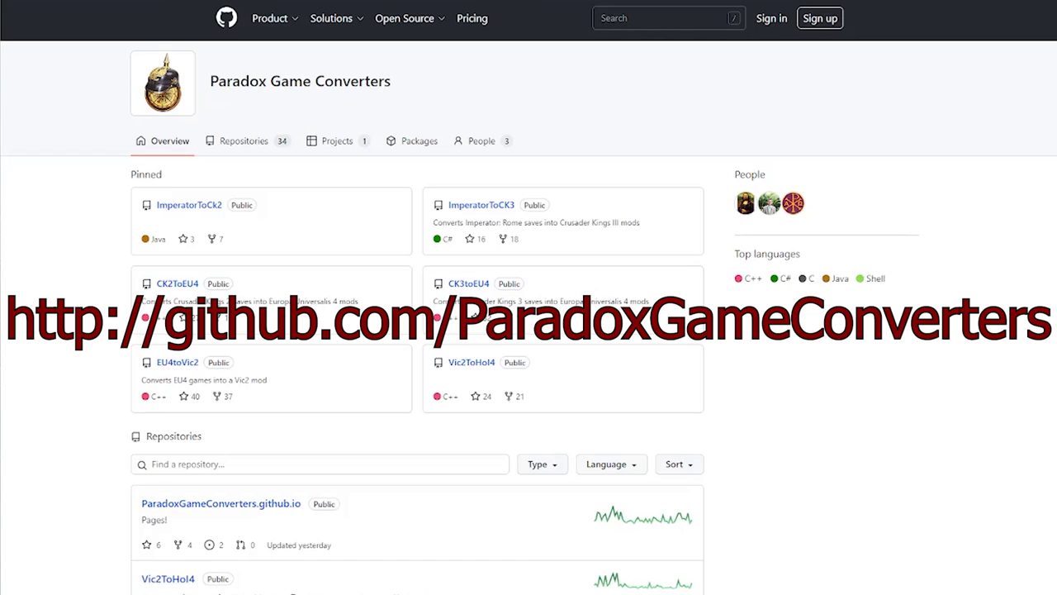
pyautogui.moveTo(218, 122)
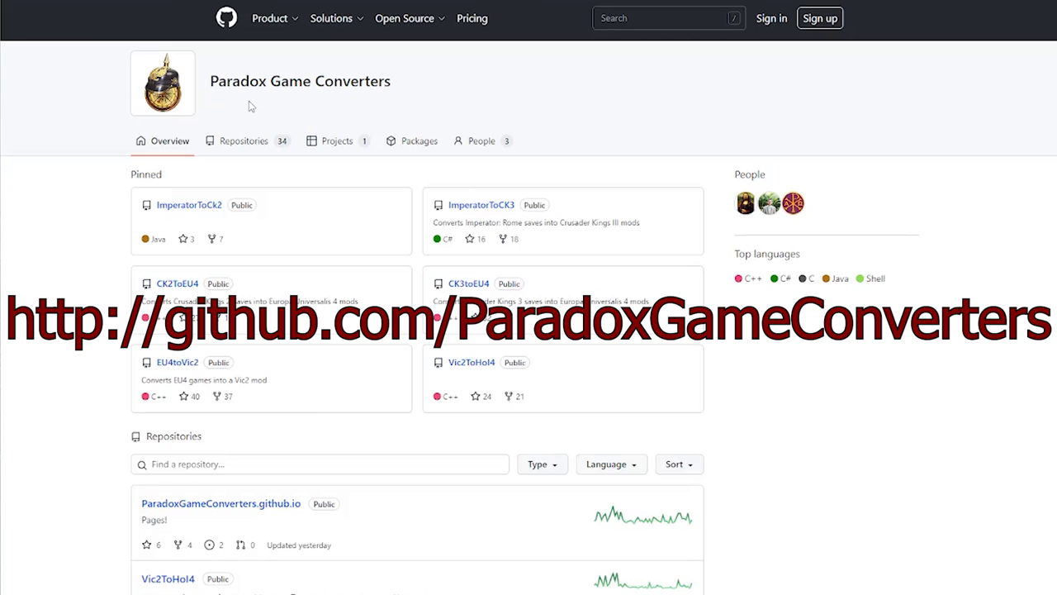
pyautogui.moveTo(378, 97)
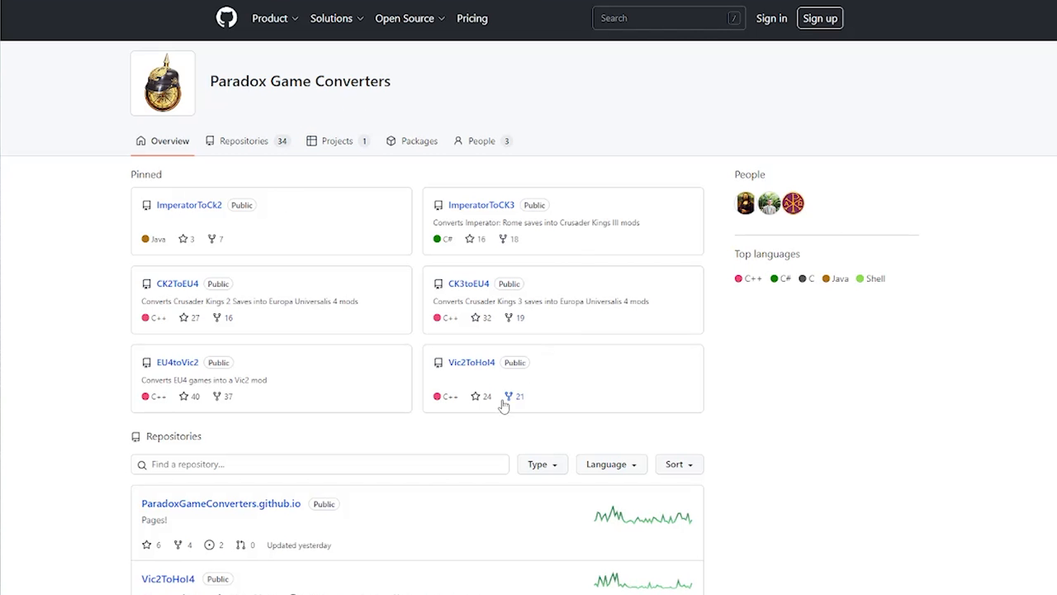
pyautogui.moveTo(412, 358)
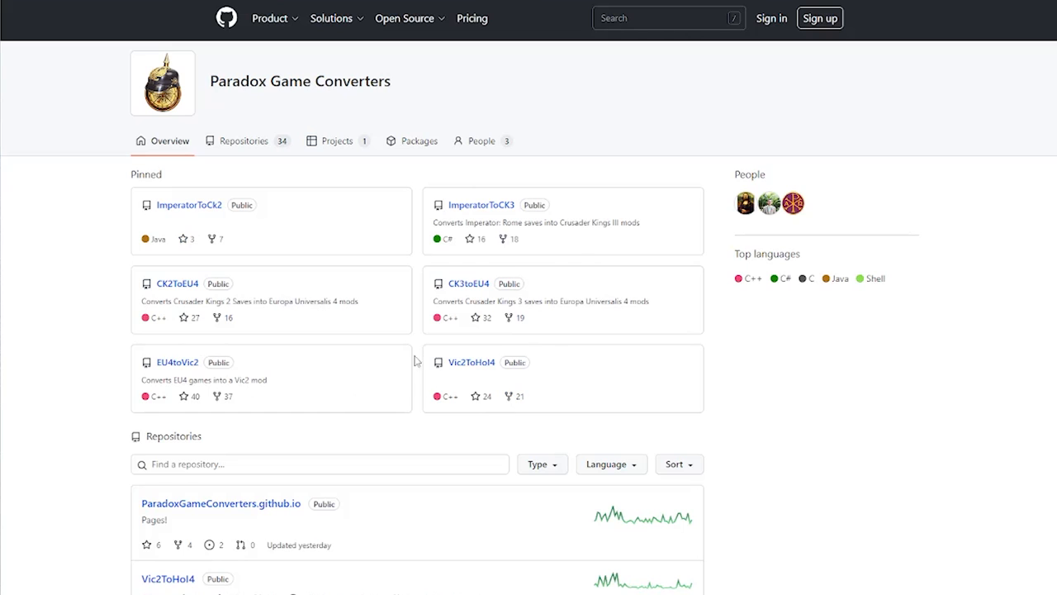
# Step: Open the ImperatorToCK3 repository and read through its 5.2.4 release notes
pyautogui.click(481, 204)
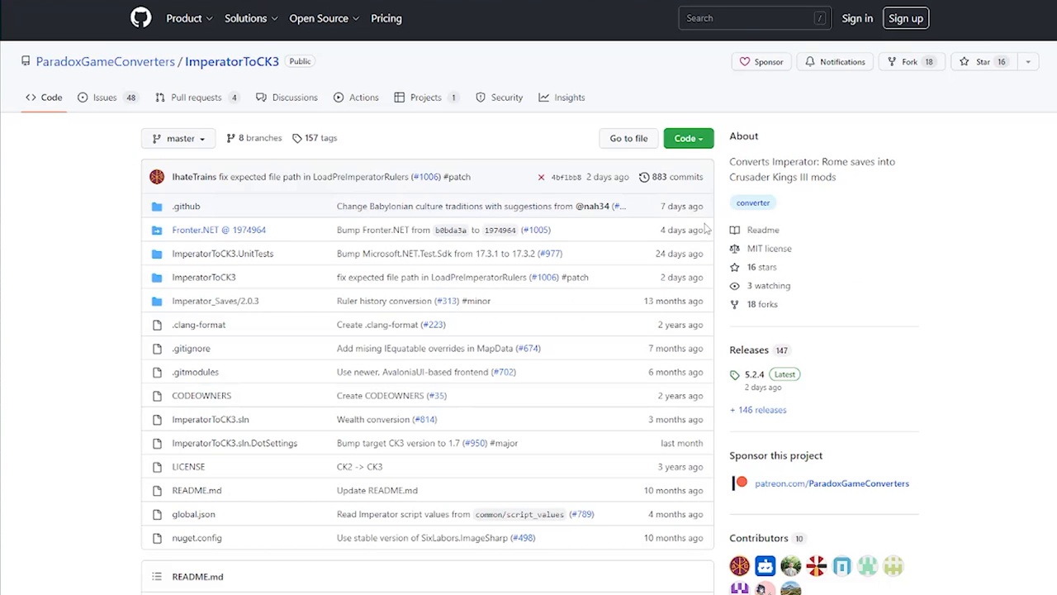
pyautogui.moveTo(754, 380)
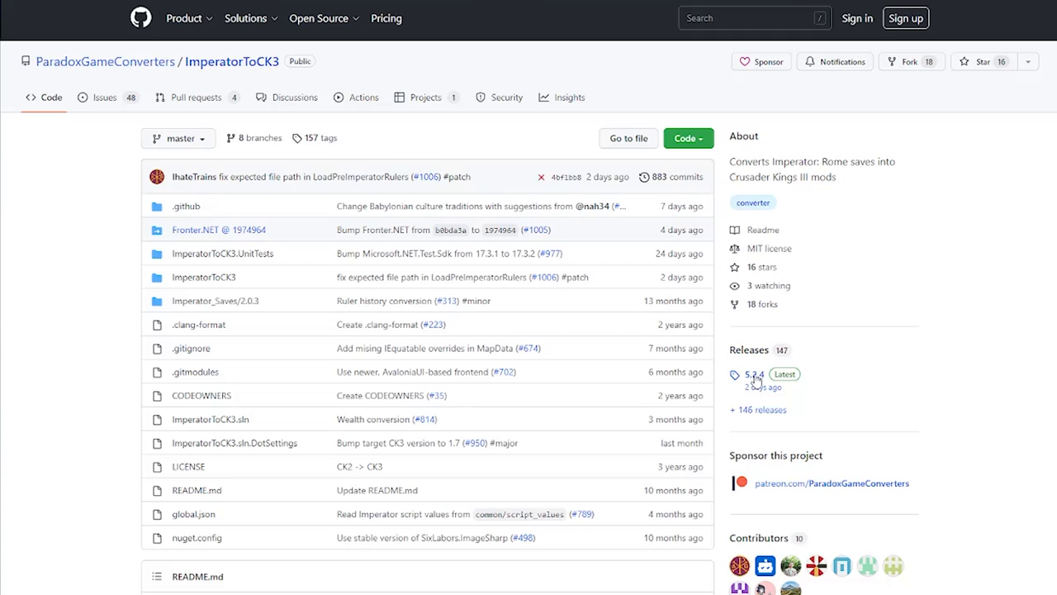
pyautogui.click(754, 375)
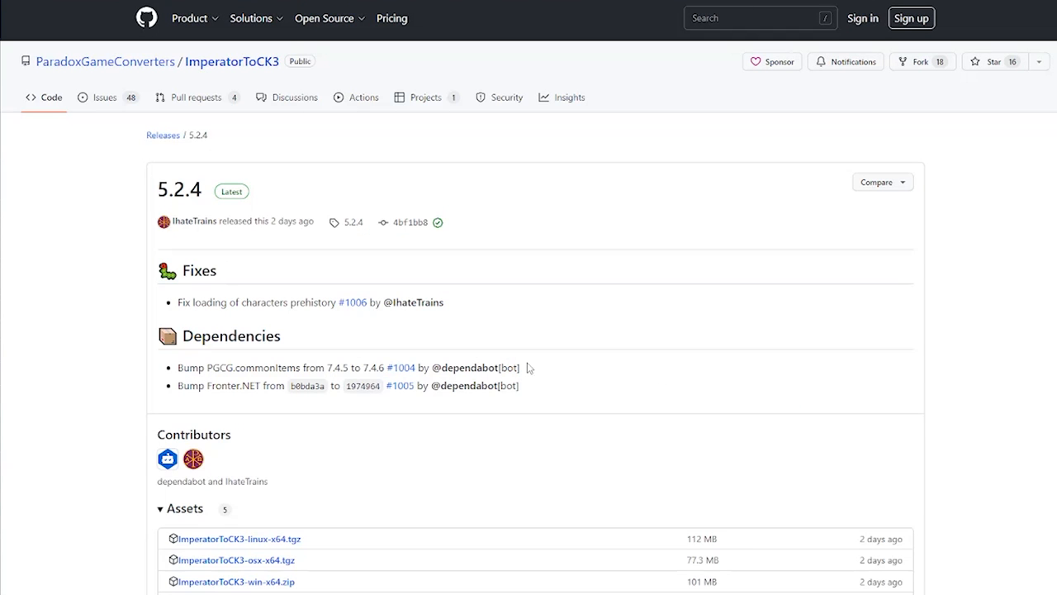
pyautogui.moveTo(259, 539)
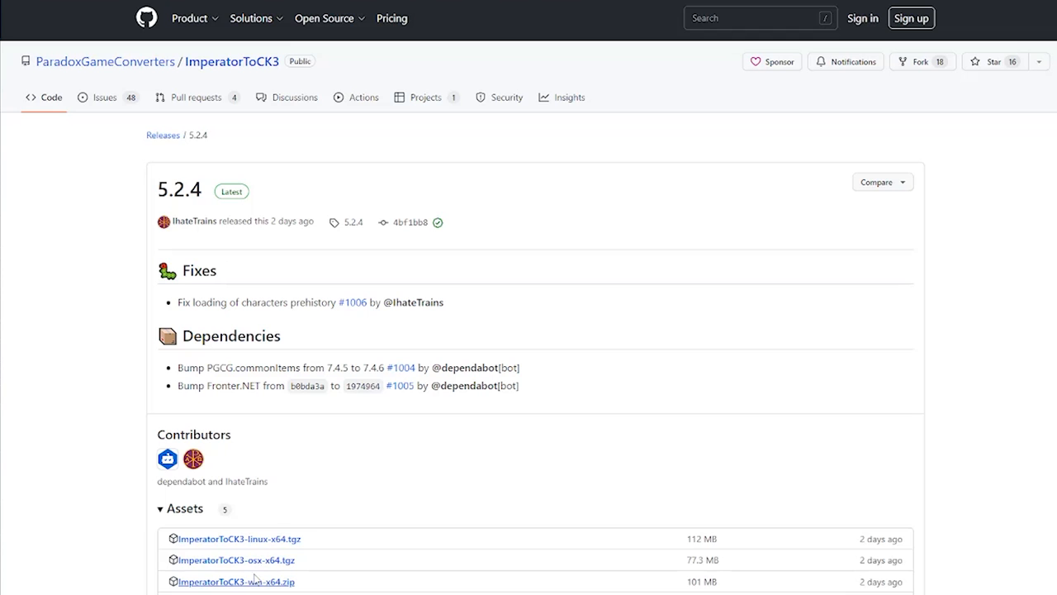
pyautogui.moveTo(266, 590)
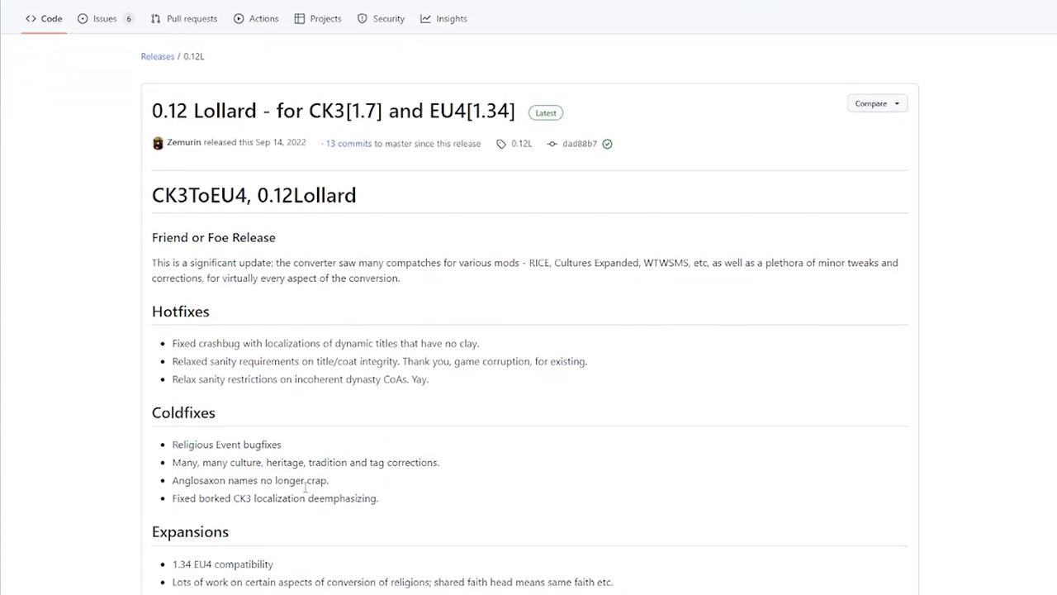
pyautogui.scroll(-3)
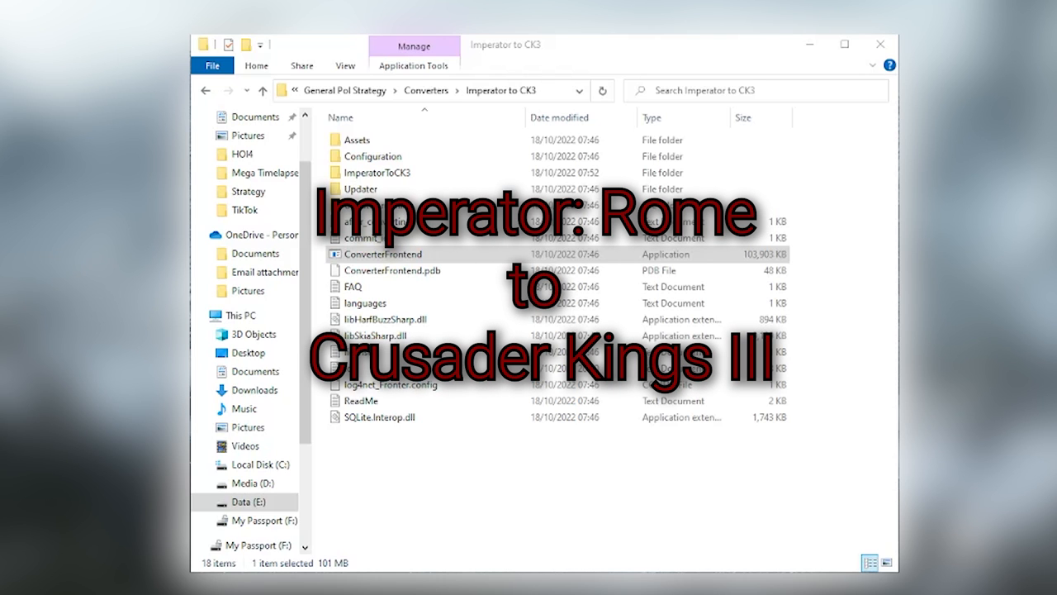
pyautogui.moveTo(682, 40)
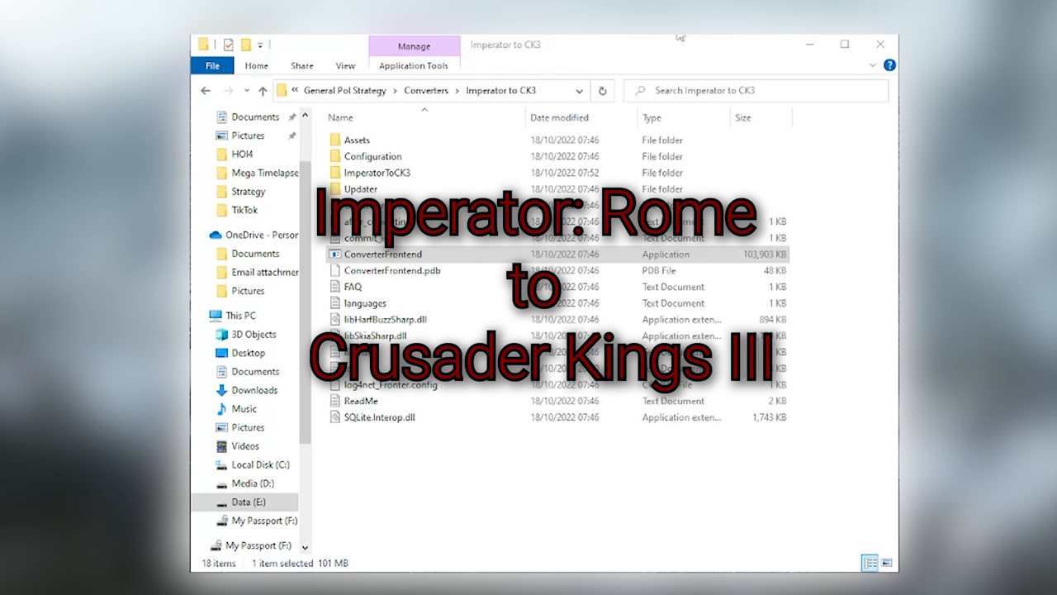
pyautogui.moveTo(846, 146)
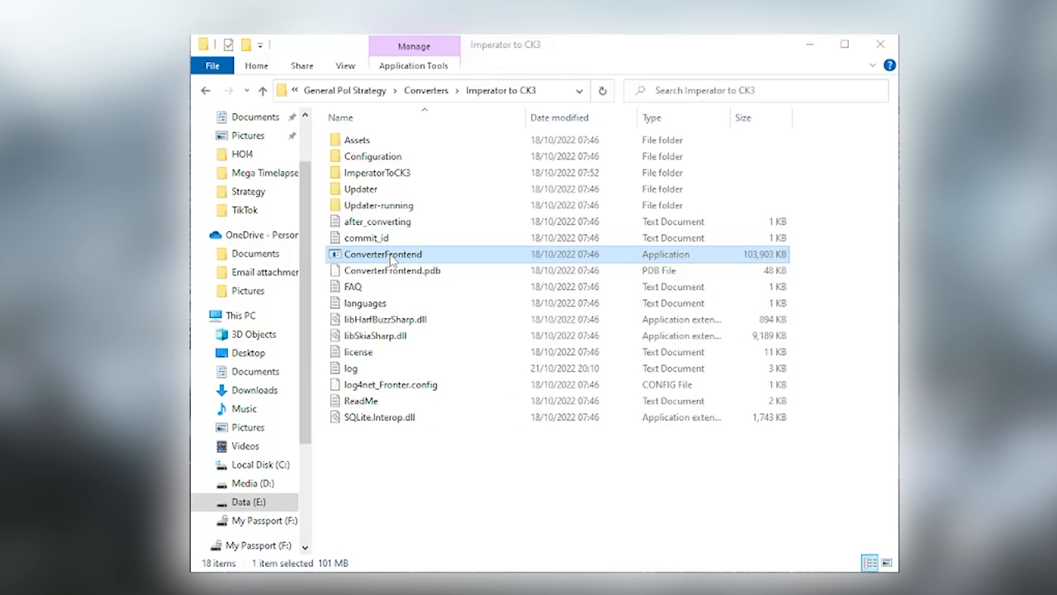
# Step: Run ConverterFrontend from the Imperator to CK3 folder as administrator
pyautogui.rightClick(391, 256)
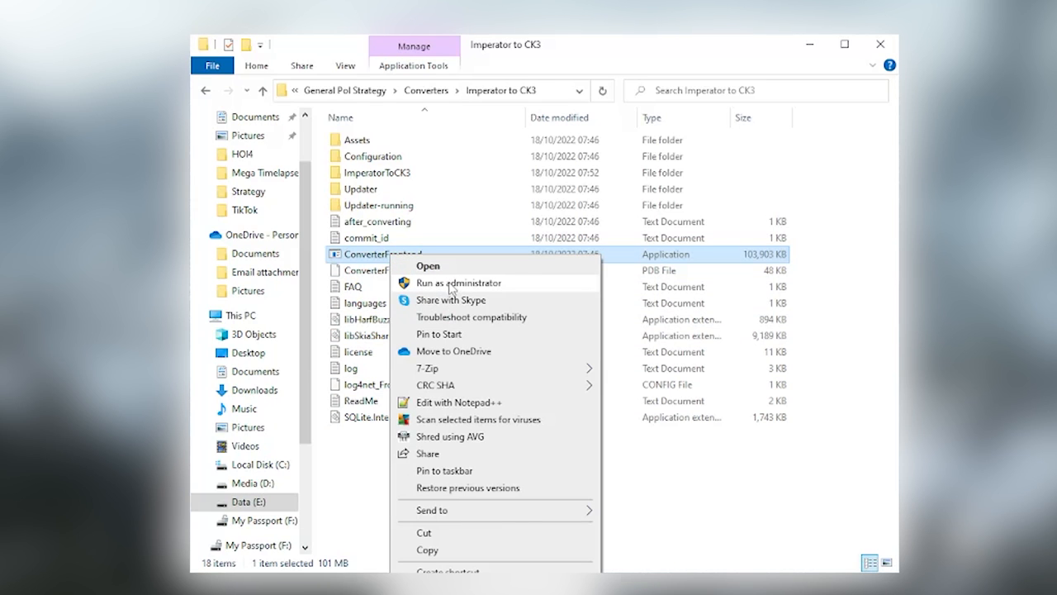
pyautogui.click(425, 282)
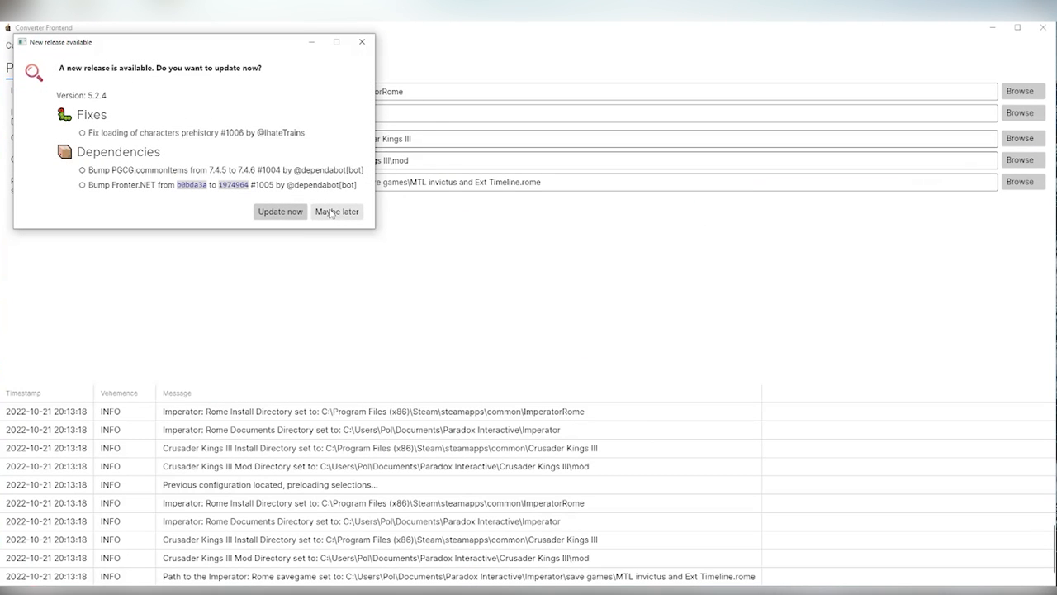
pyautogui.moveTo(335, 217)
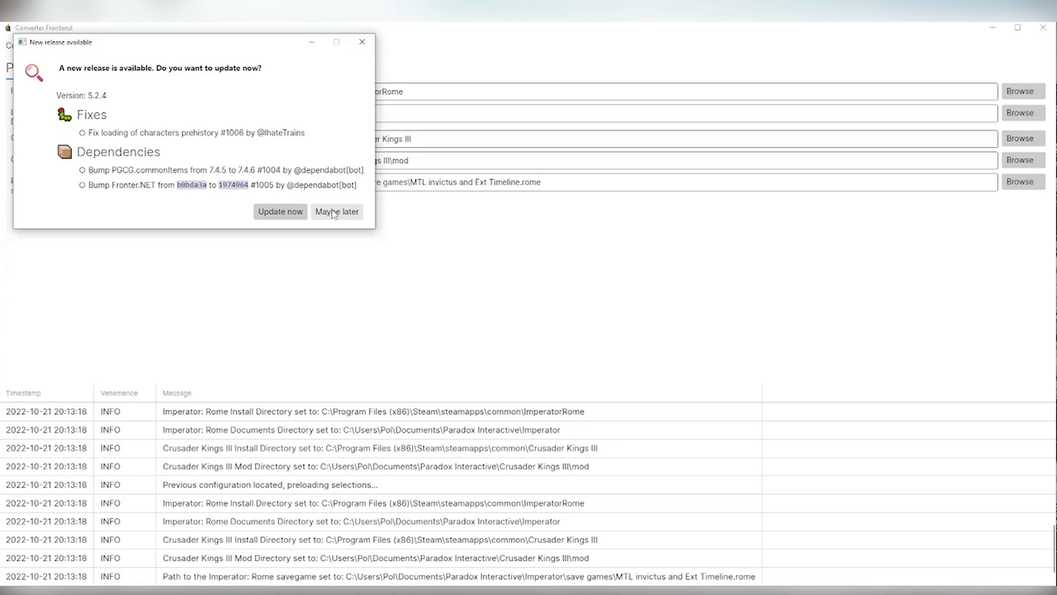
pyautogui.moveTo(334, 216)
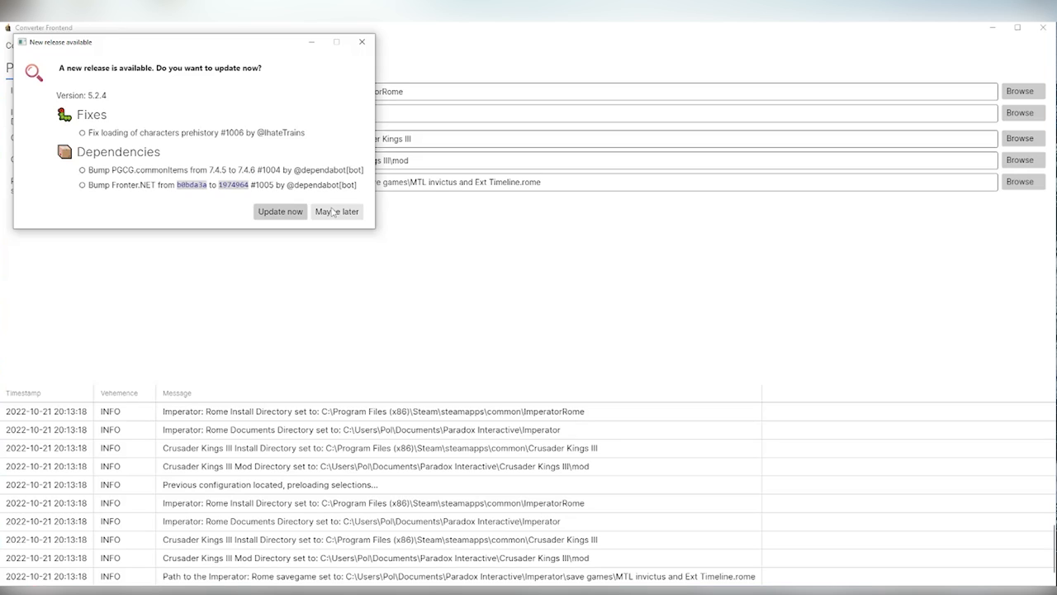
# Step: Dismiss the 5.2.4 update prompt with Maybe later
pyautogui.click(336, 212)
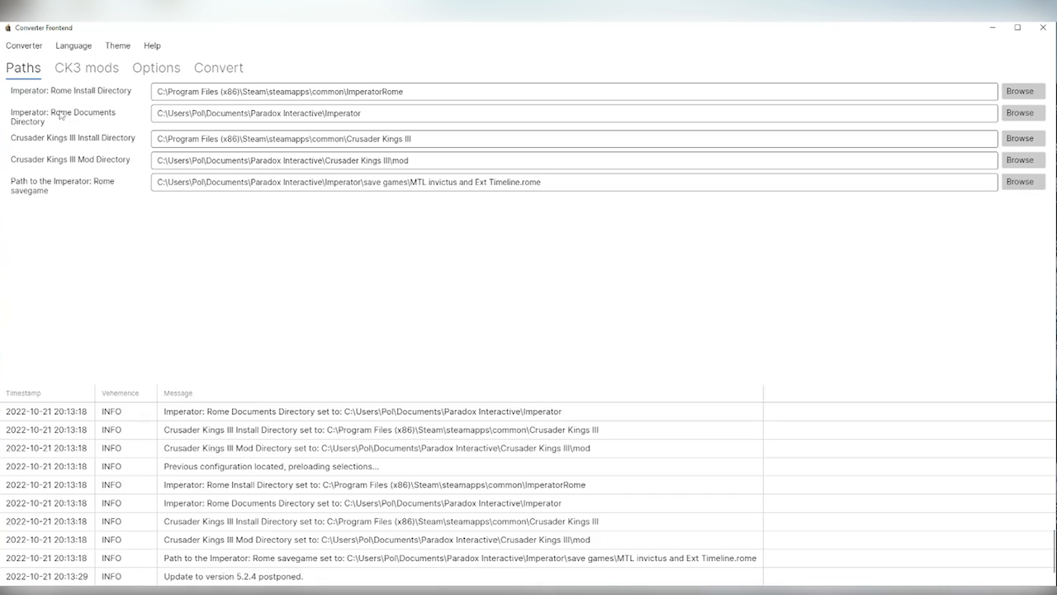
pyautogui.moveTo(411, 92)
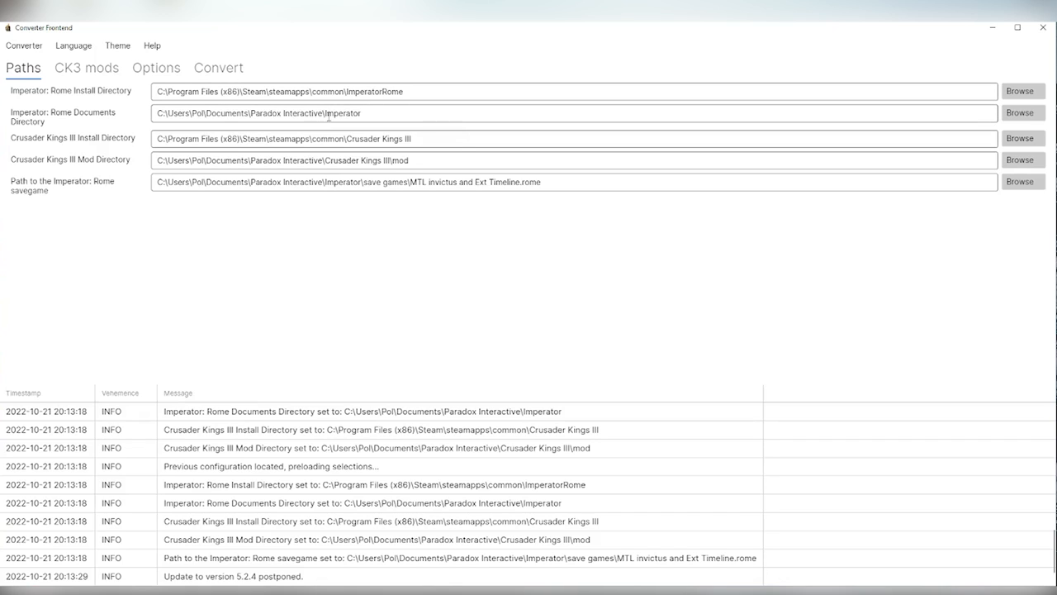
pyautogui.moveTo(384, 109)
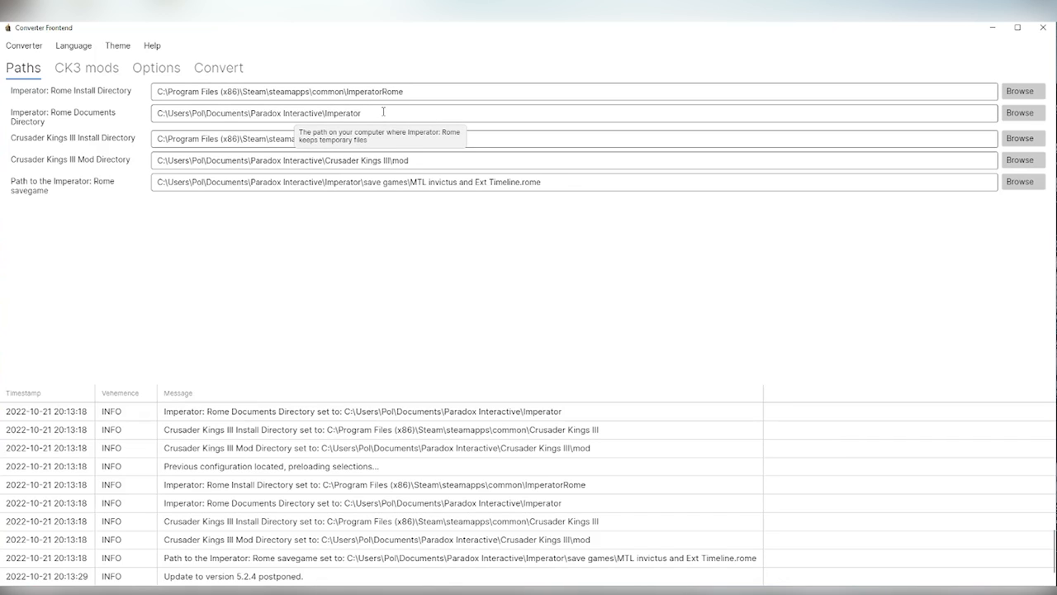
pyautogui.moveTo(163, 142)
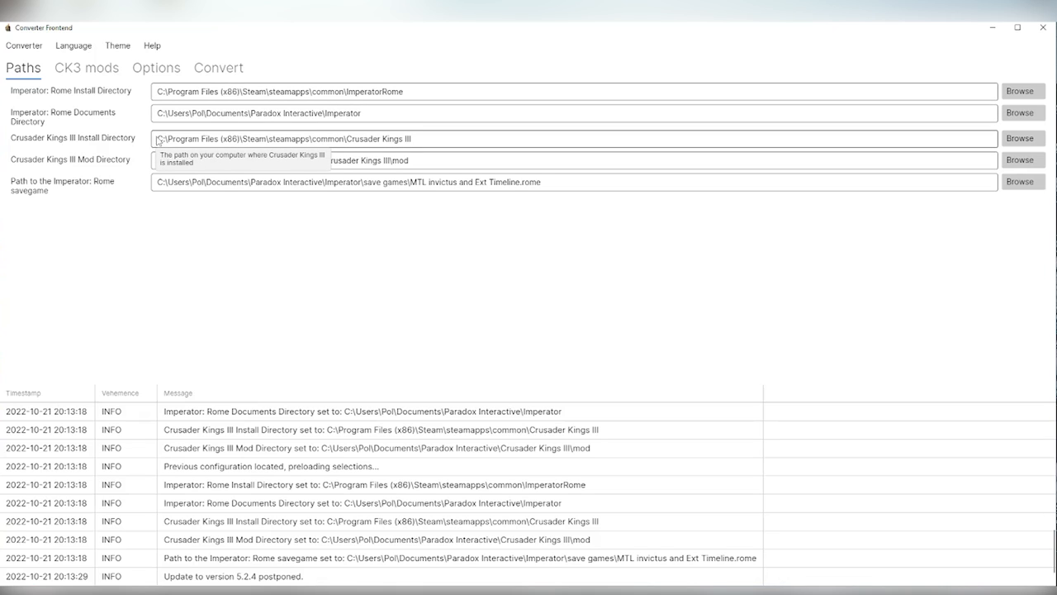
pyautogui.moveTo(436, 151)
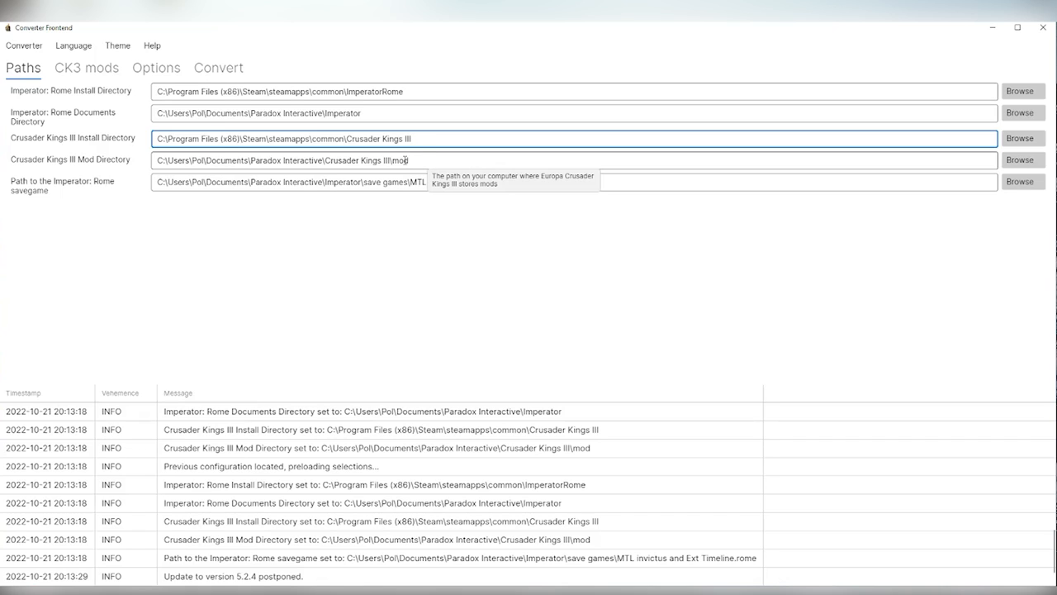
pyautogui.moveTo(410, 159)
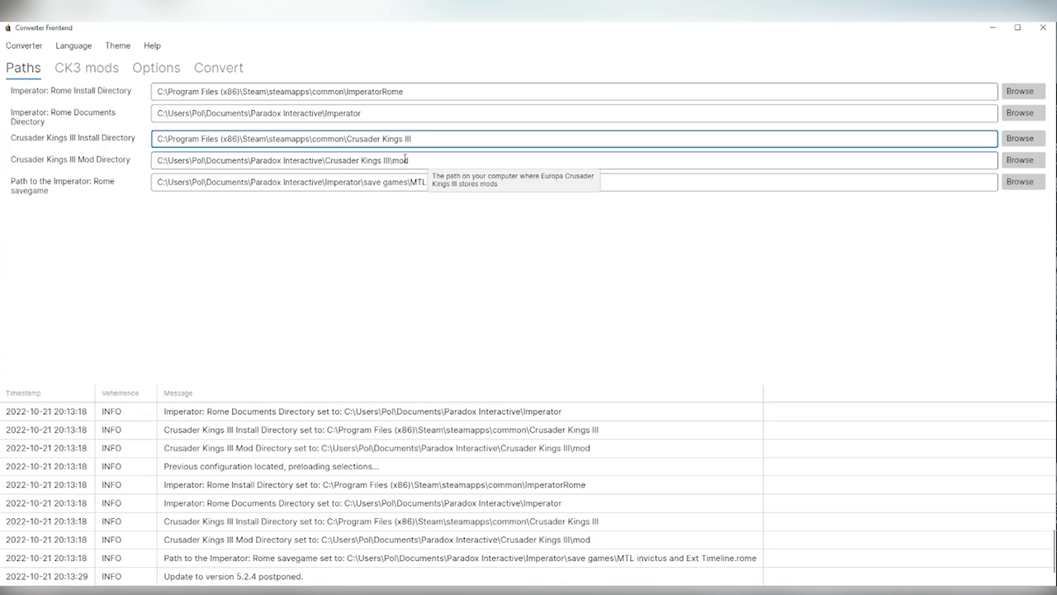
pyautogui.moveTo(142, 193)
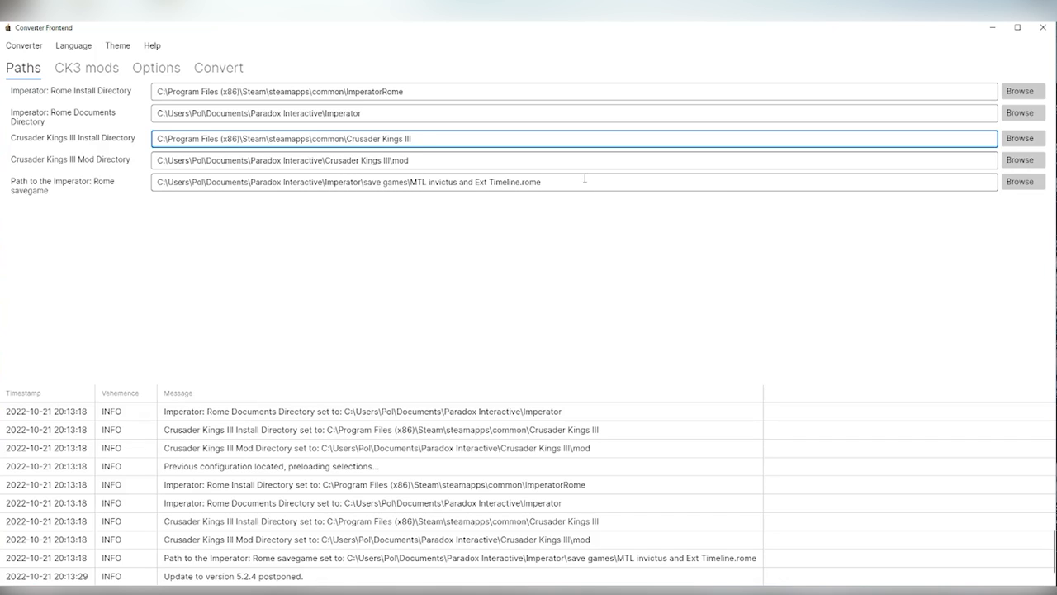
pyautogui.moveTo(562, 181)
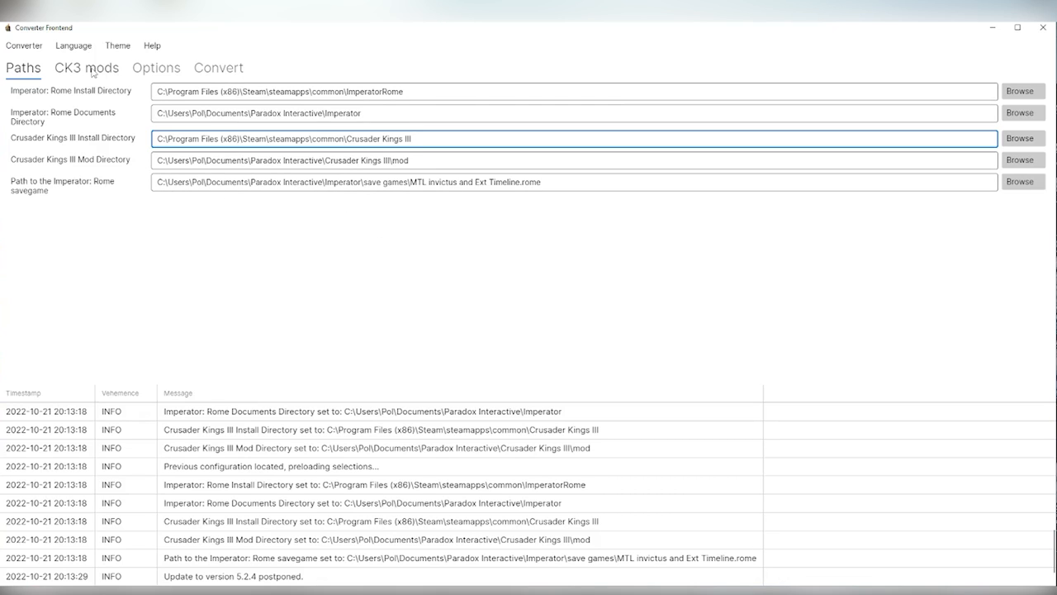
# Step: Review the autodetected CK3 mods and set the legions option to 'Don't.'
pyautogui.click(86, 67)
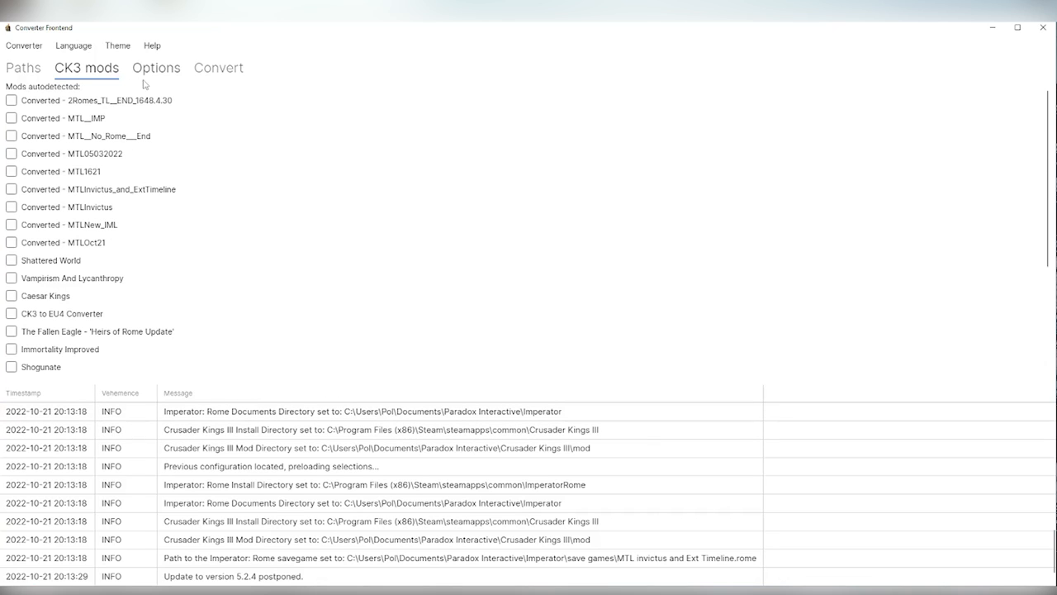
pyautogui.click(165, 68)
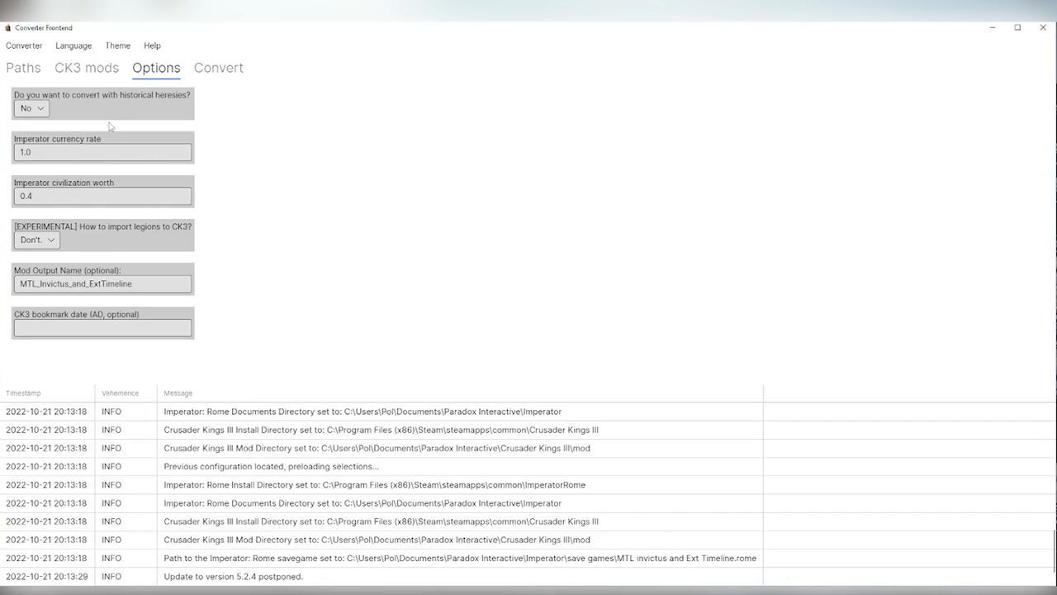
pyautogui.moveTo(75, 104)
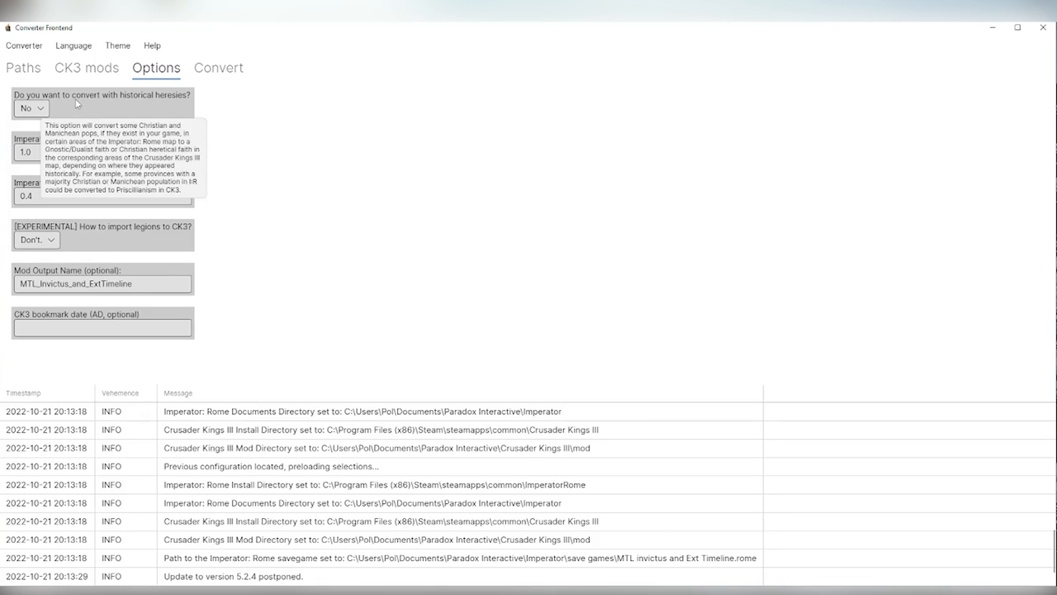
pyautogui.moveTo(64, 134)
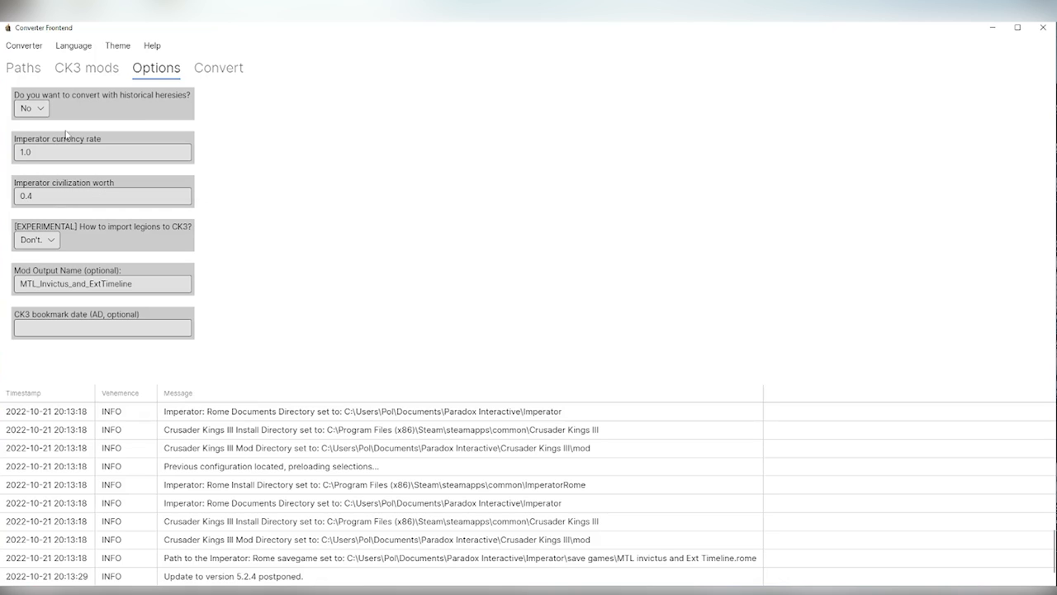
pyautogui.moveTo(44, 152)
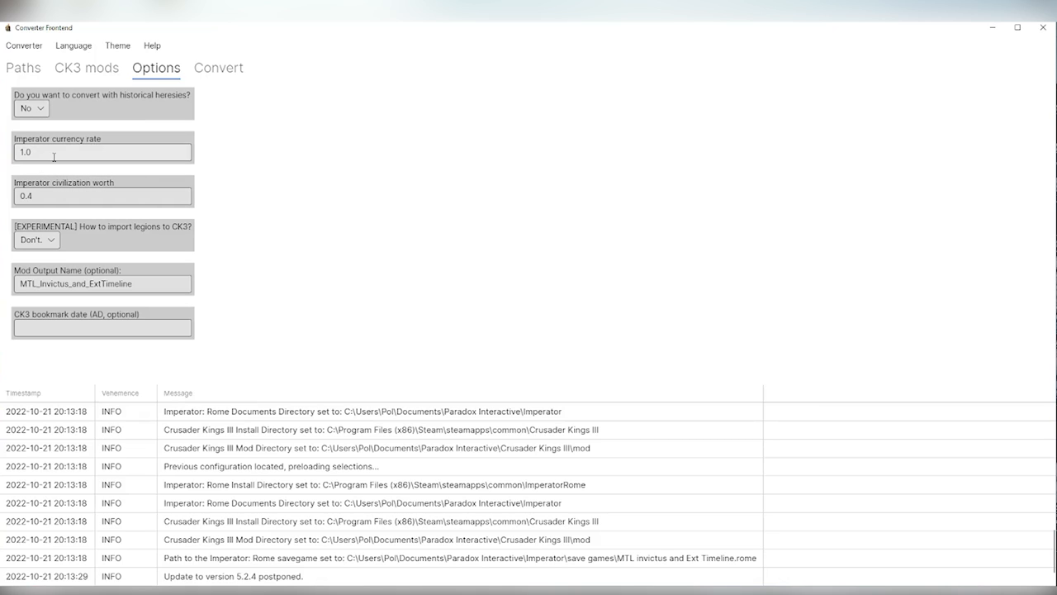
pyautogui.moveTo(80, 184)
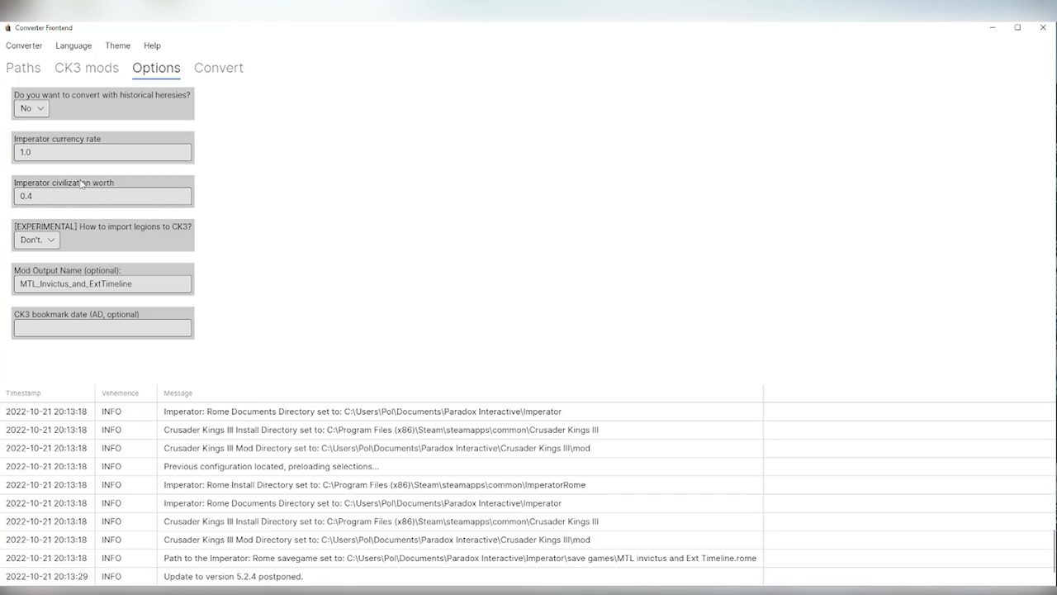
pyautogui.moveTo(60, 251)
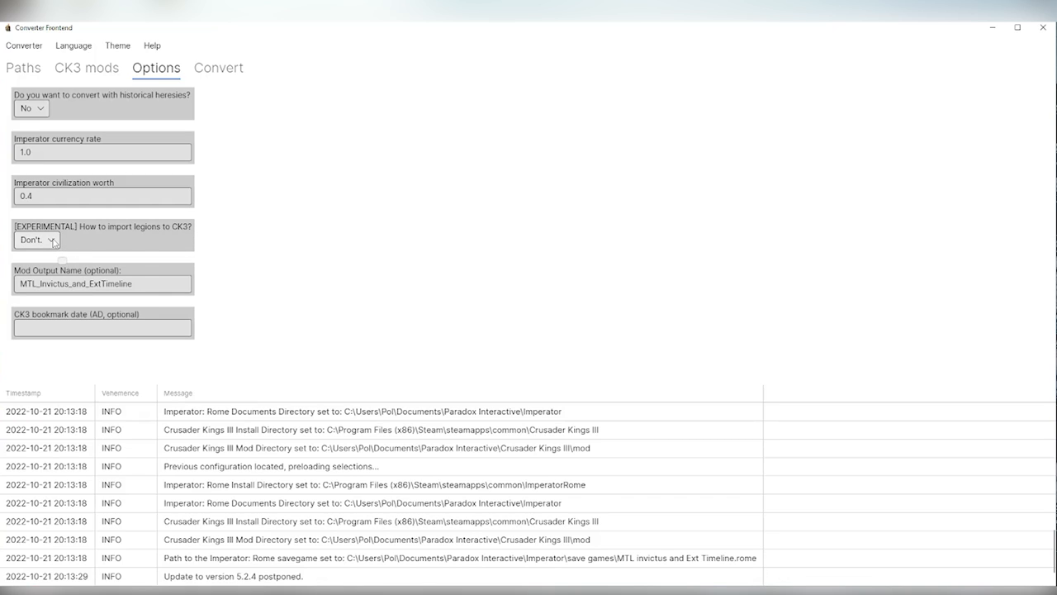
pyautogui.click(37, 240)
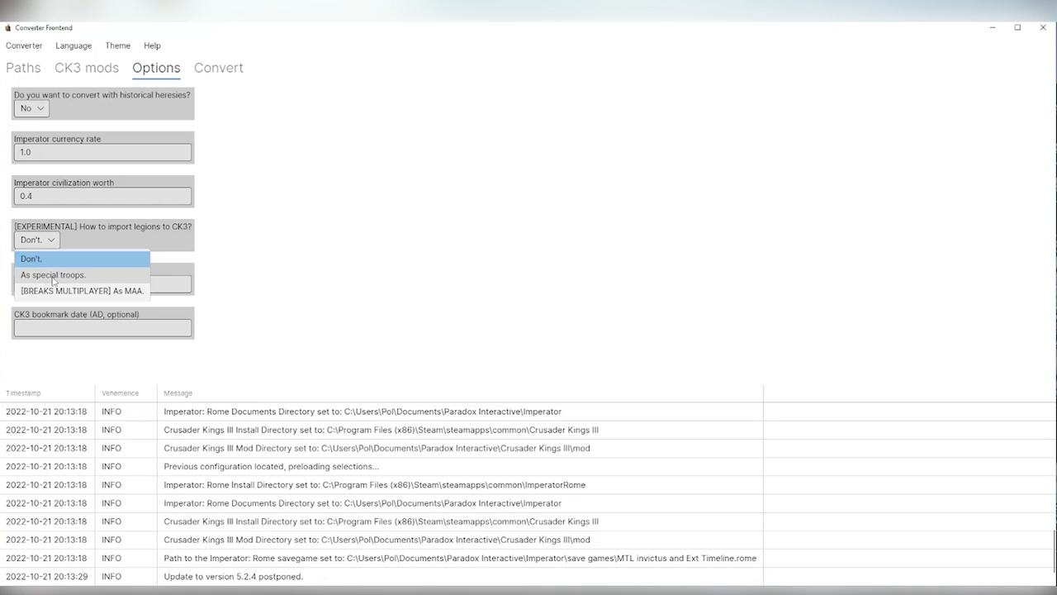
pyautogui.moveTo(69, 271)
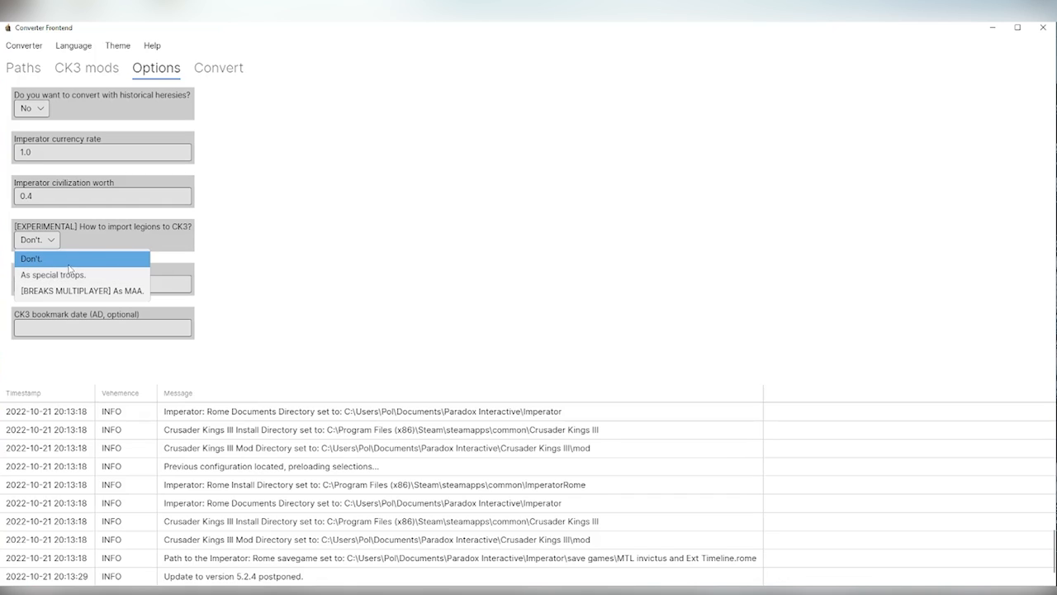
pyautogui.click(38, 260)
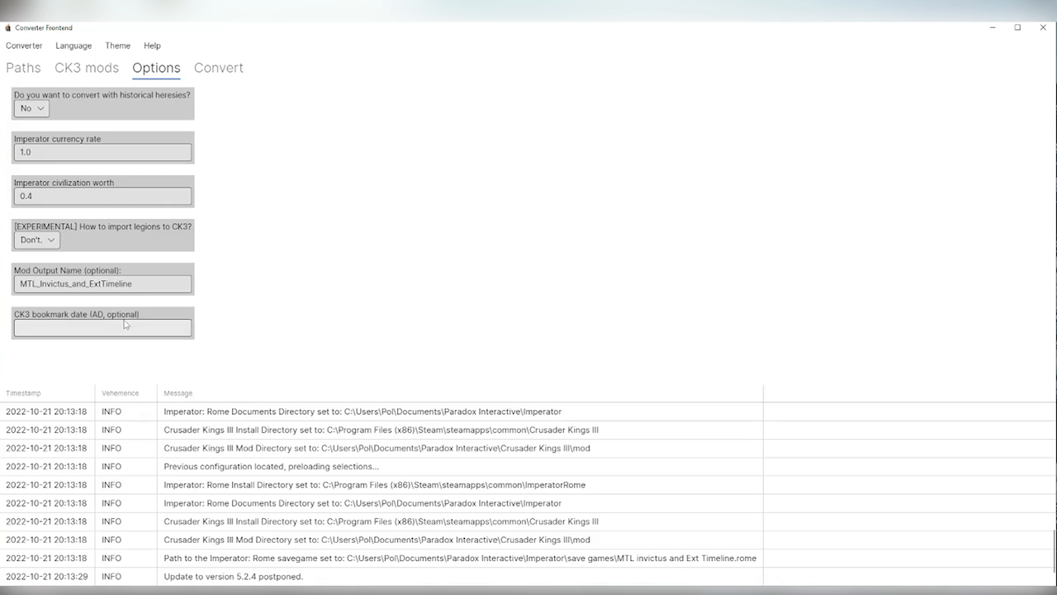
pyautogui.moveTo(140, 283)
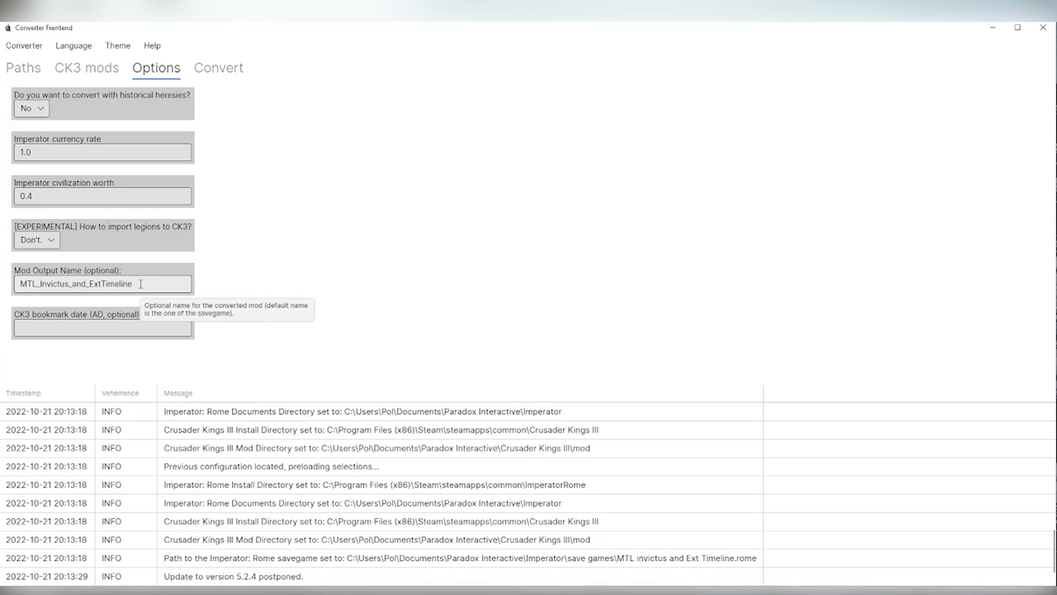
pyautogui.moveTo(133, 299)
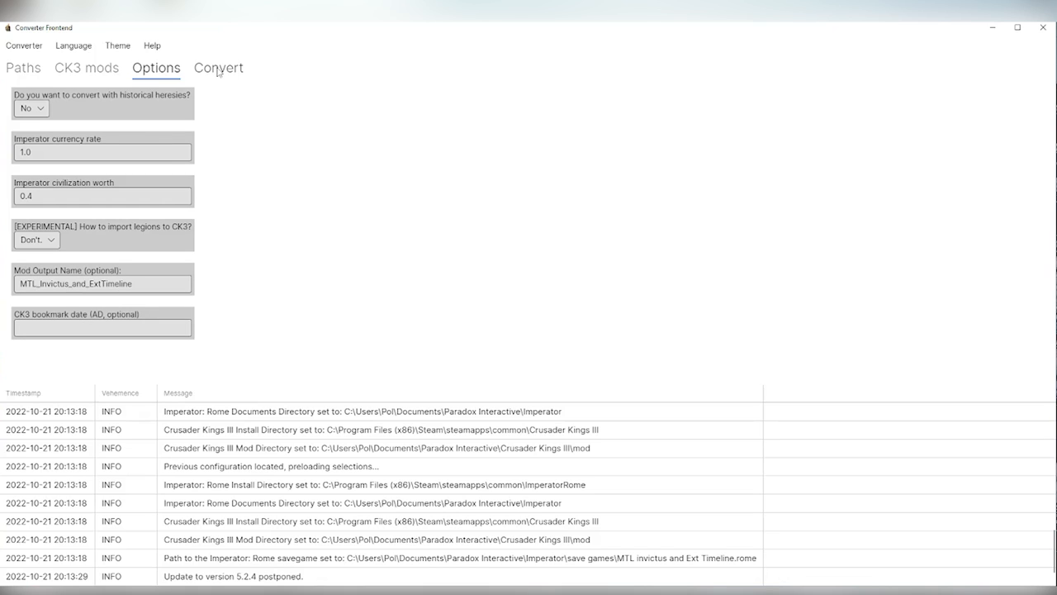
# Step: Convert the Imperator save from the Convert page
pyautogui.click(218, 68)
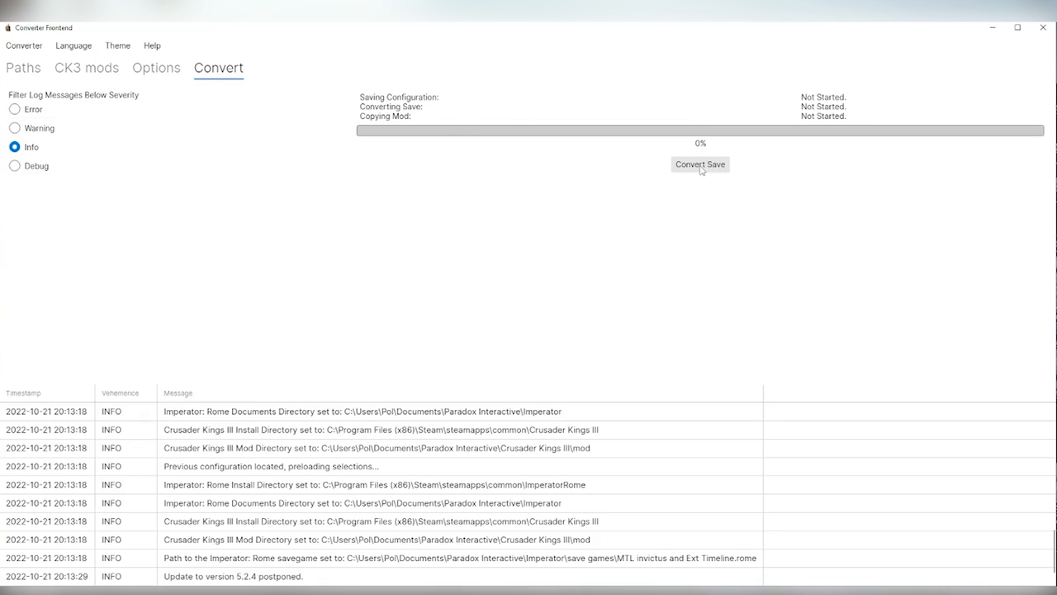
pyautogui.click(701, 164)
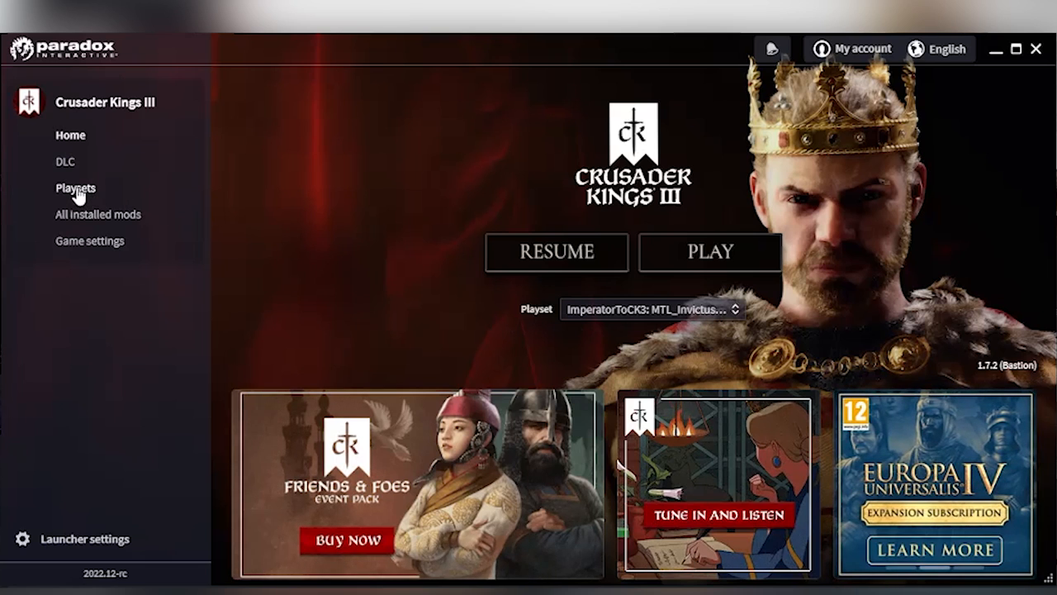
# Step: Add Converted - MTL_Invictus_and_ExtTimeline to the Timelapse playset and return home
pyautogui.click(76, 188)
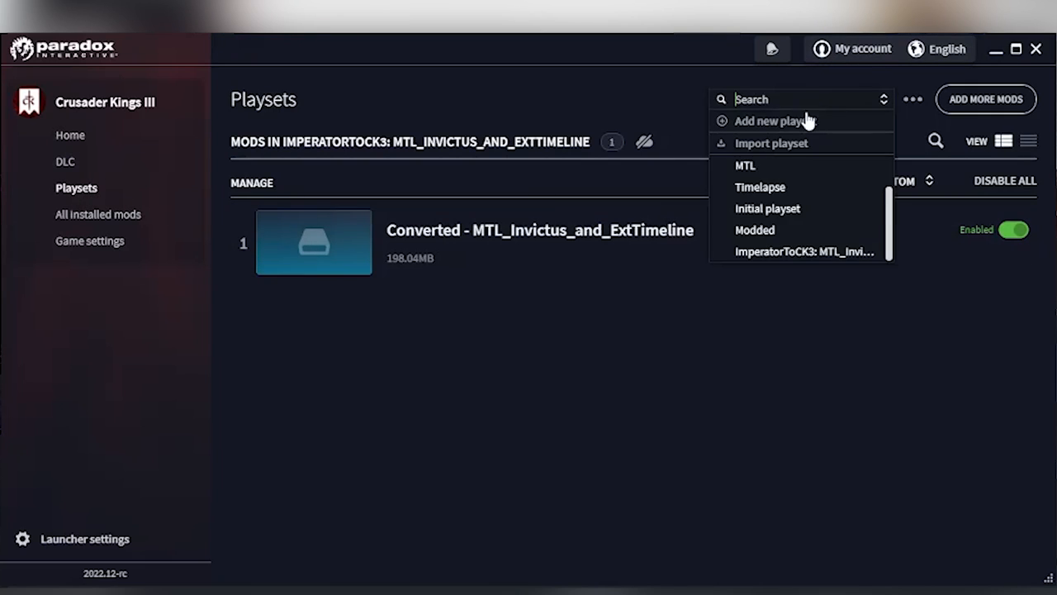
pyautogui.click(759, 187)
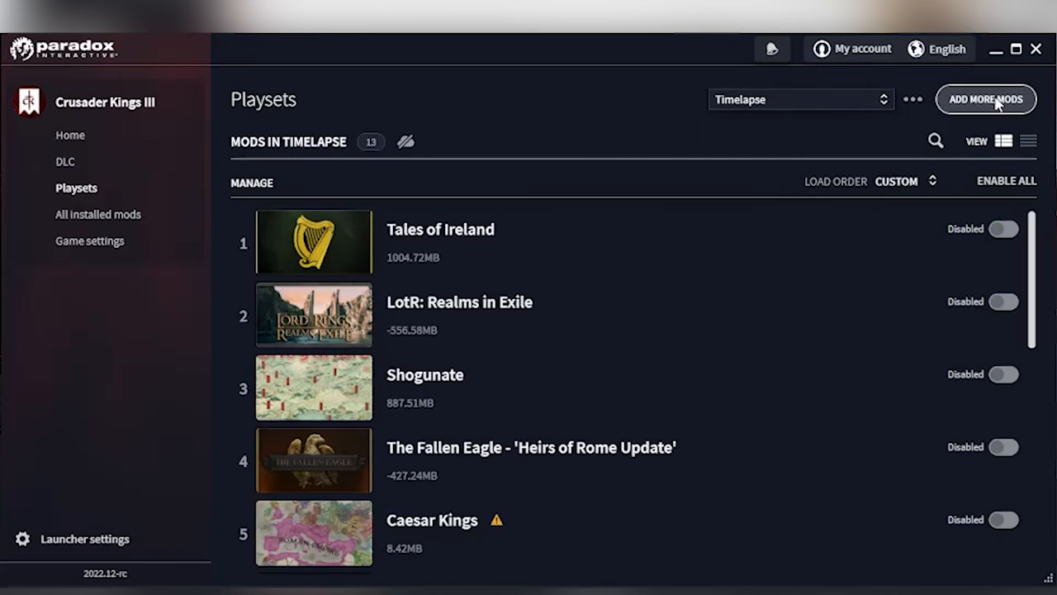
pyautogui.click(985, 99)
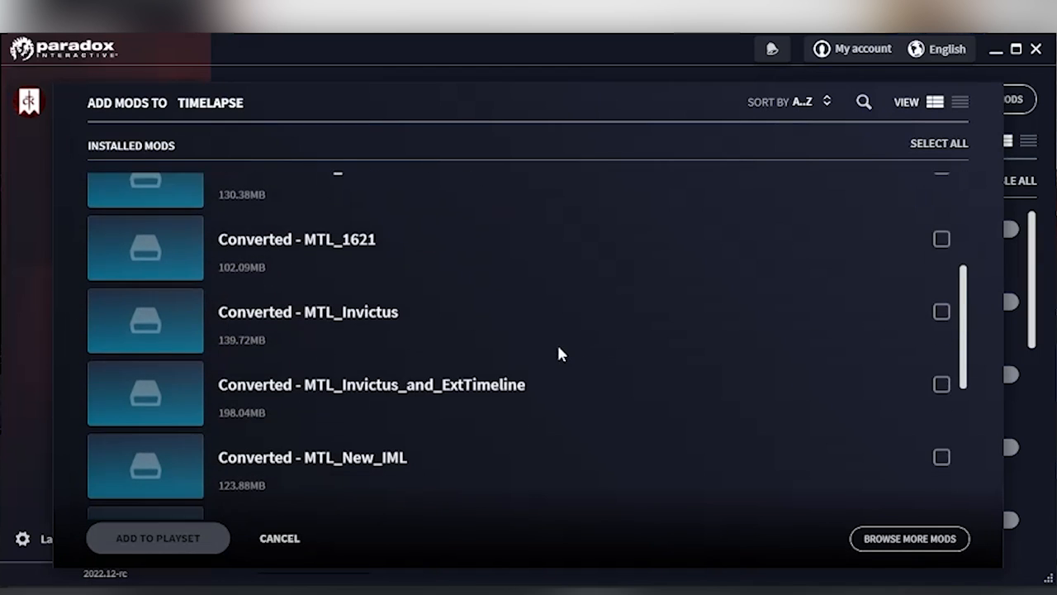
pyautogui.scroll(-3)
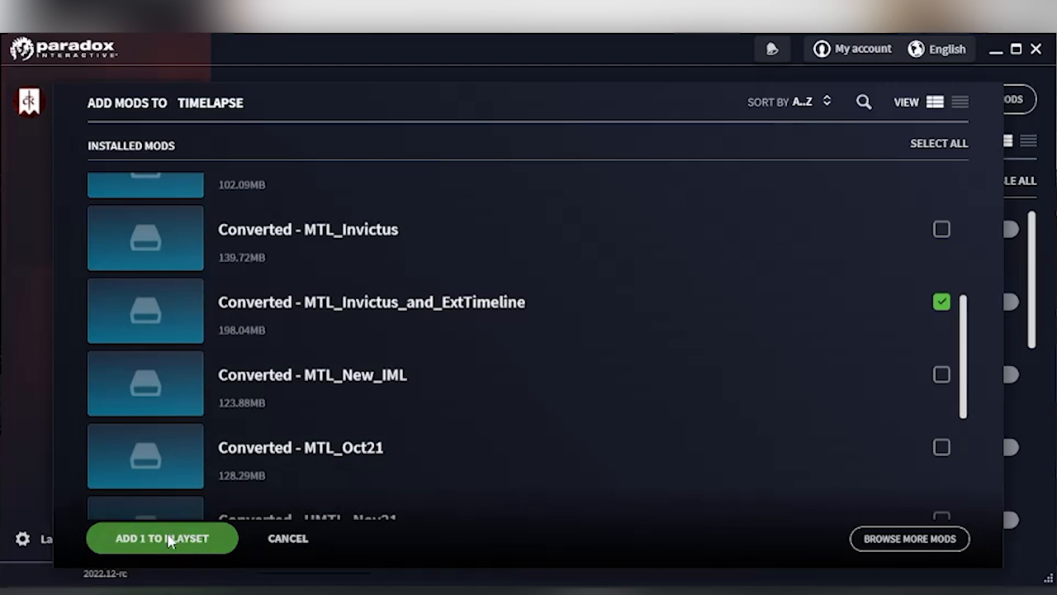
pyautogui.click(162, 539)
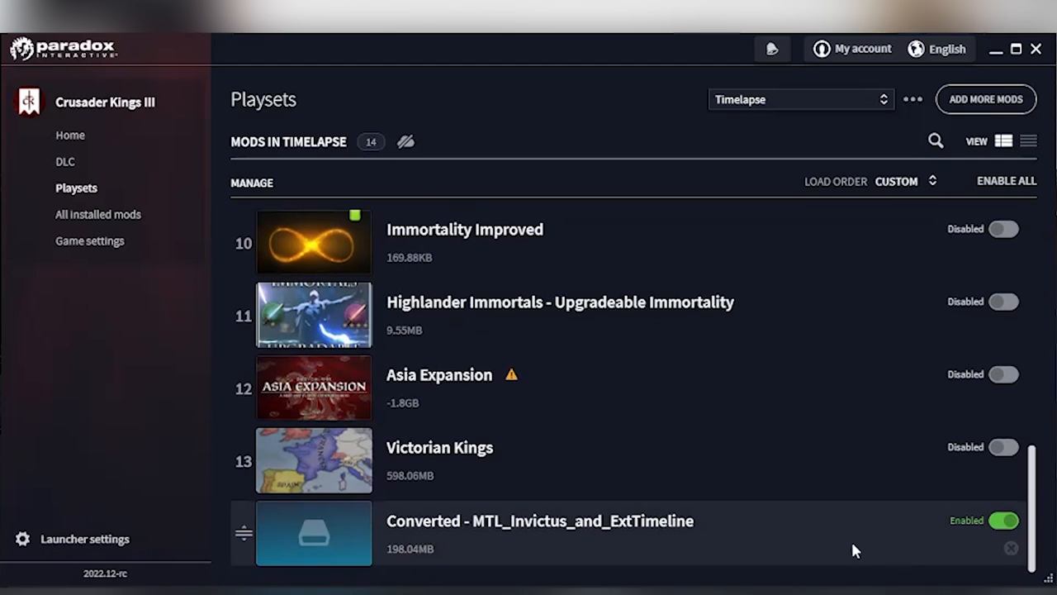
pyautogui.click(69, 134)
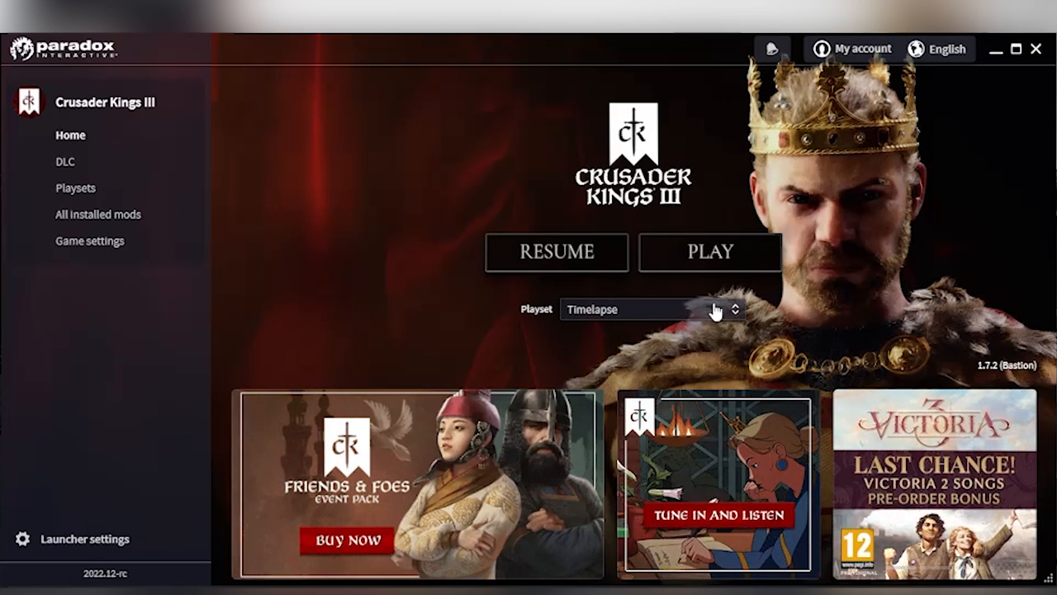
# Step: Launch Crusader Kings III and start a New Game to view the 868 map
pyautogui.click(709, 252)
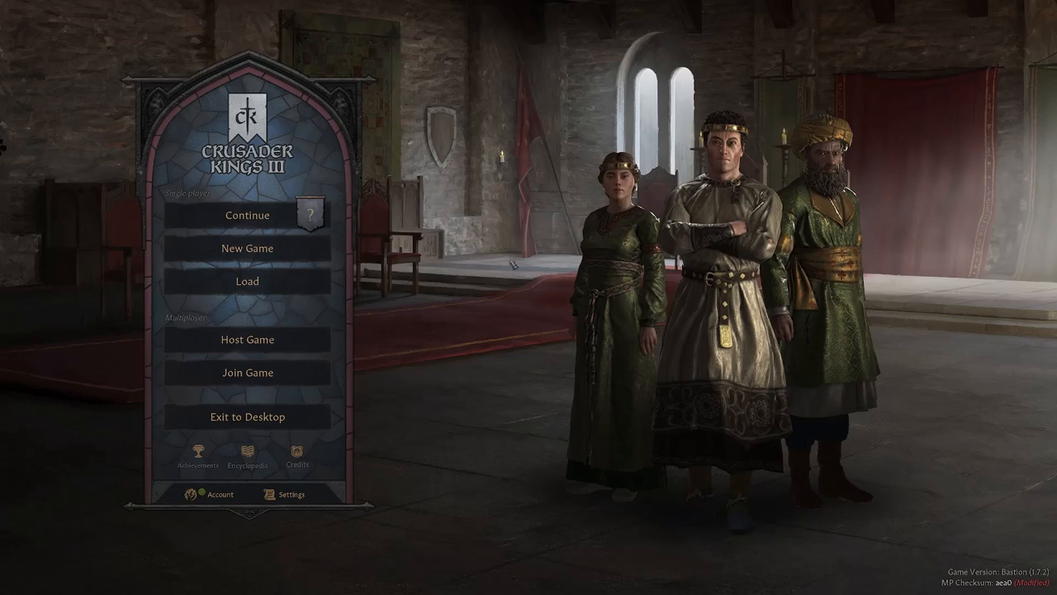
pyautogui.click(246, 247)
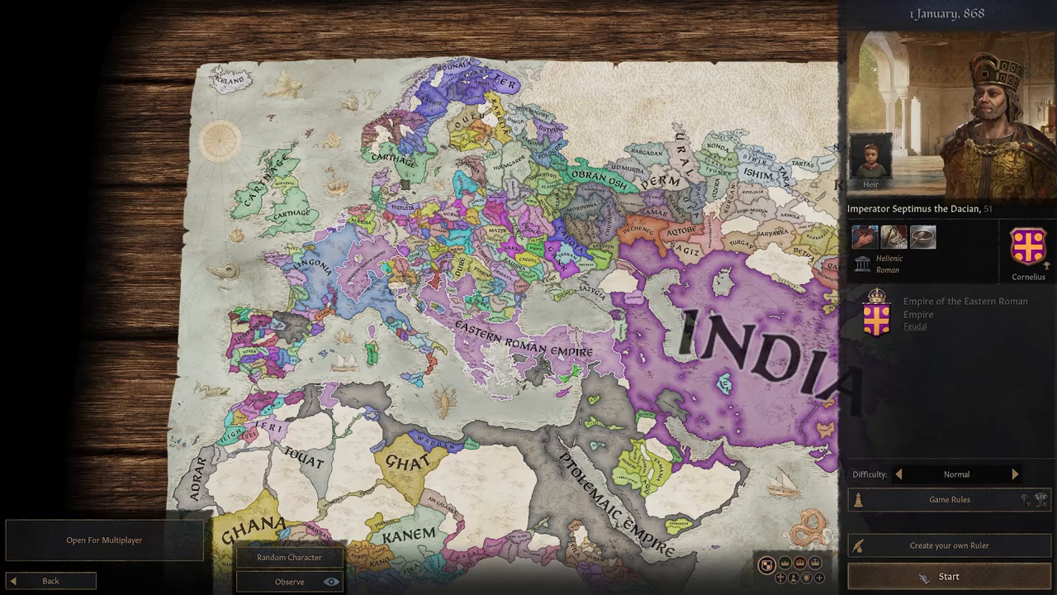
pyautogui.click(948, 577)
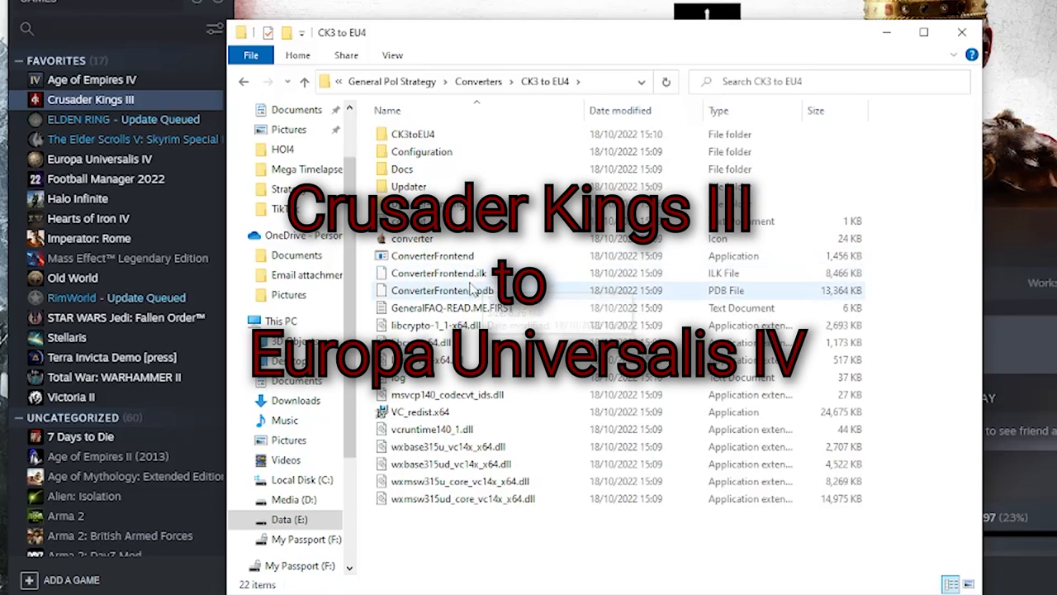
pyautogui.moveTo(429, 255)
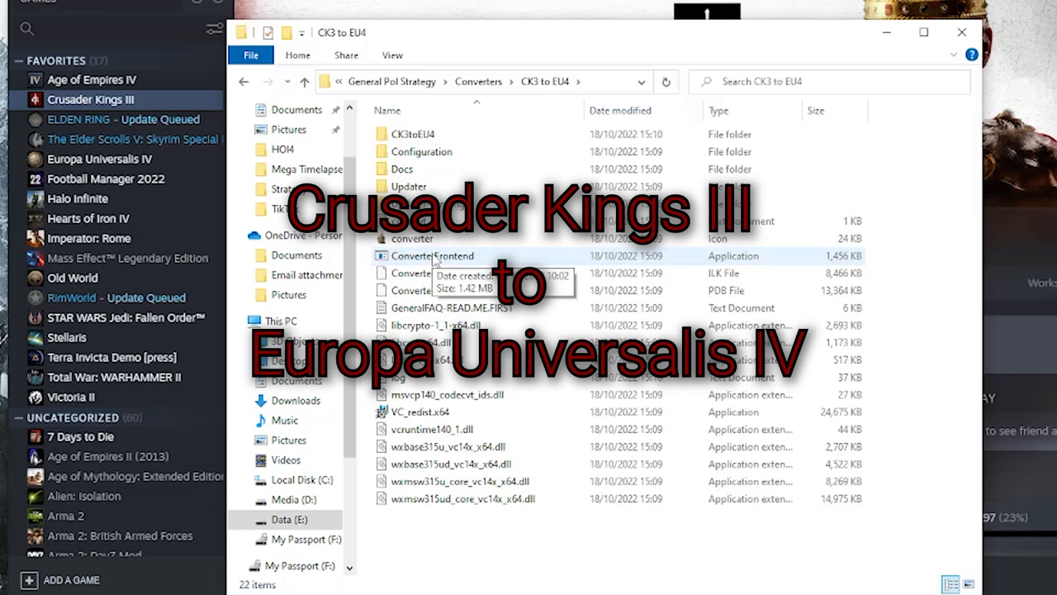
# Step: Launch ConverterFrontend from the CK3 to EU4 folder
pyautogui.click(425, 255)
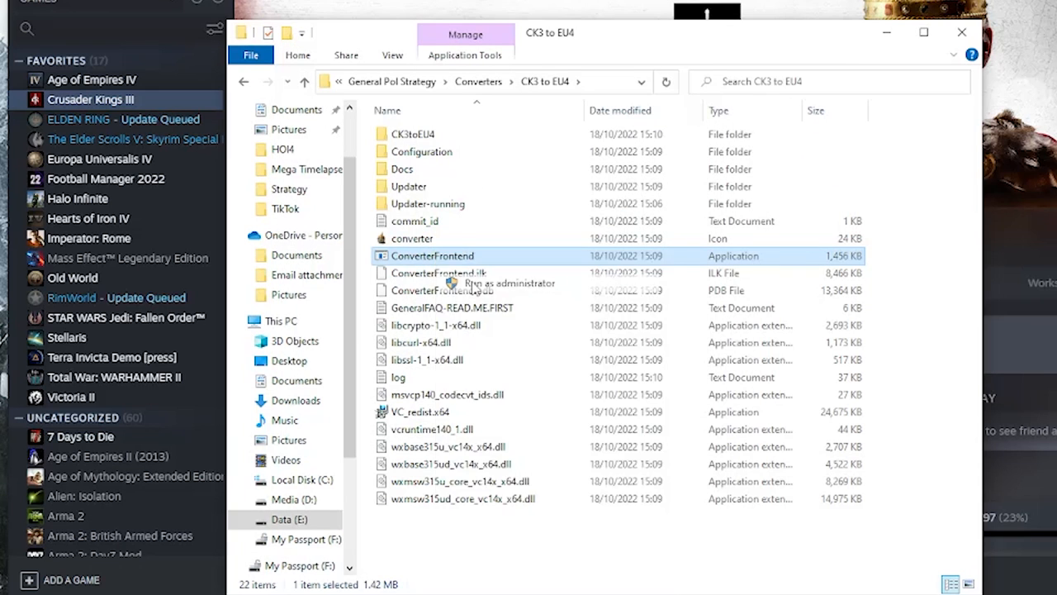
pyautogui.doubleClick(434, 255)
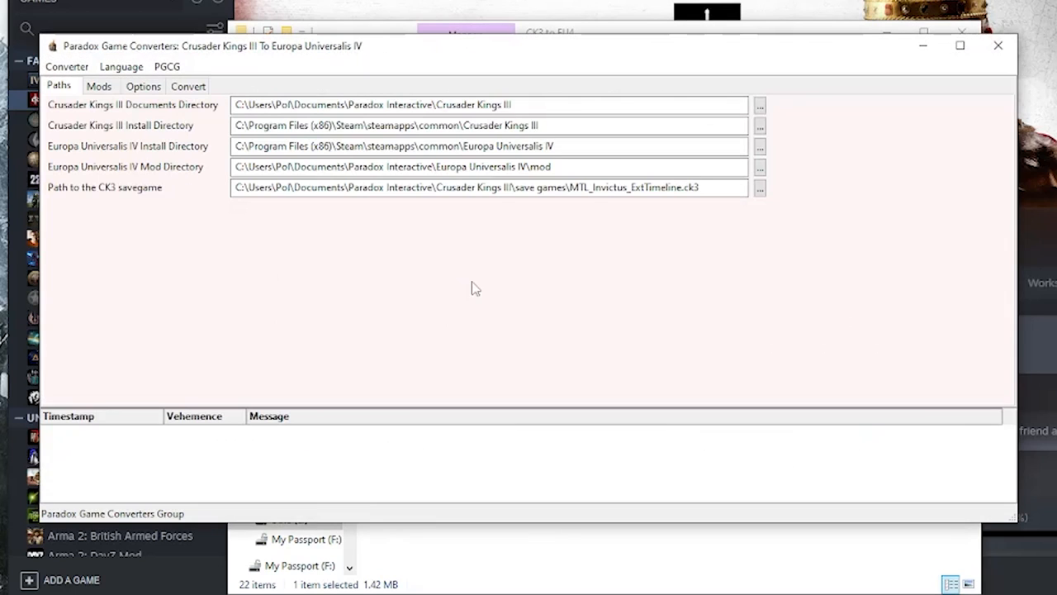
pyautogui.moveTo(382, 289)
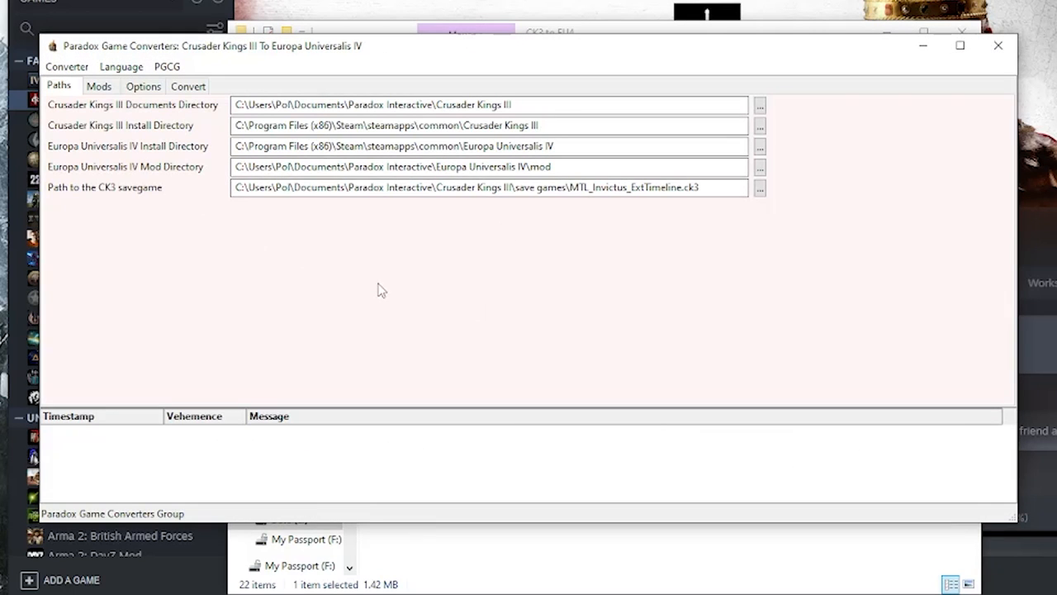
# Step: Check the MTL_Invictus_ExtTimeline.ck3 save path, then view the Mods page
pyautogui.click(532, 104)
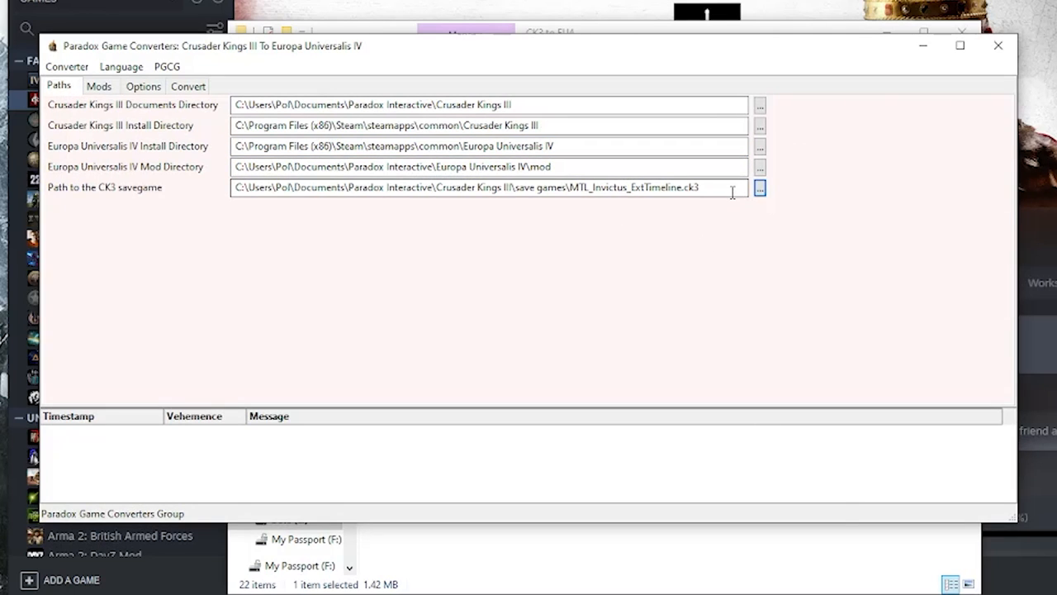
pyautogui.moveTo(737, 188)
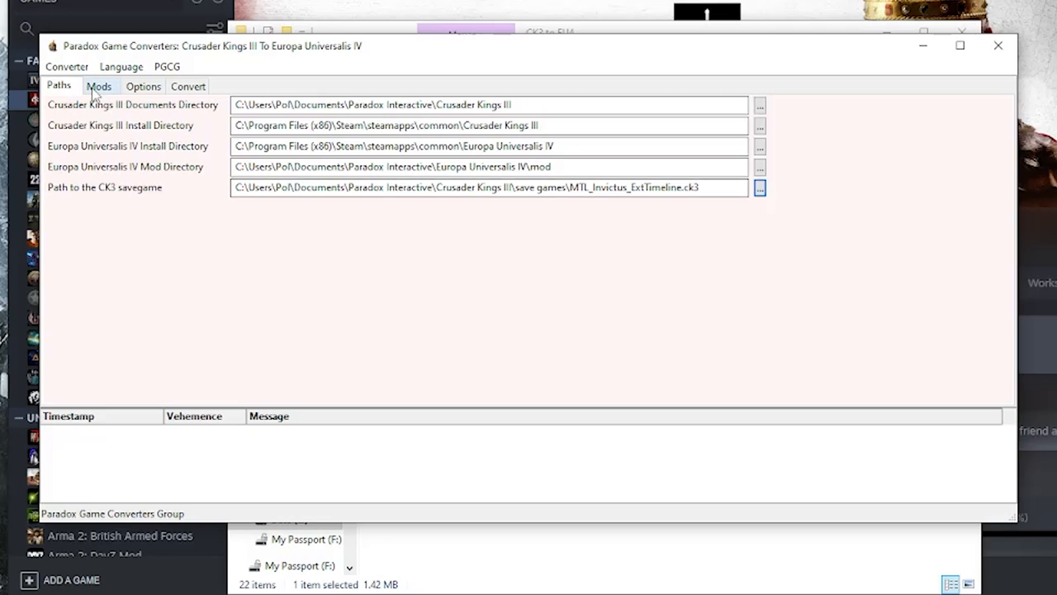
pyautogui.click(98, 86)
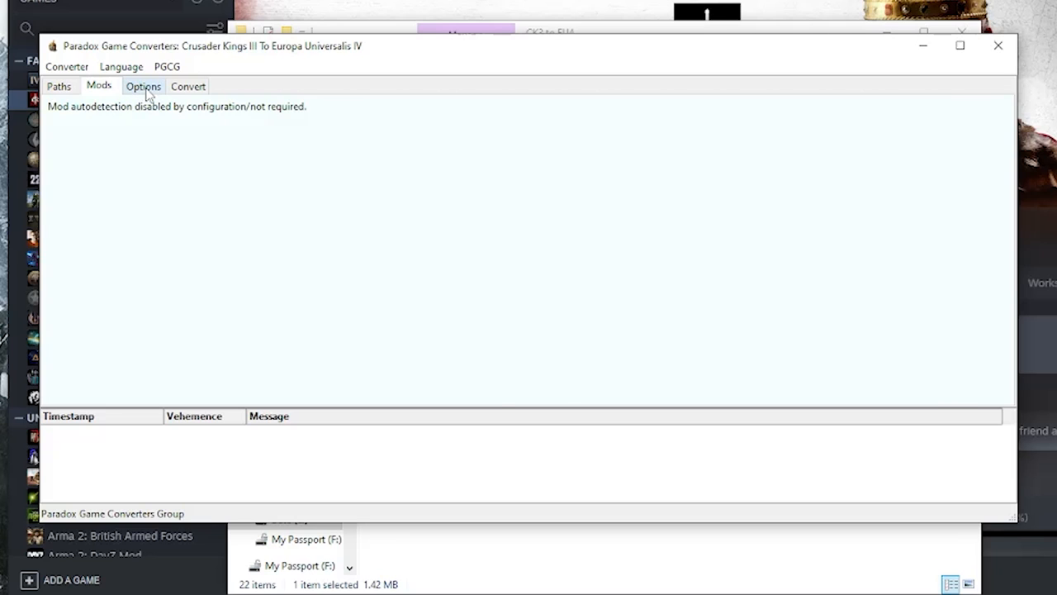
pyautogui.click(145, 86)
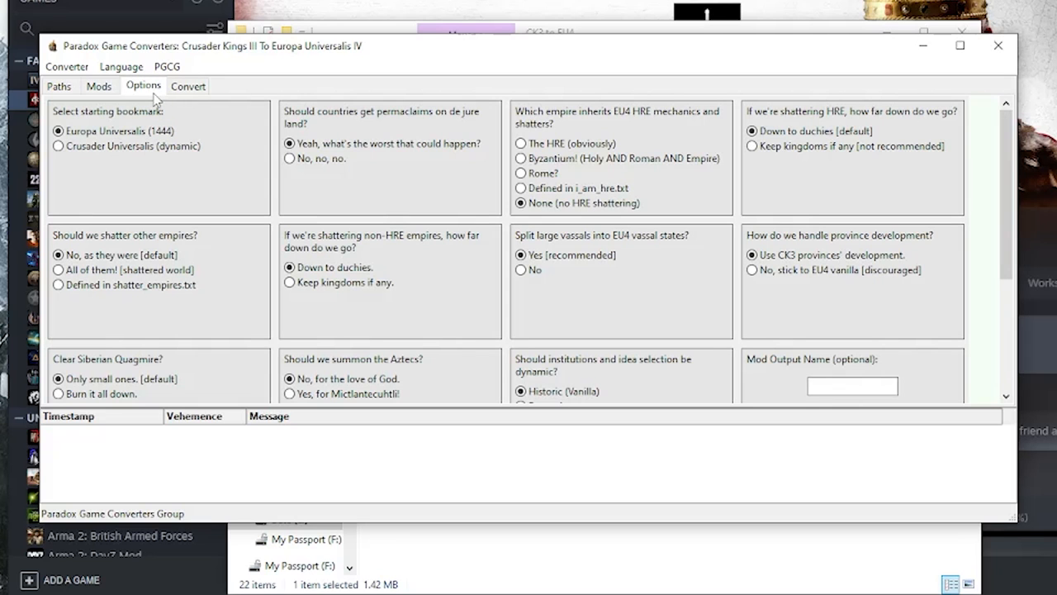
pyautogui.moveTo(128, 158)
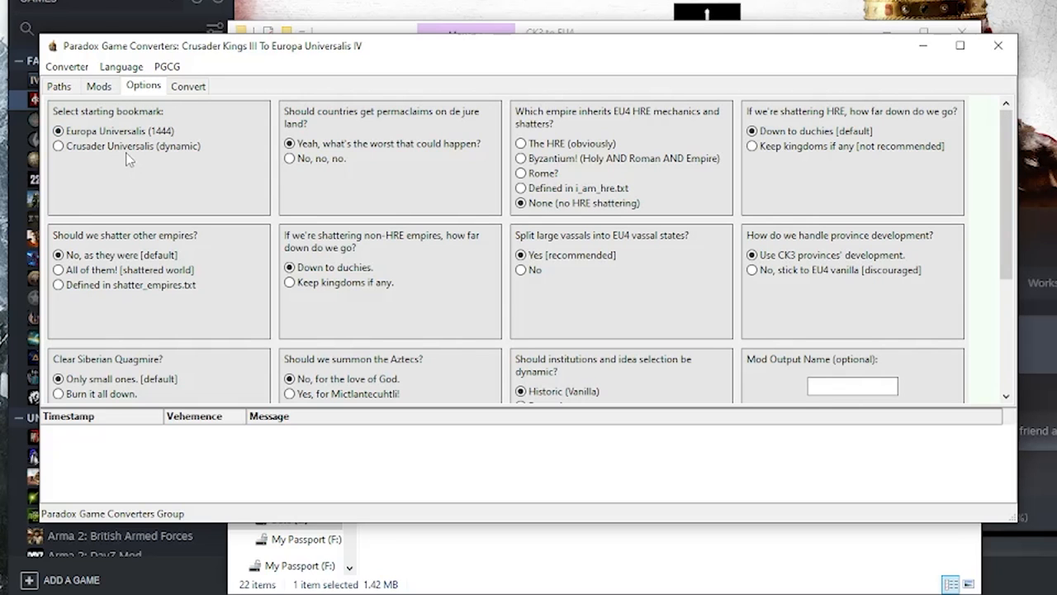
pyautogui.moveTo(128, 132)
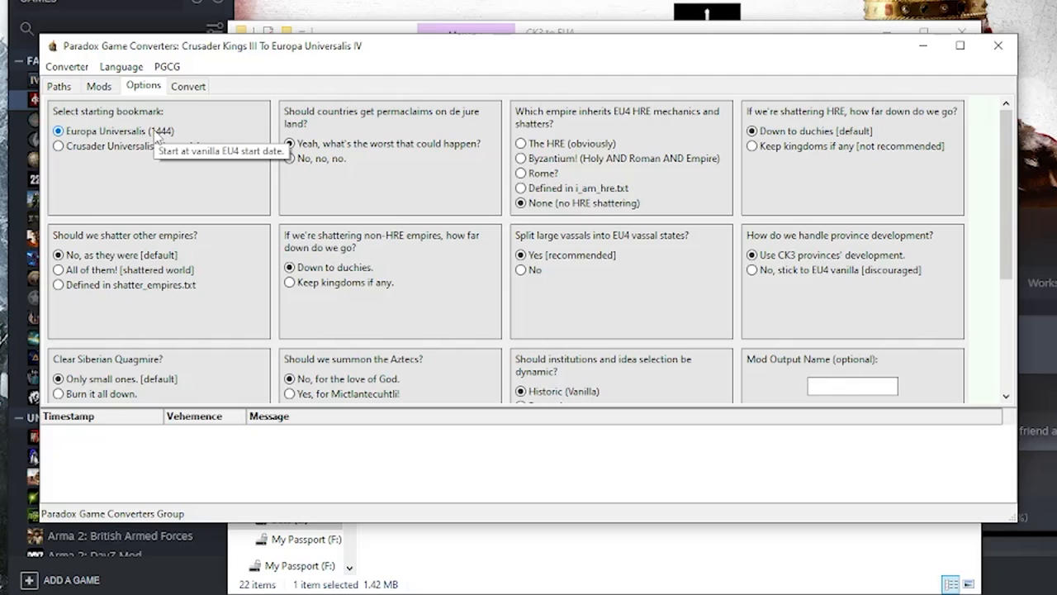
pyautogui.moveTo(140, 159)
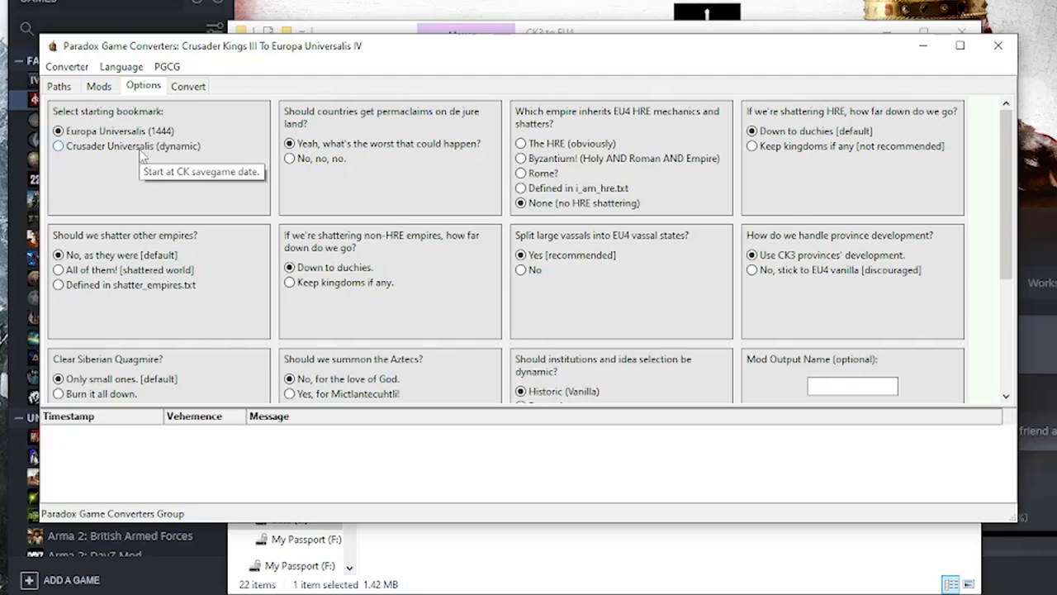
pyautogui.moveTo(395, 162)
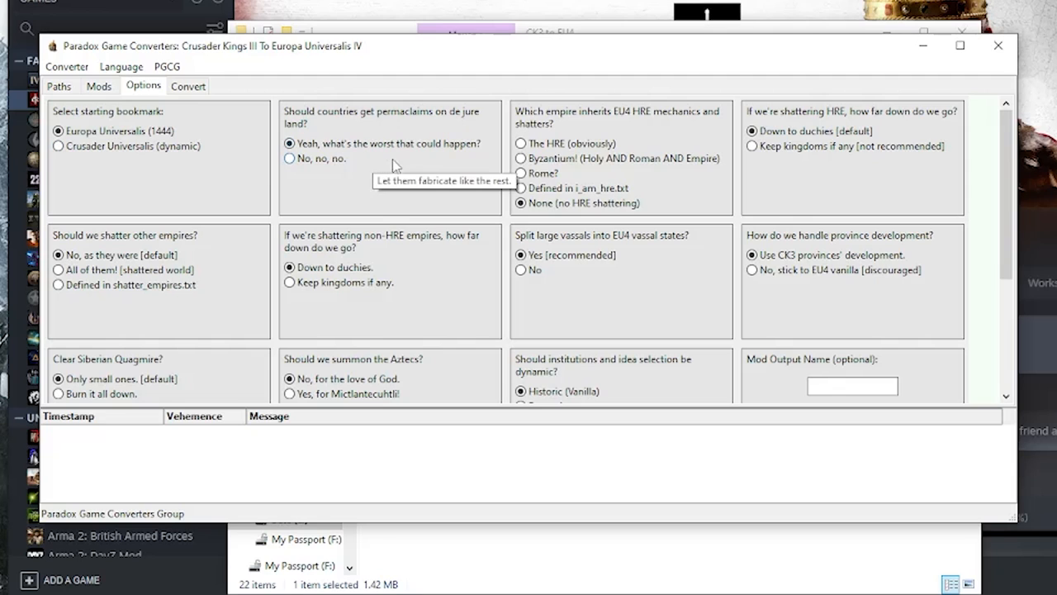
pyautogui.moveTo(429, 122)
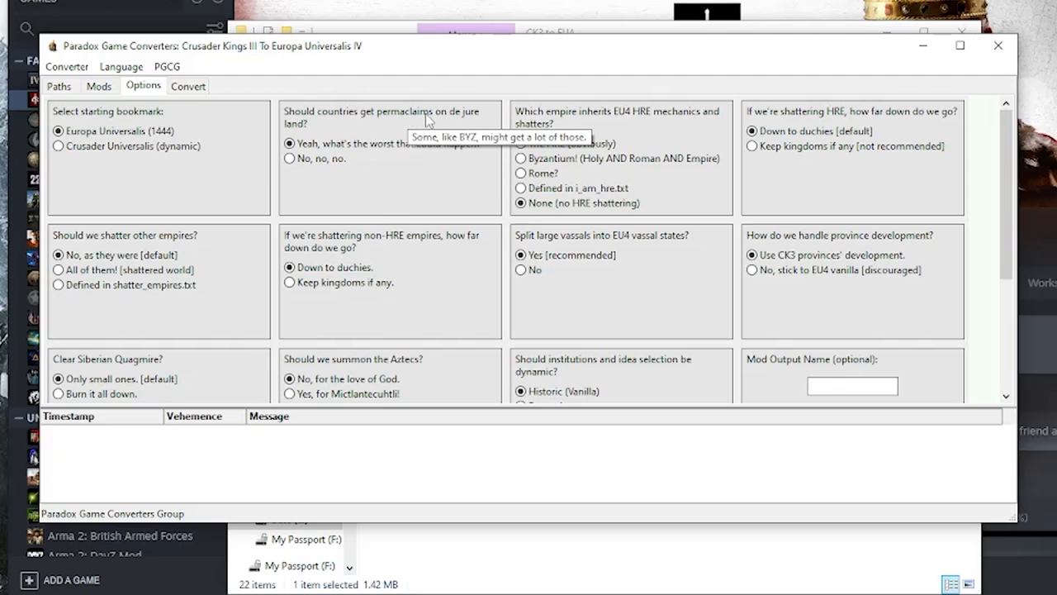
pyautogui.moveTo(643, 118)
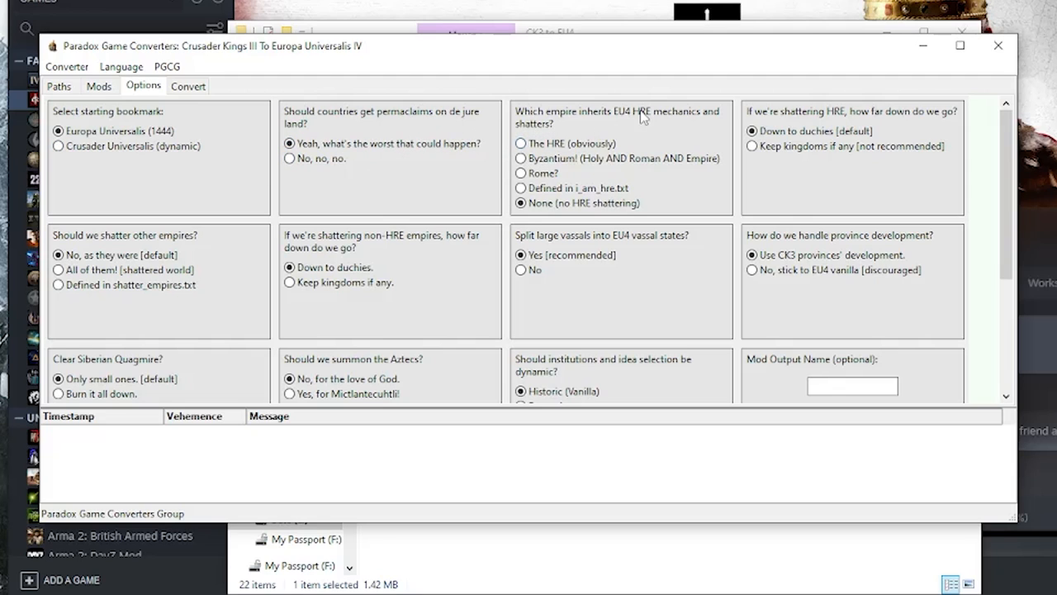
pyautogui.moveTo(658, 122)
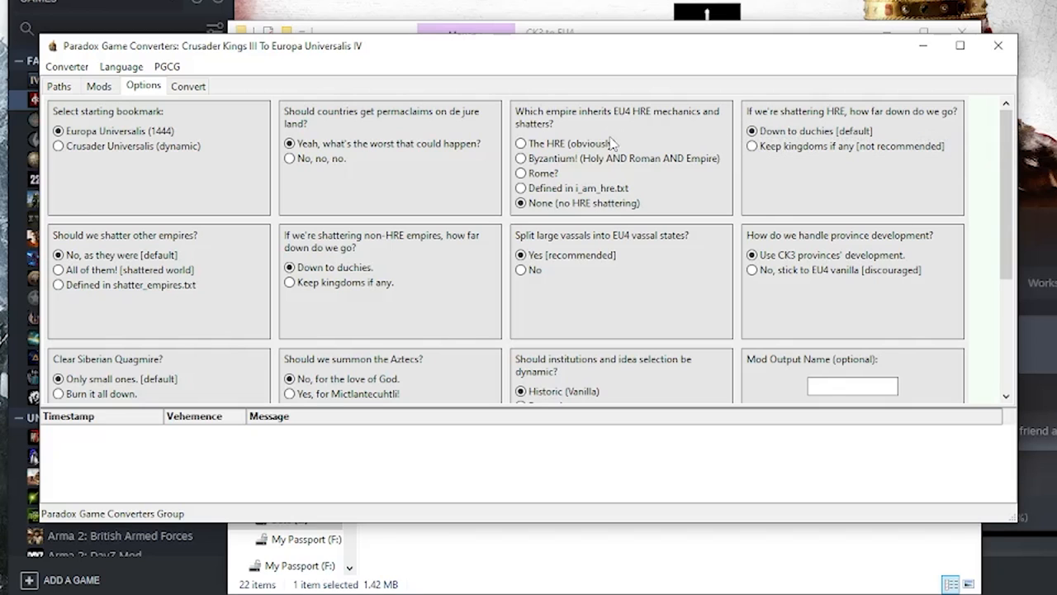
pyautogui.moveTo(595, 165)
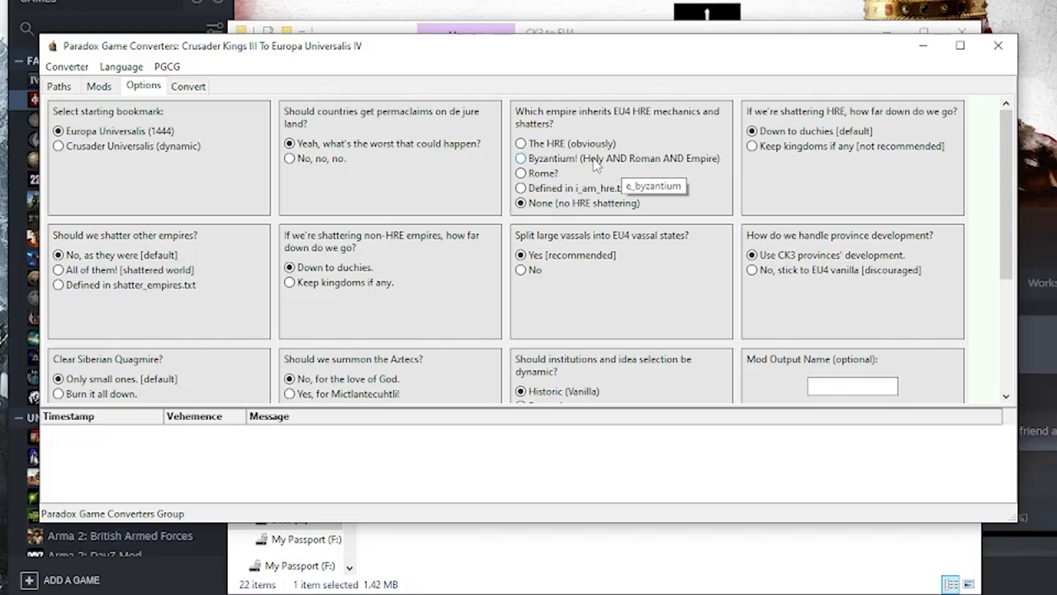
pyautogui.moveTo(803, 123)
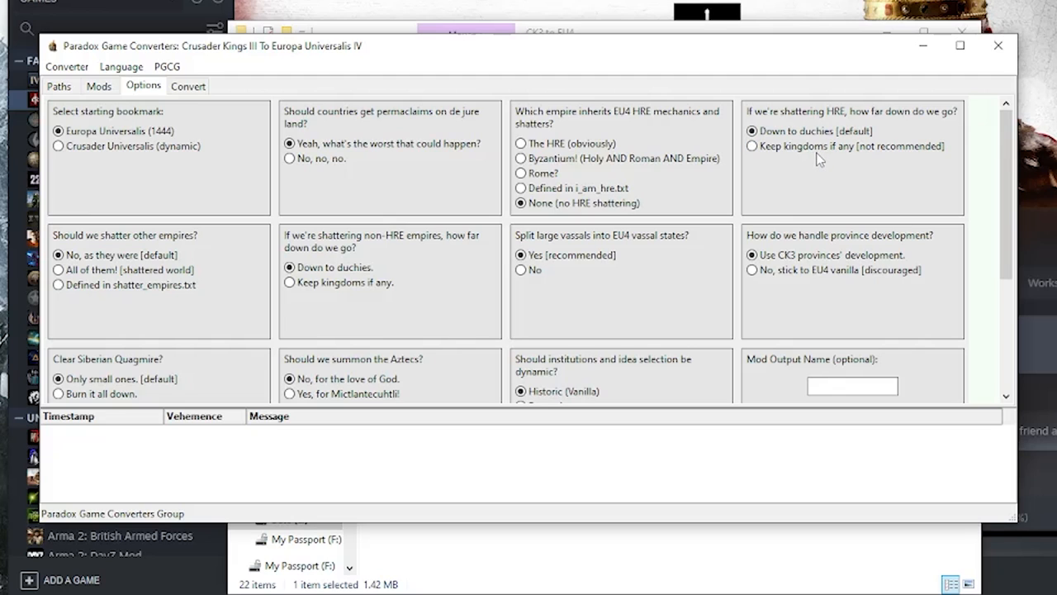
pyautogui.moveTo(135, 242)
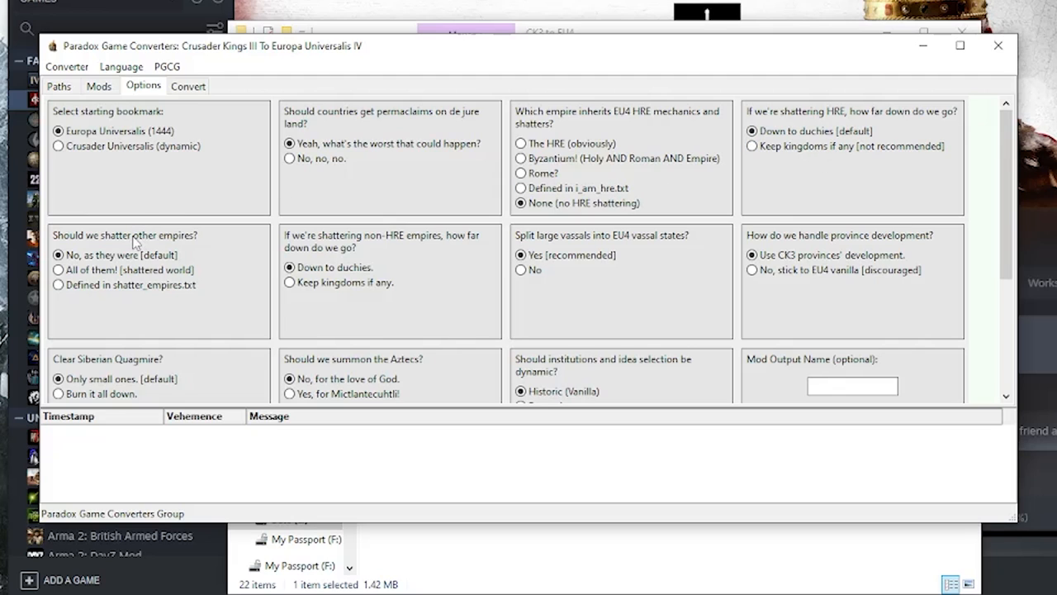
pyautogui.moveTo(194, 271)
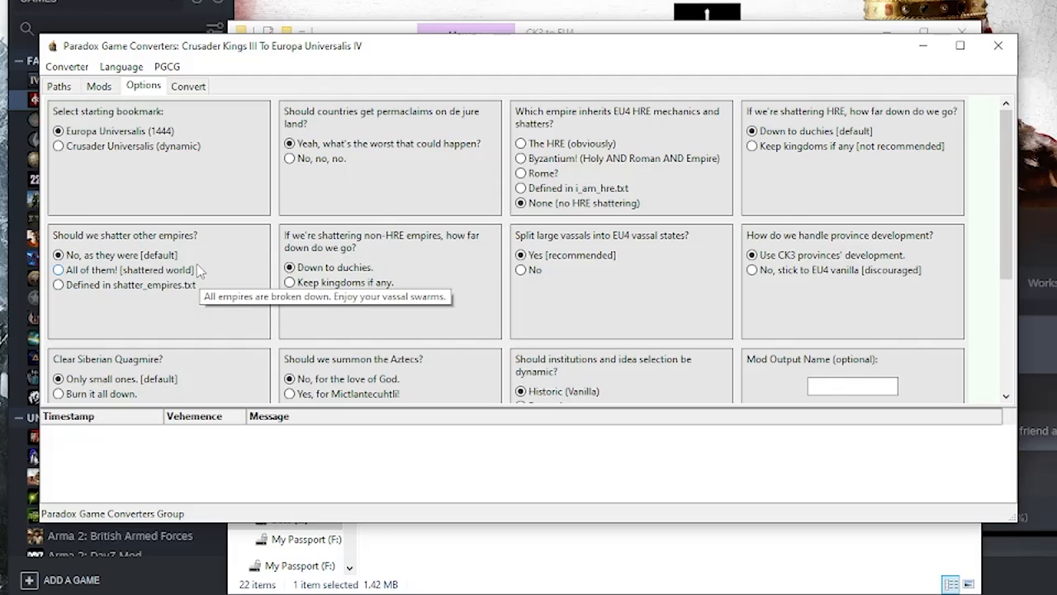
pyautogui.moveTo(206, 299)
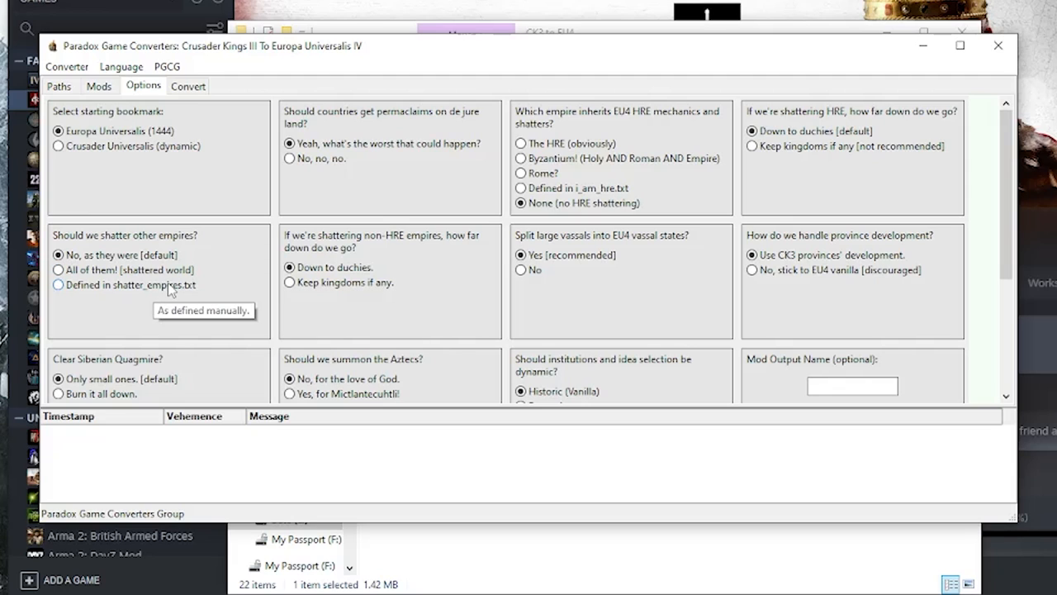
pyautogui.moveTo(409, 278)
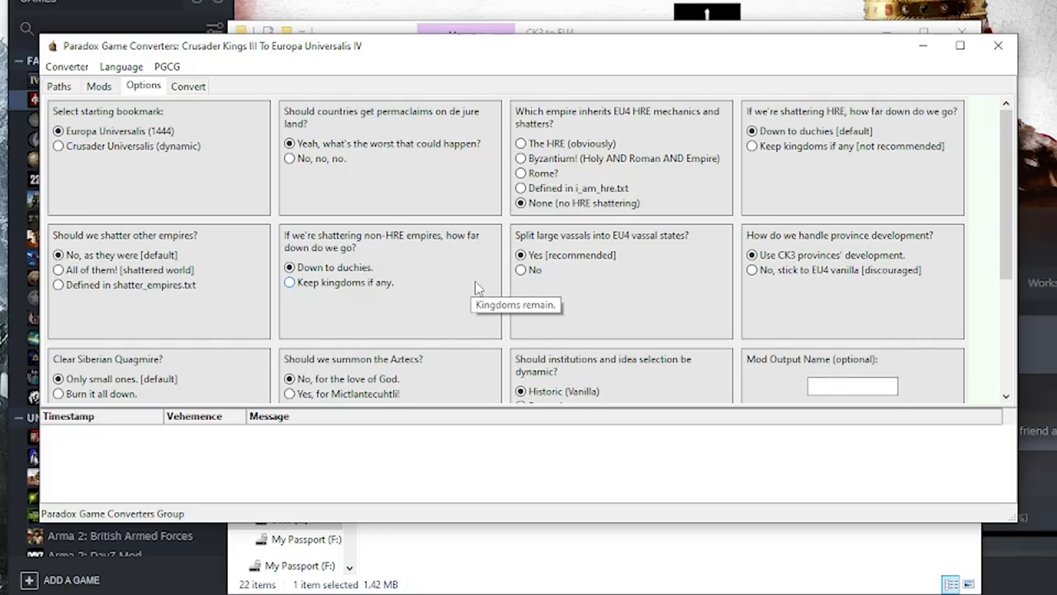
pyautogui.moveTo(708, 277)
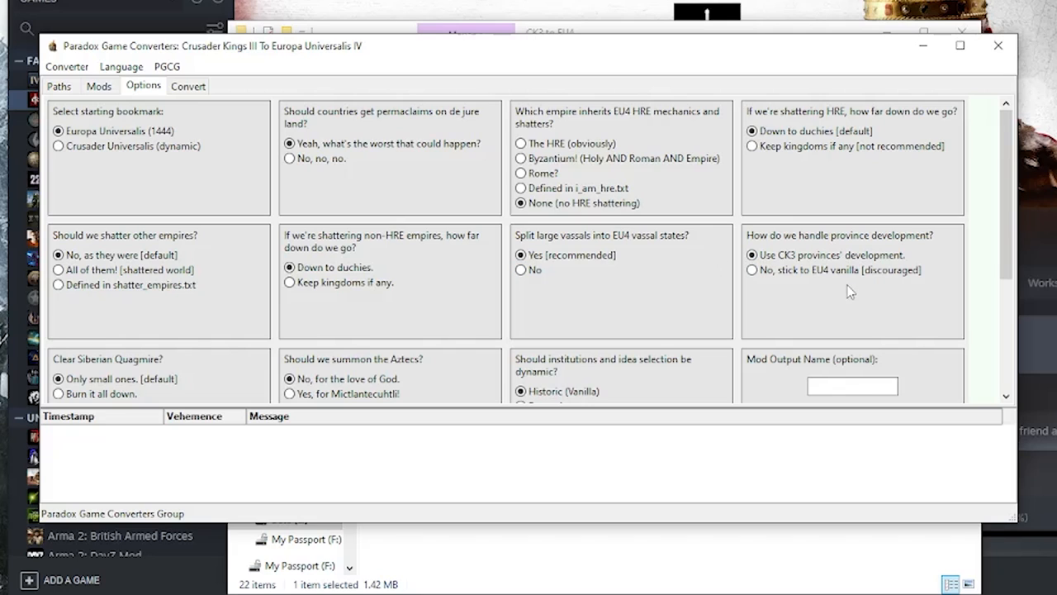
pyautogui.moveTo(849, 290)
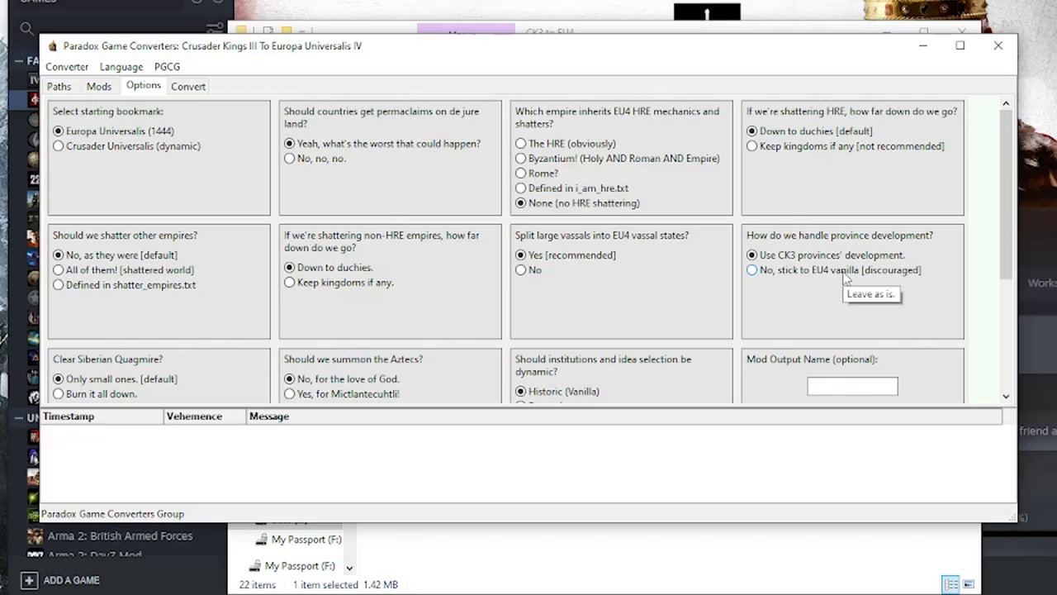
# Step: Review the options, leave Mod Output Name empty, and go to the Convert page
pyautogui.scroll(-3)
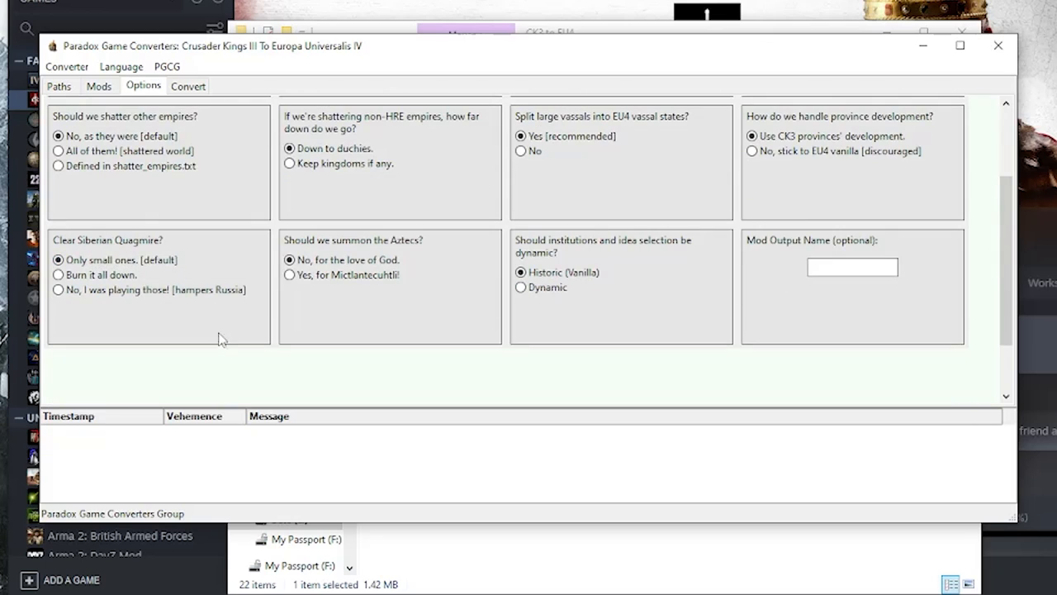
pyautogui.moveTo(183, 332)
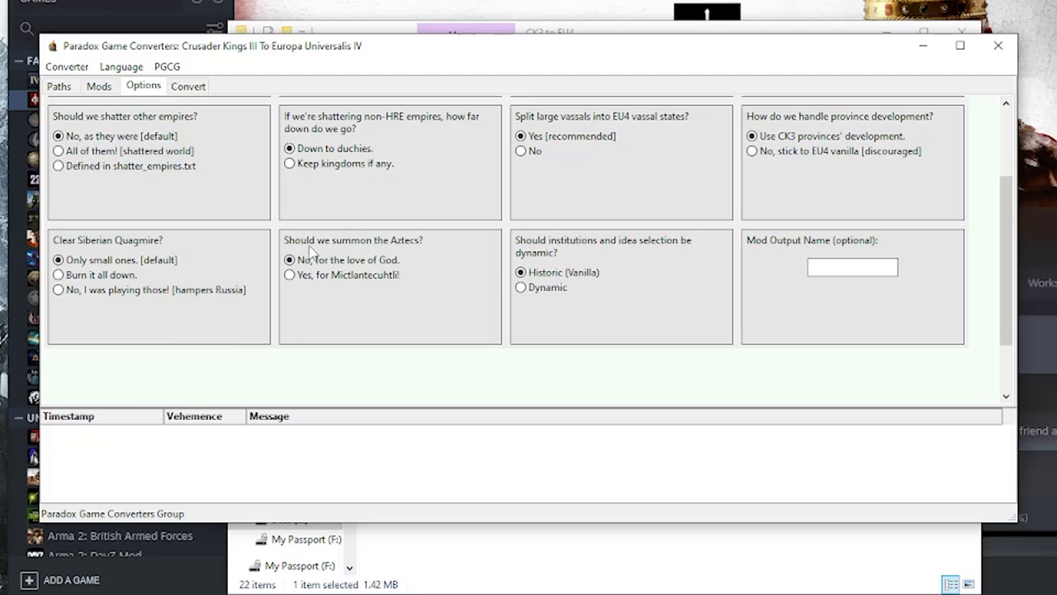
pyautogui.moveTo(453, 319)
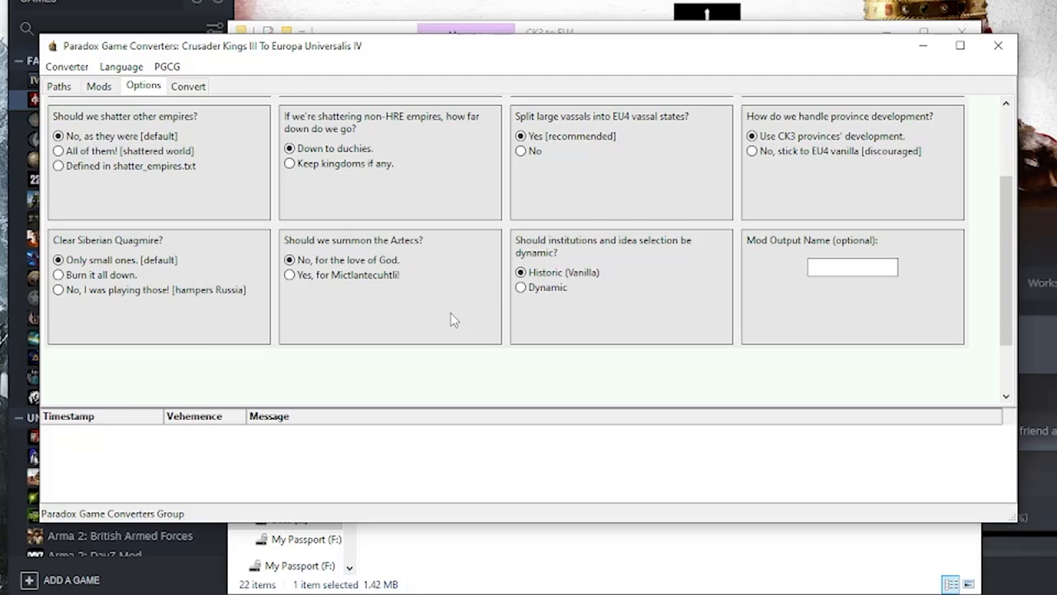
pyautogui.moveTo(446, 302)
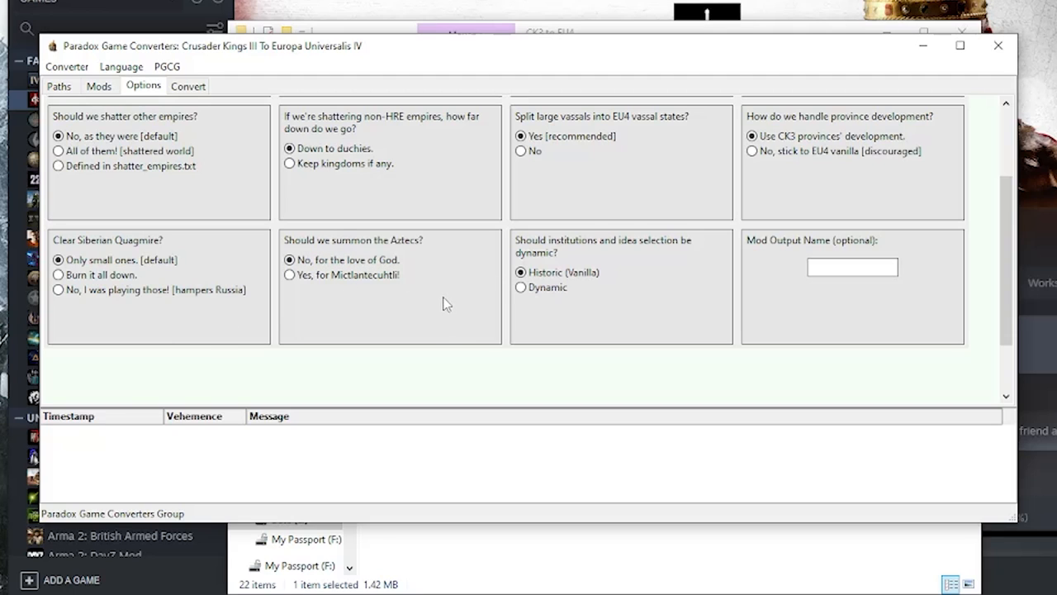
pyautogui.moveTo(677, 306)
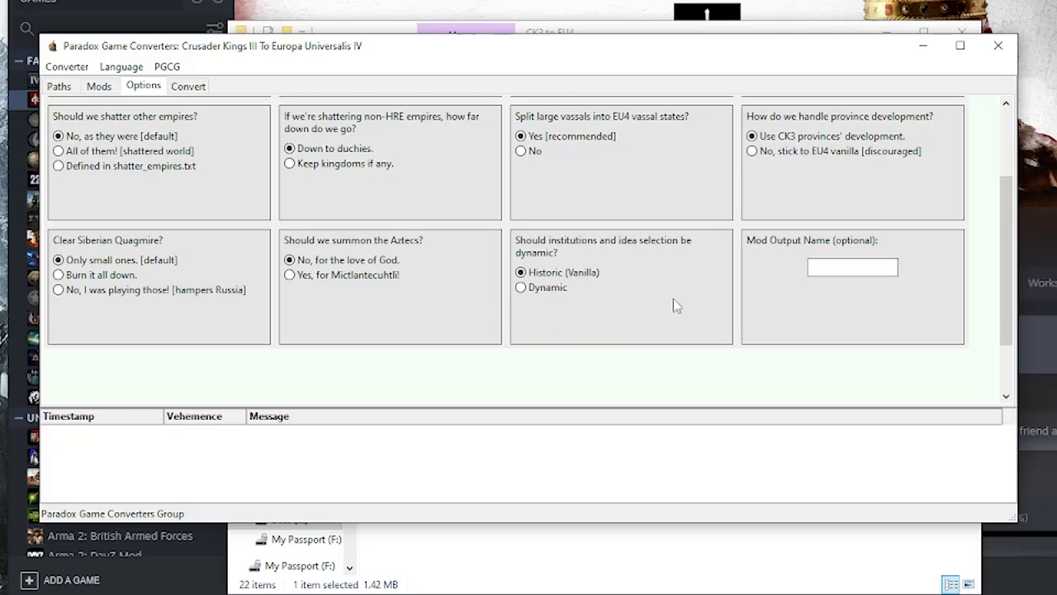
pyautogui.click(852, 266)
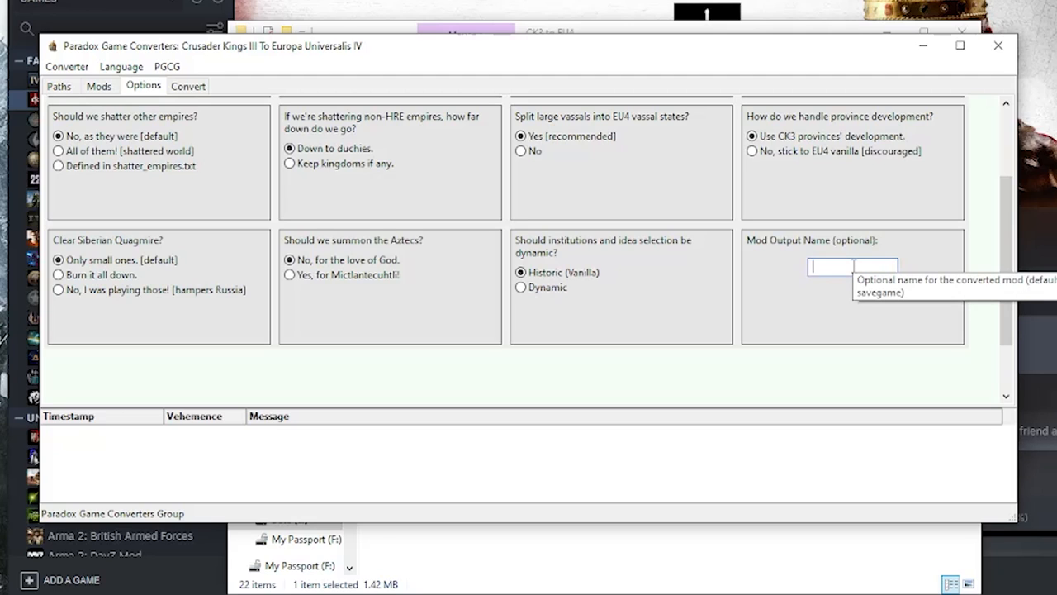
pyautogui.moveTo(629, 202)
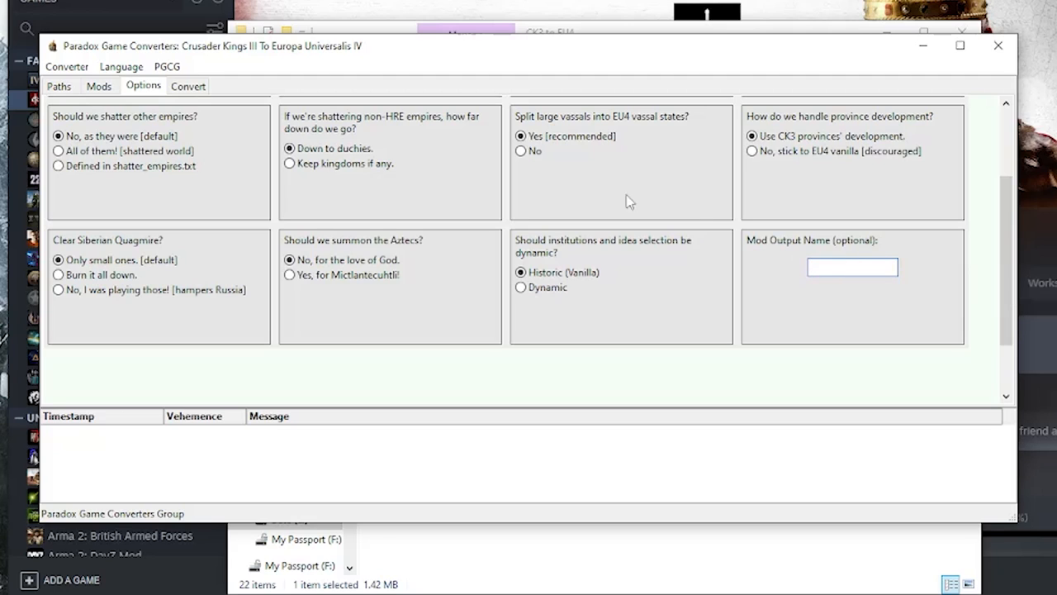
pyautogui.click(187, 86)
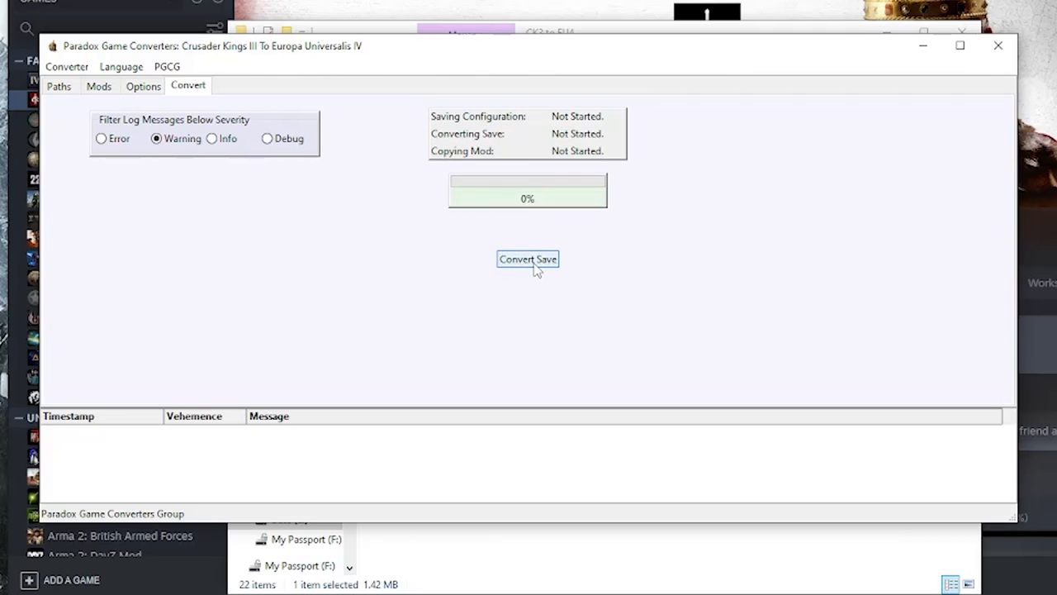
# Step: Convert the CK3 save to EU4 and wait until all three steps show Finished
pyautogui.click(527, 259)
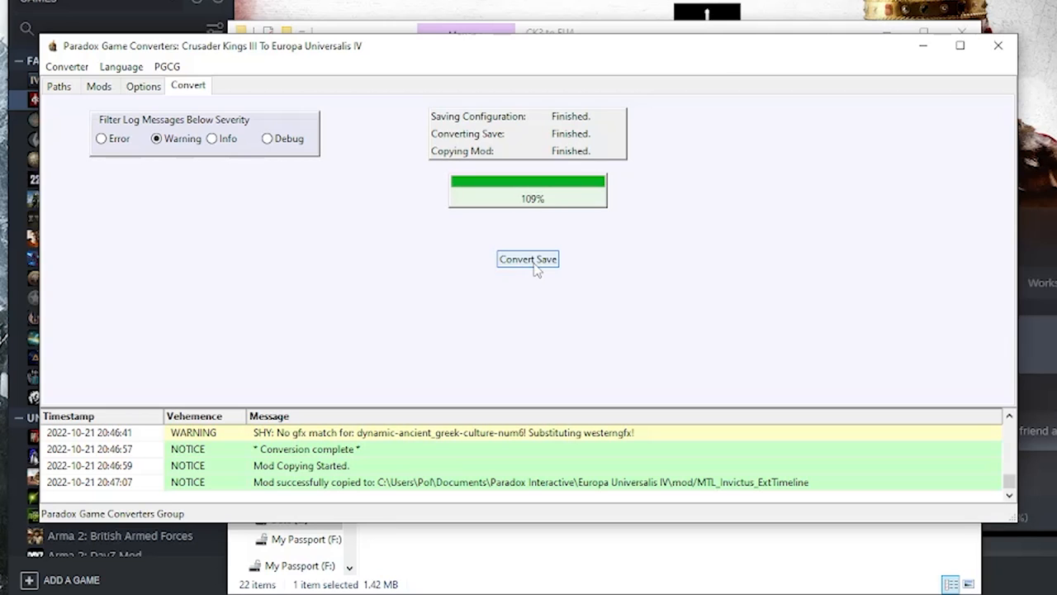
pyautogui.moveTo(543, 259)
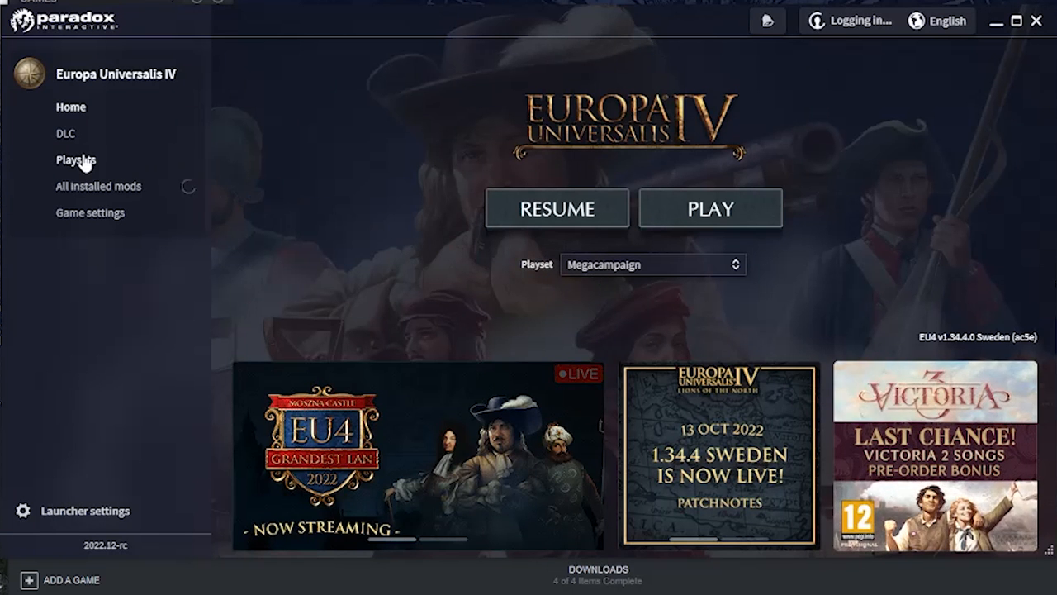
# Step: Confirm Converted - MTL_Invictus_ExtTimeline is enabled in the Megacampaign playset, then launch EU4
pyautogui.click(75, 159)
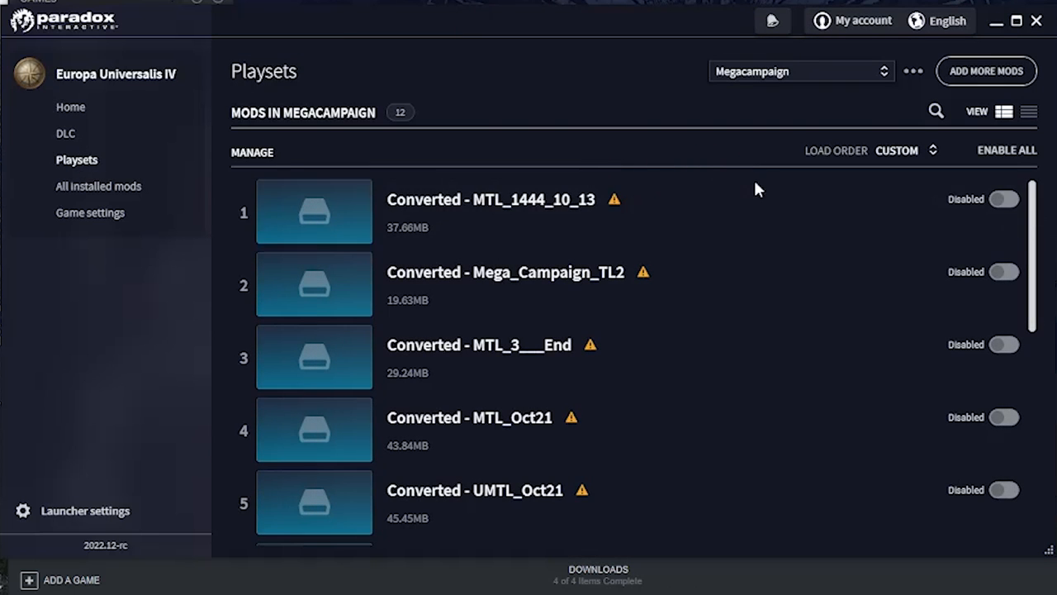
pyautogui.scroll(-3)
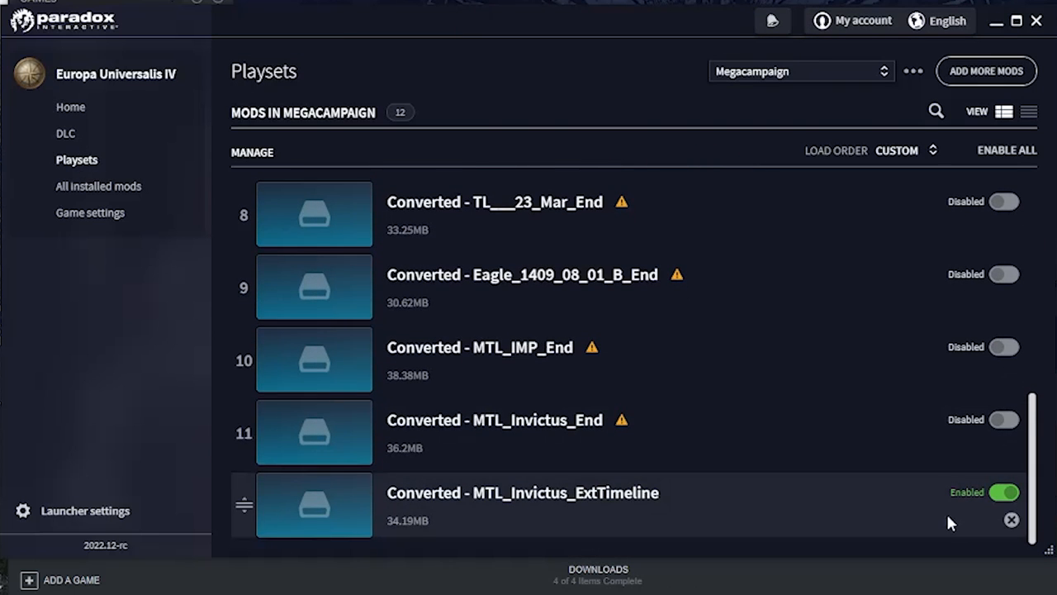
pyautogui.click(987, 71)
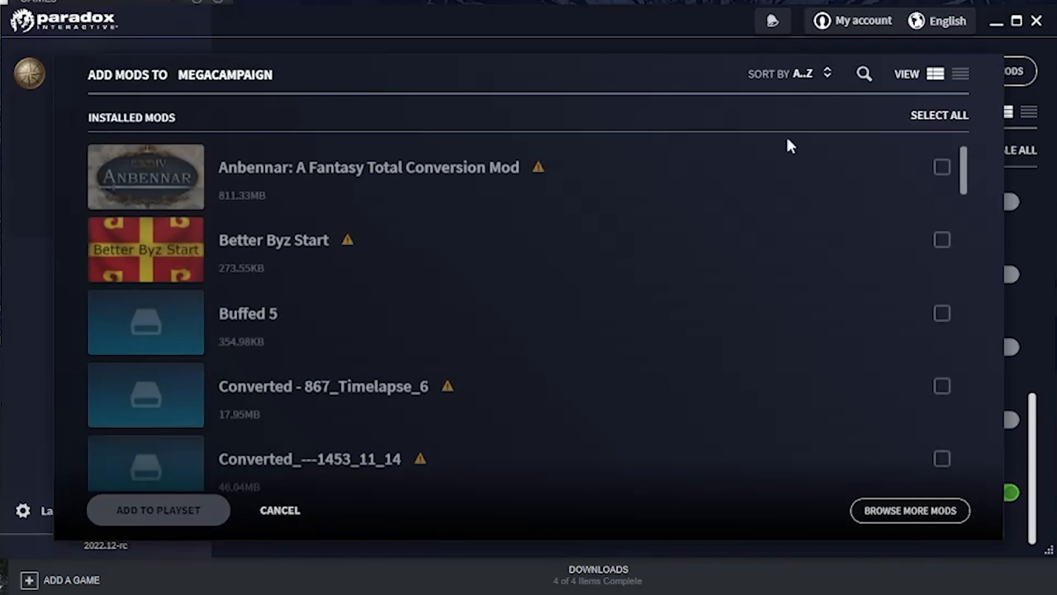
pyautogui.scroll(-3)
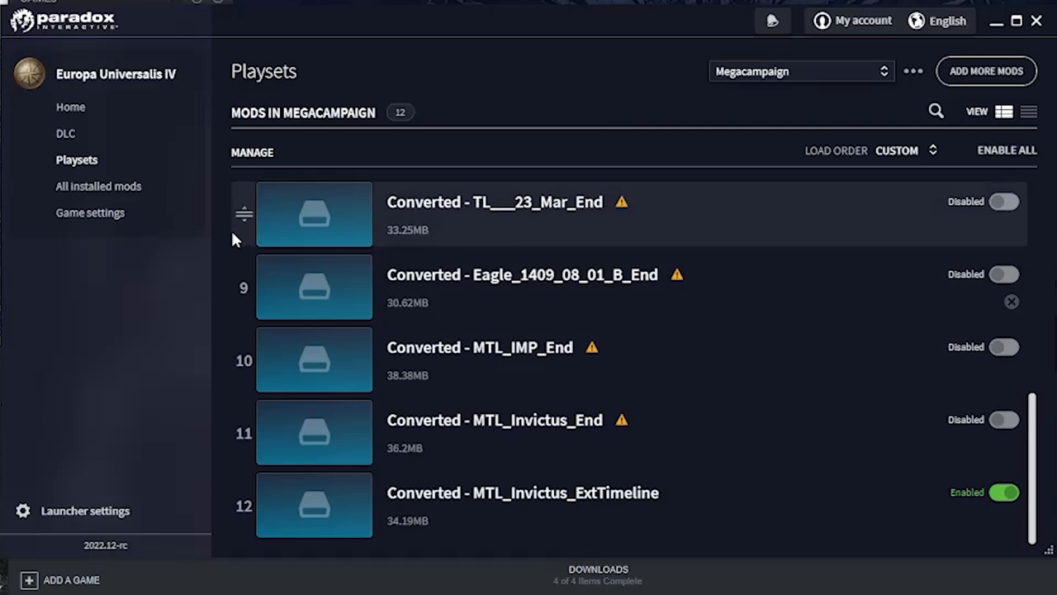
pyautogui.moveTo(110, 185)
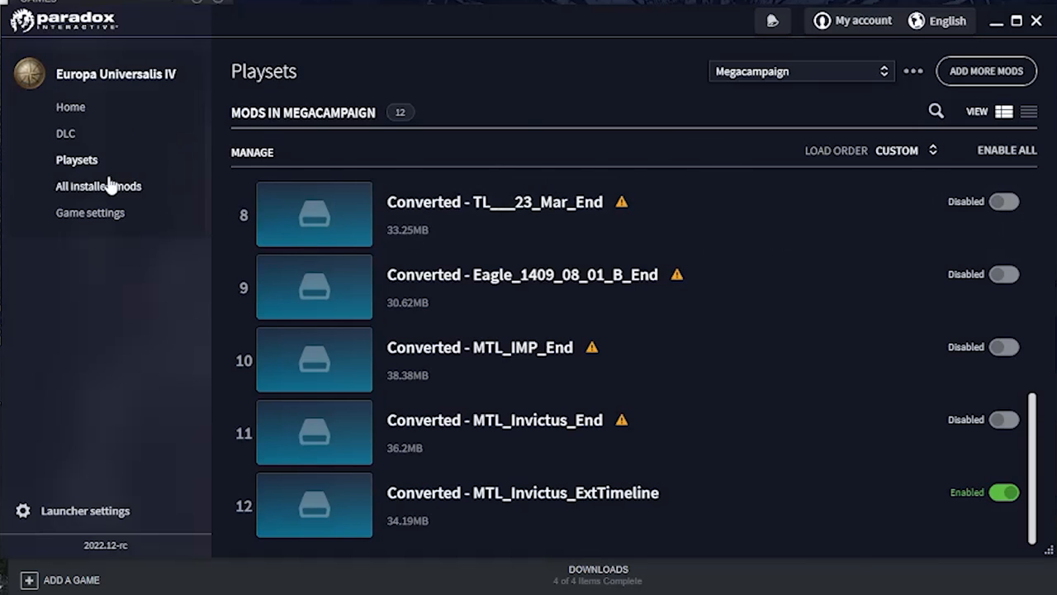
pyautogui.click(70, 107)
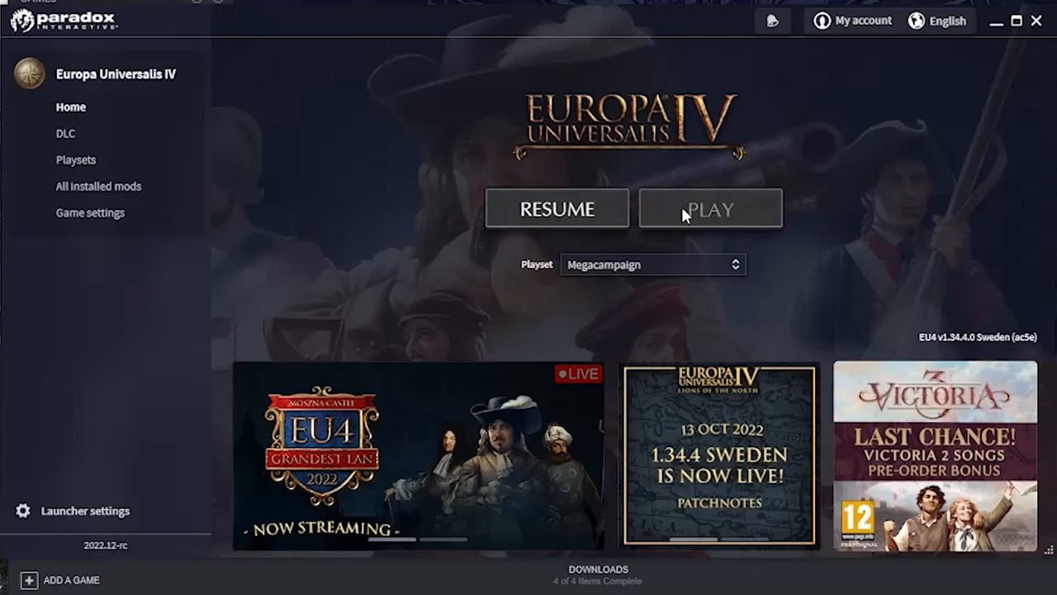
pyautogui.click(710, 207)
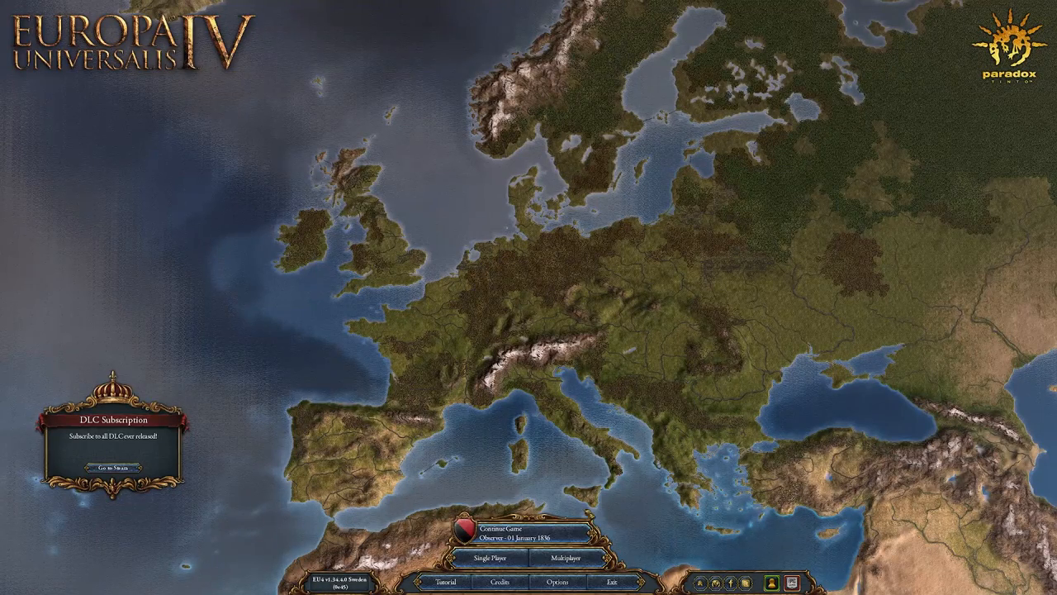
# Step: After the EU4 main menu loads, launch the EU4 to VIC2 ConverterFrontend
pyautogui.click(501, 556)
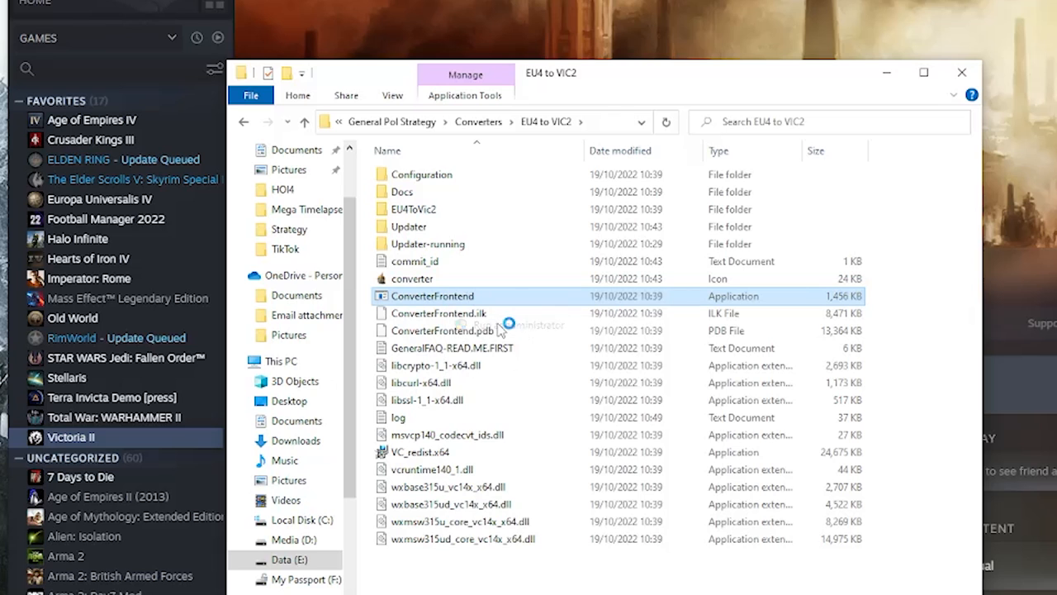
pyautogui.doubleClick(433, 296)
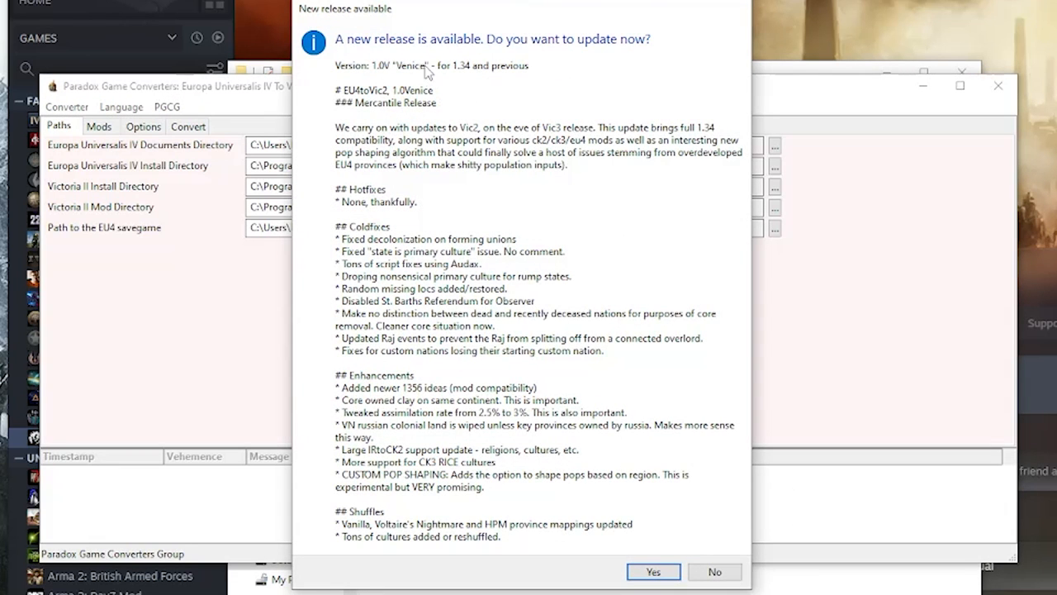
pyautogui.moveTo(510, 121)
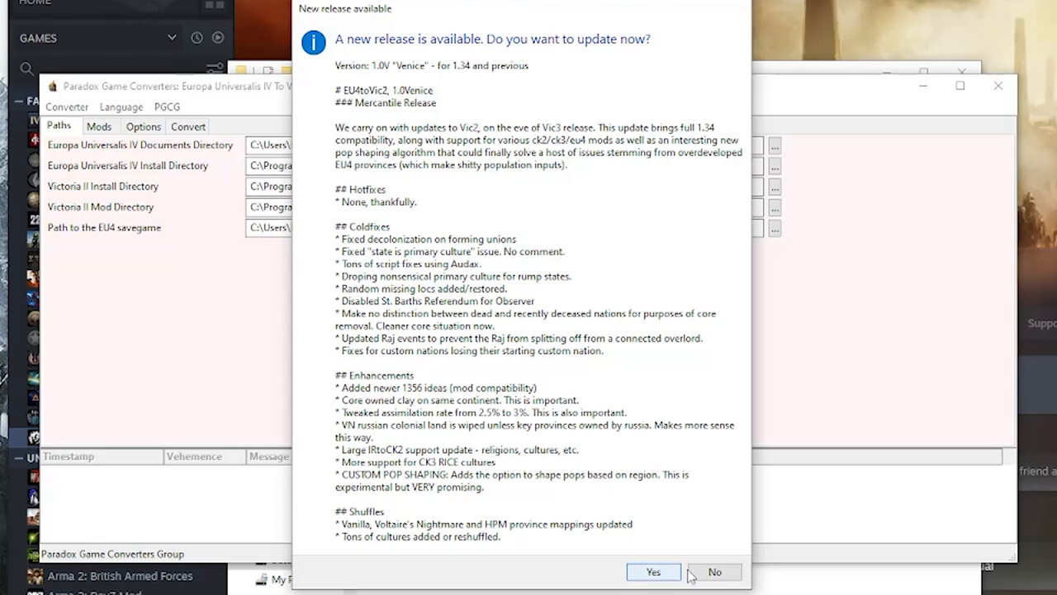
# Step: Decline the 1.0 Venice update, review the Victoria II install and mod paths, then view mods
pyautogui.click(714, 571)
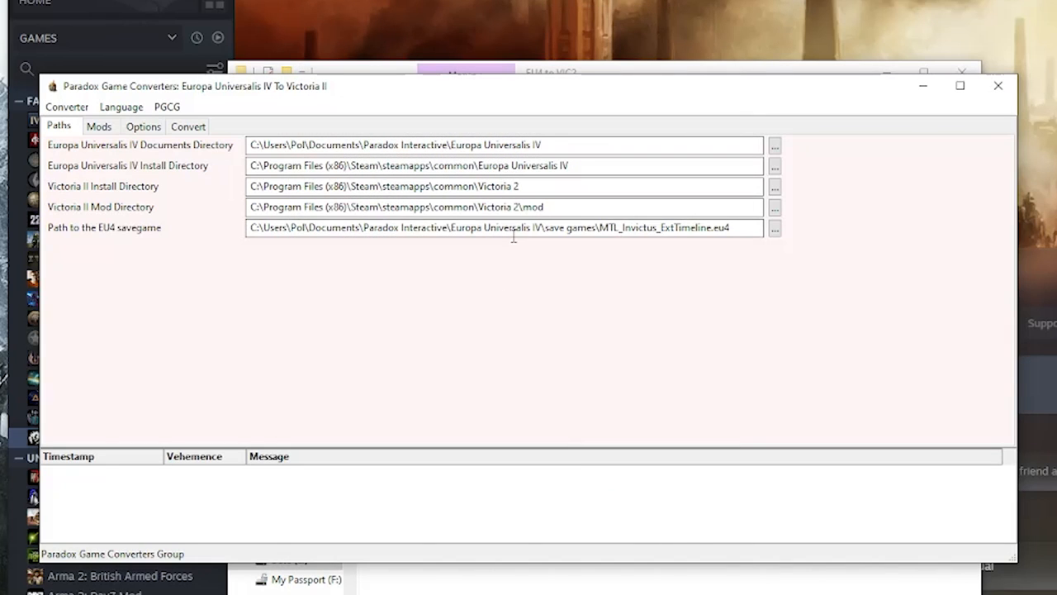
pyautogui.moveTo(377, 282)
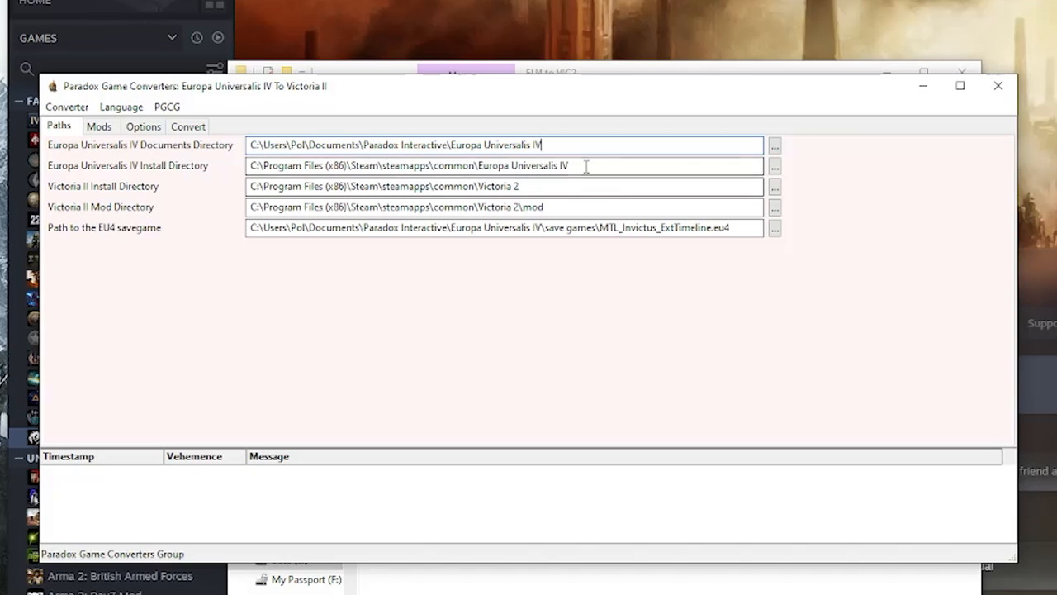
pyautogui.moveTo(213, 171)
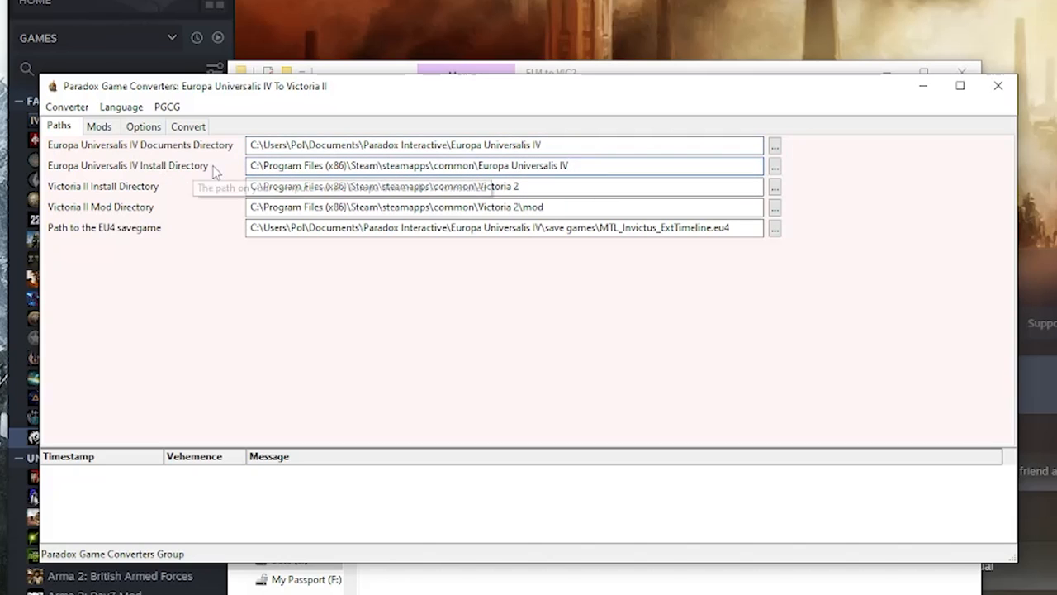
pyautogui.click(529, 186)
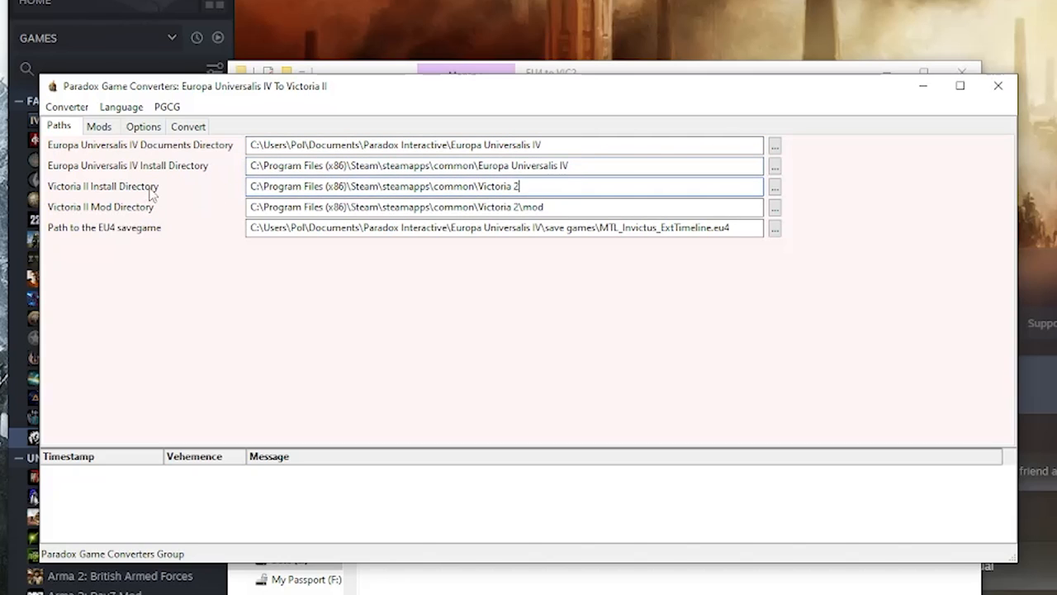
pyautogui.click(566, 207)
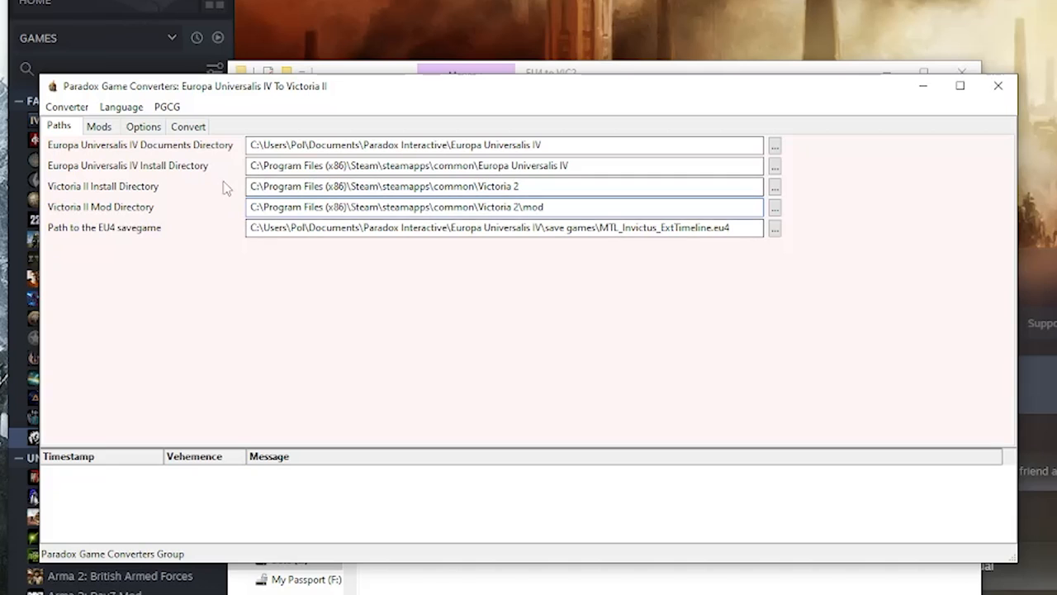
pyautogui.click(99, 127)
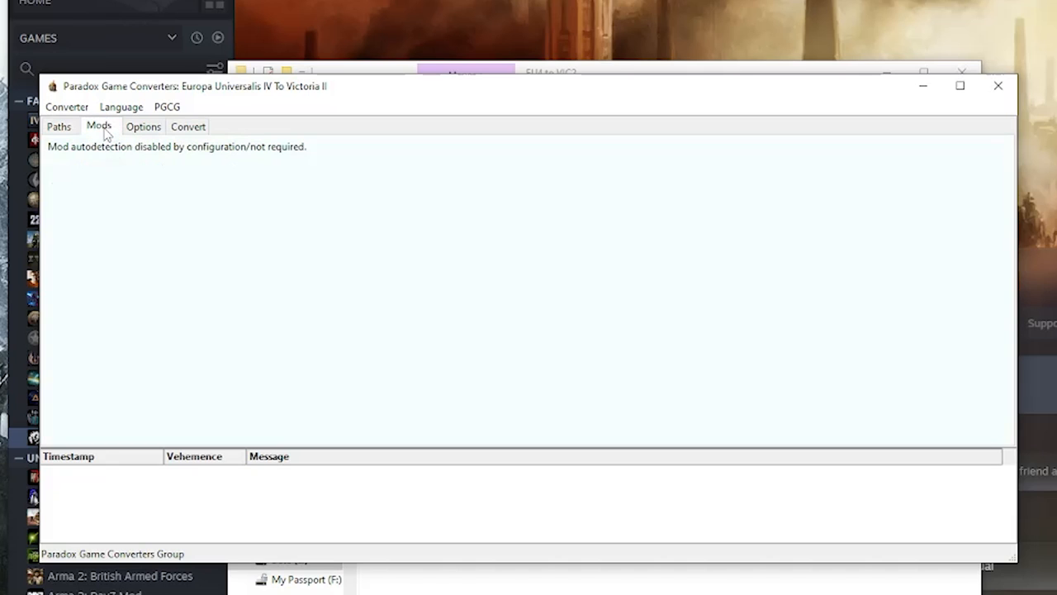
pyautogui.click(143, 125)
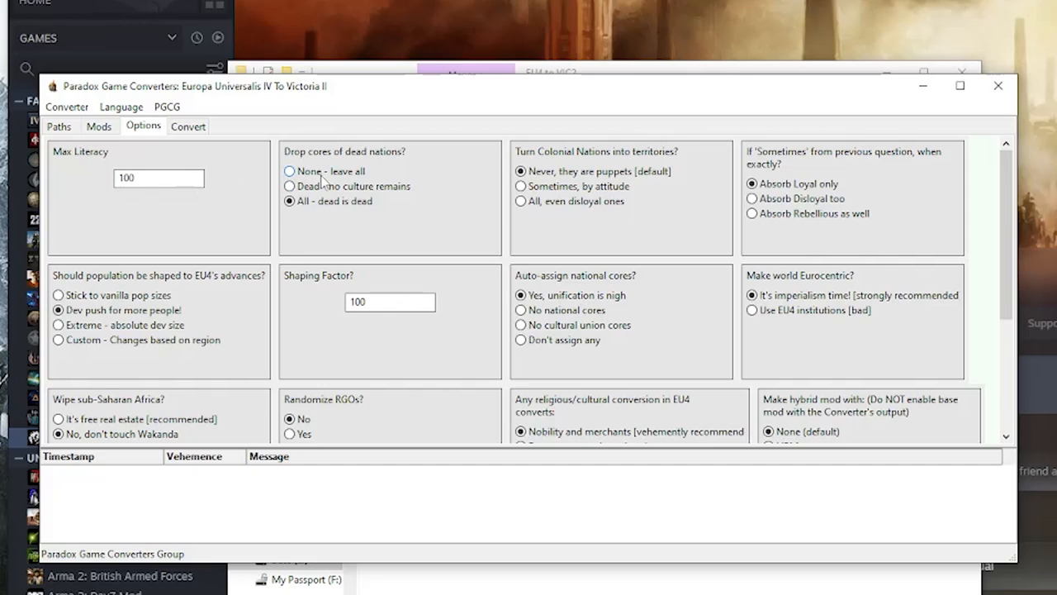
pyautogui.moveTo(423, 213)
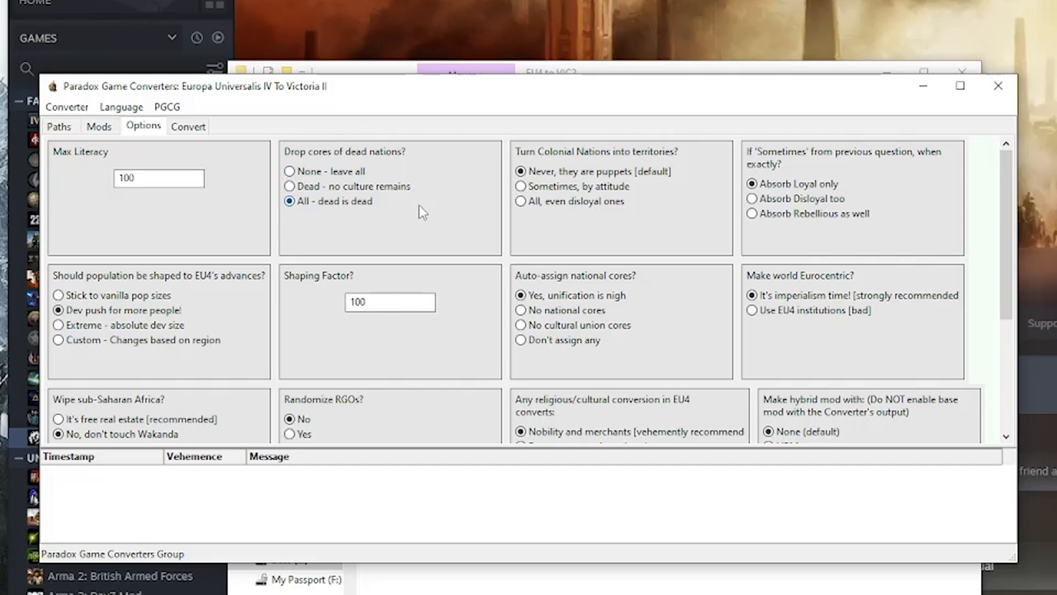
pyautogui.moveTo(630, 158)
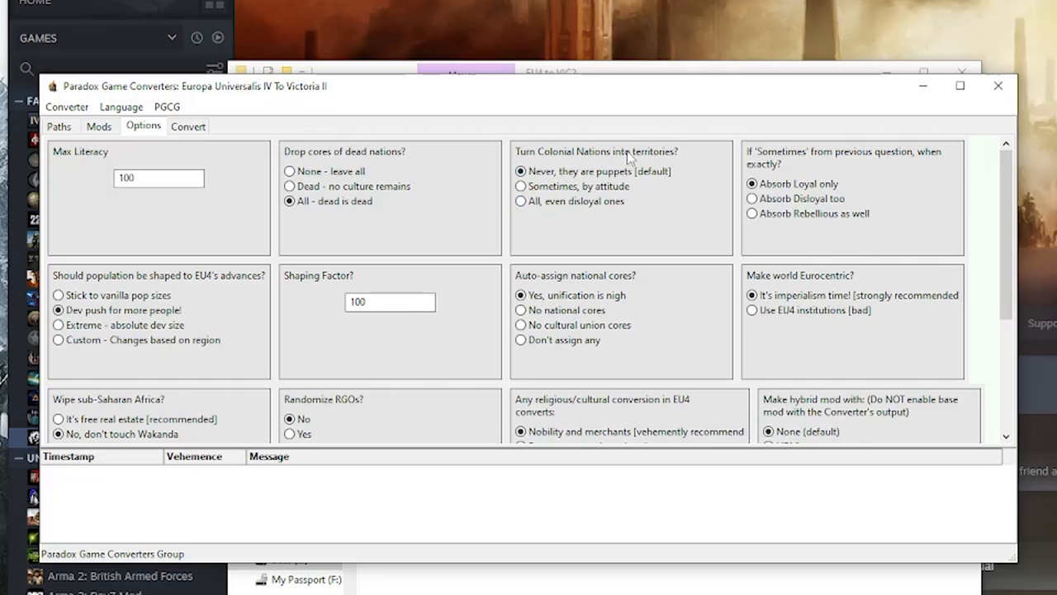
pyautogui.moveTo(645, 205)
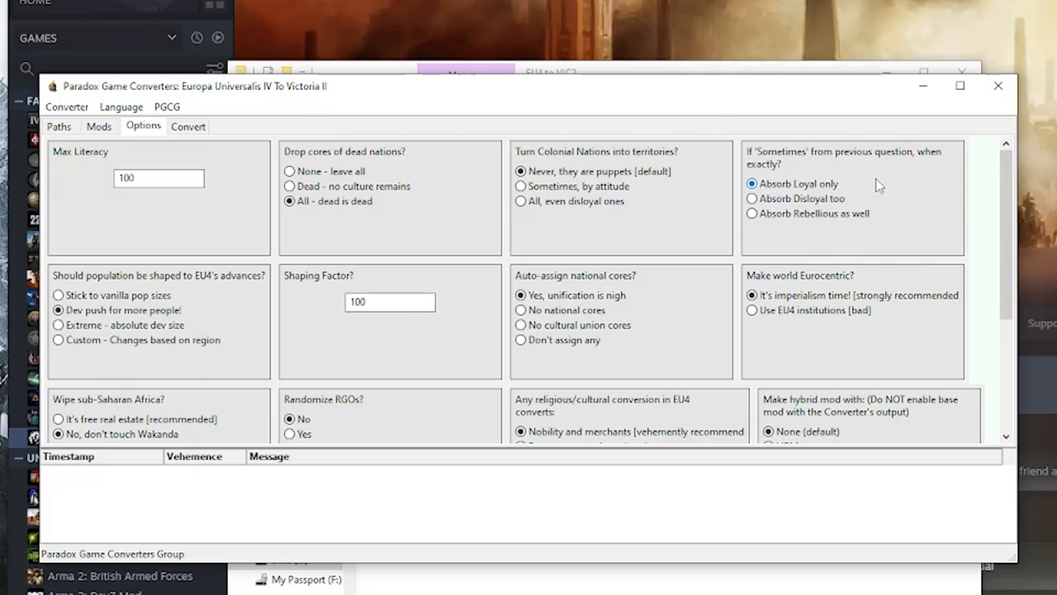
pyautogui.moveTo(892, 207)
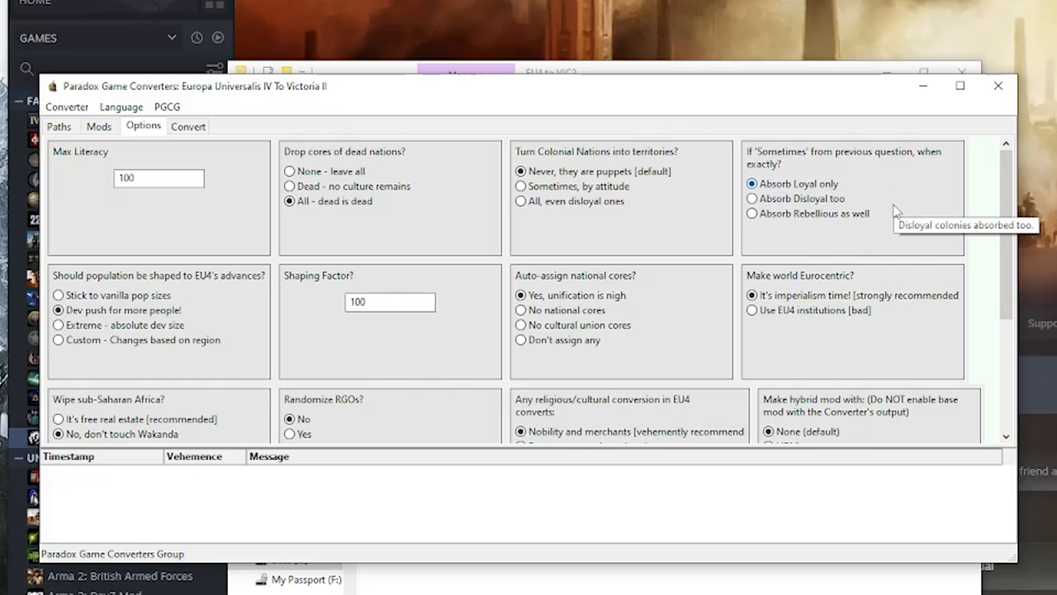
pyautogui.moveTo(242, 301)
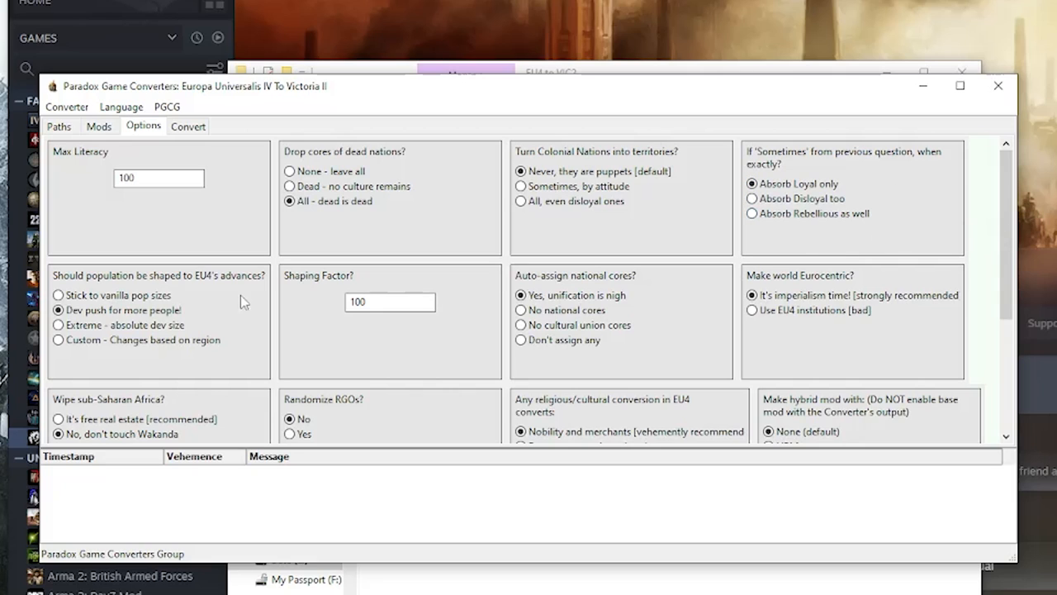
pyautogui.moveTo(237, 312)
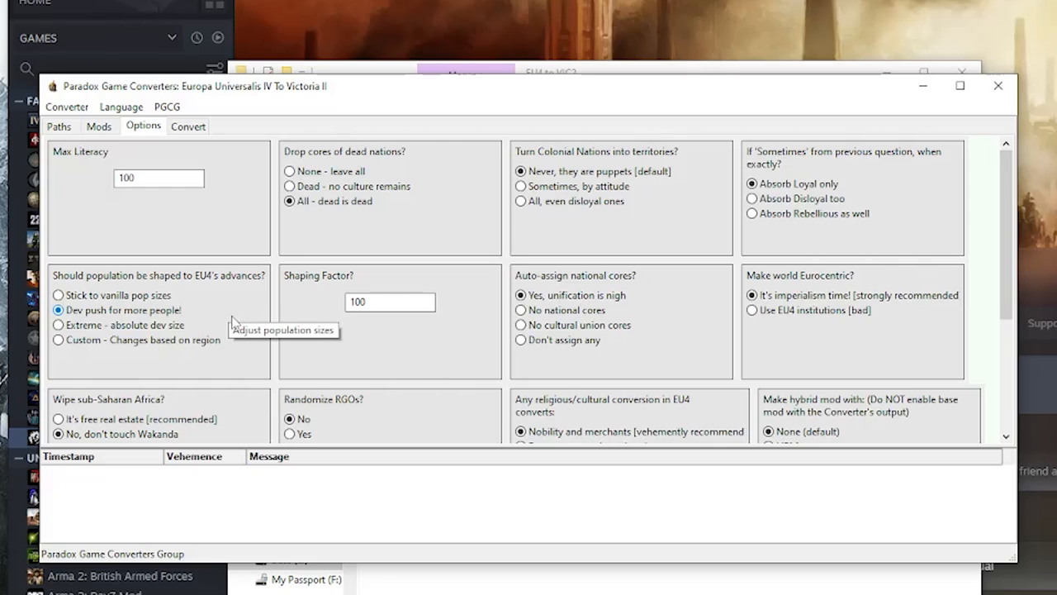
pyautogui.moveTo(222, 326)
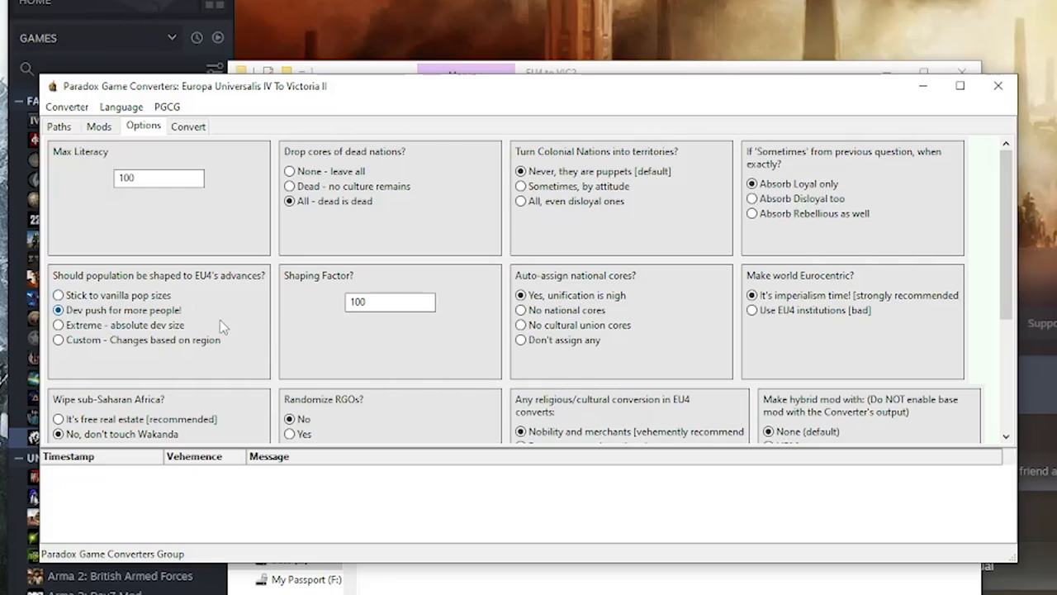
pyautogui.moveTo(372, 327)
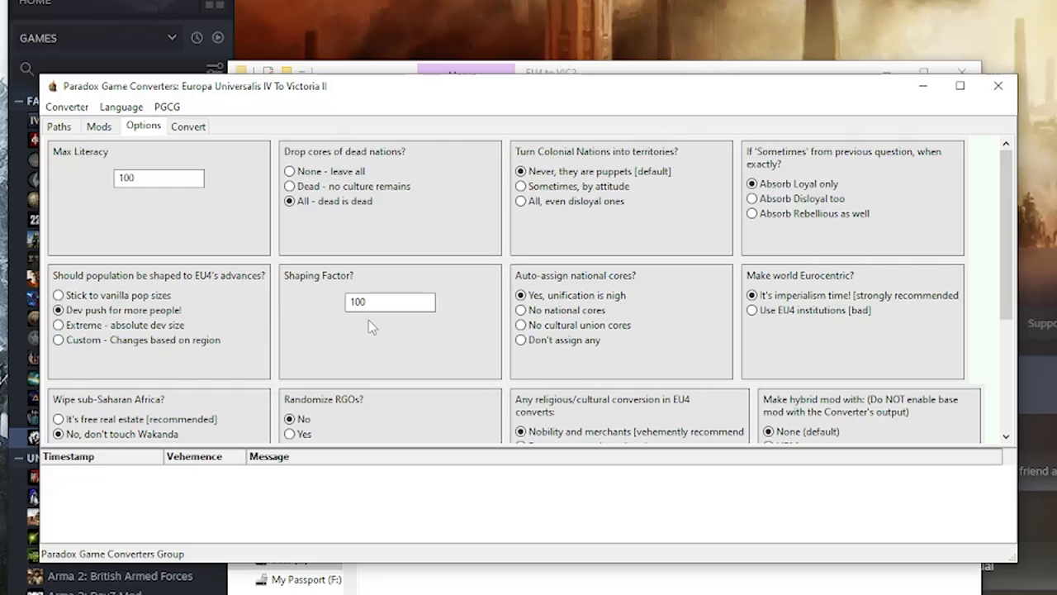
pyautogui.moveTo(334, 280)
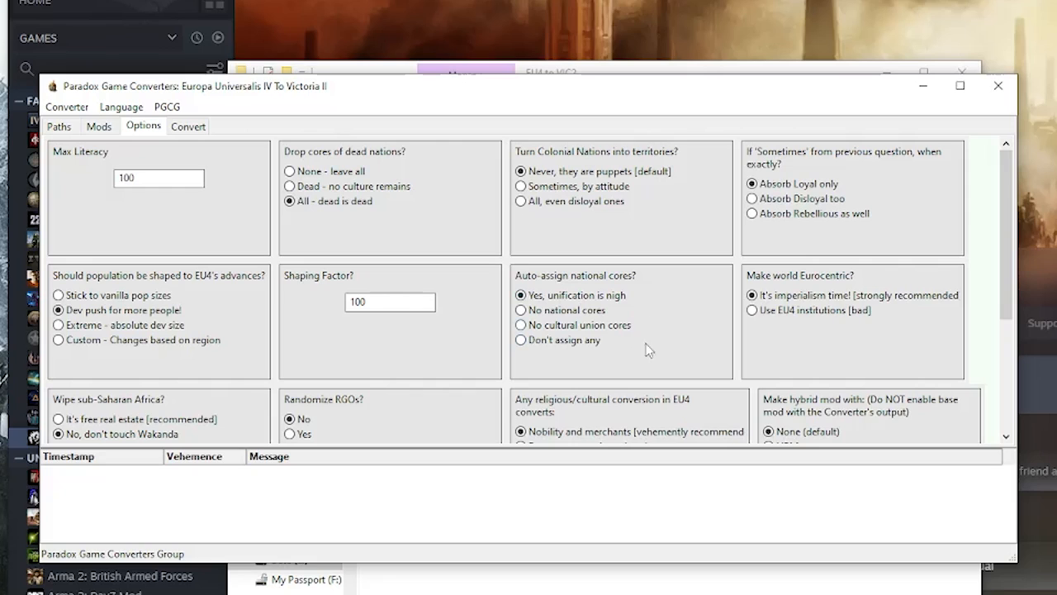
pyautogui.moveTo(710, 326)
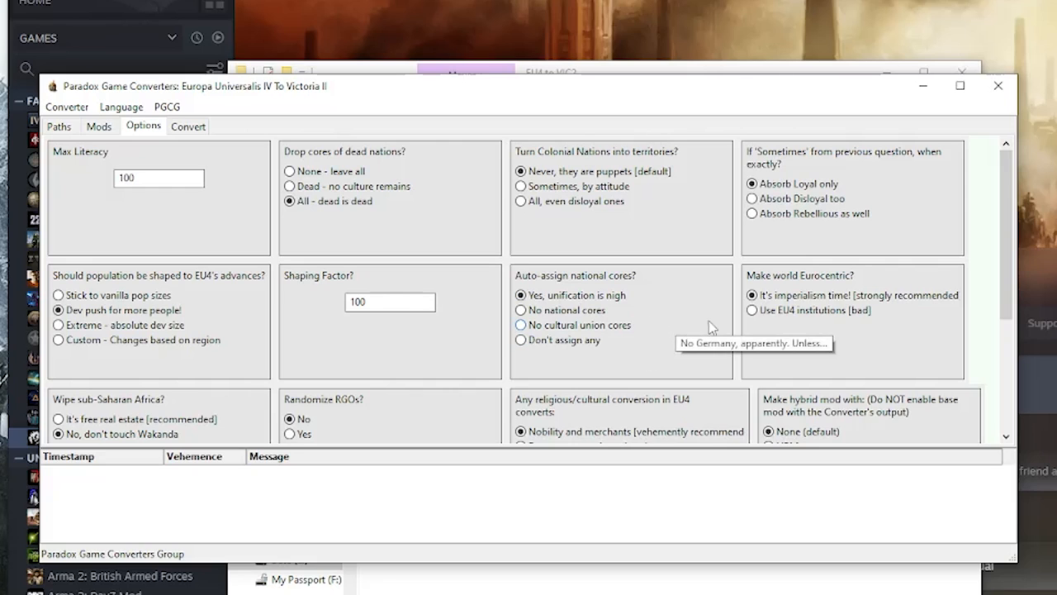
pyautogui.moveTo(897, 323)
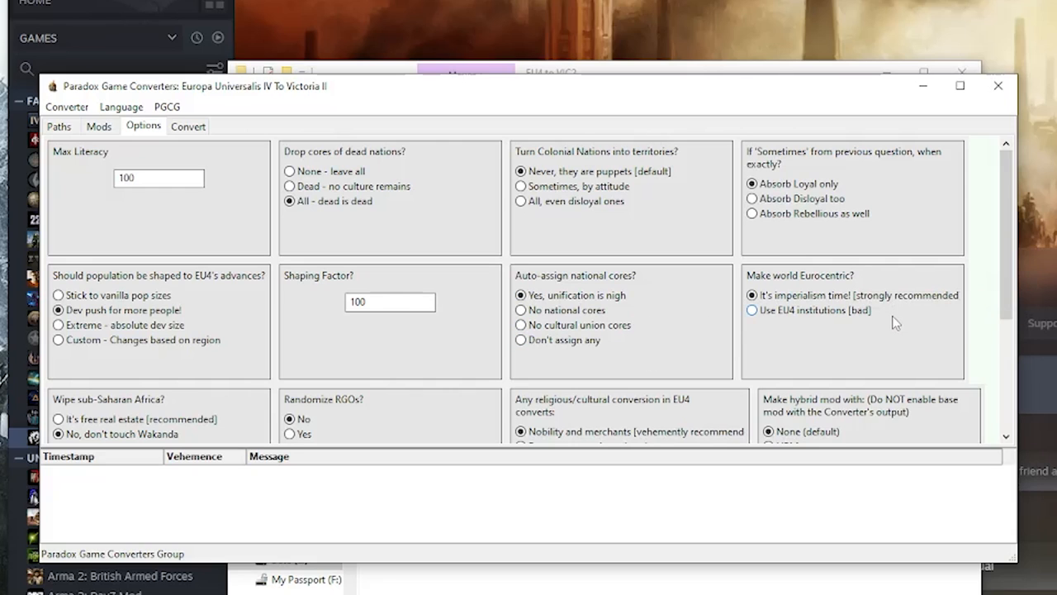
pyautogui.scroll(-3)
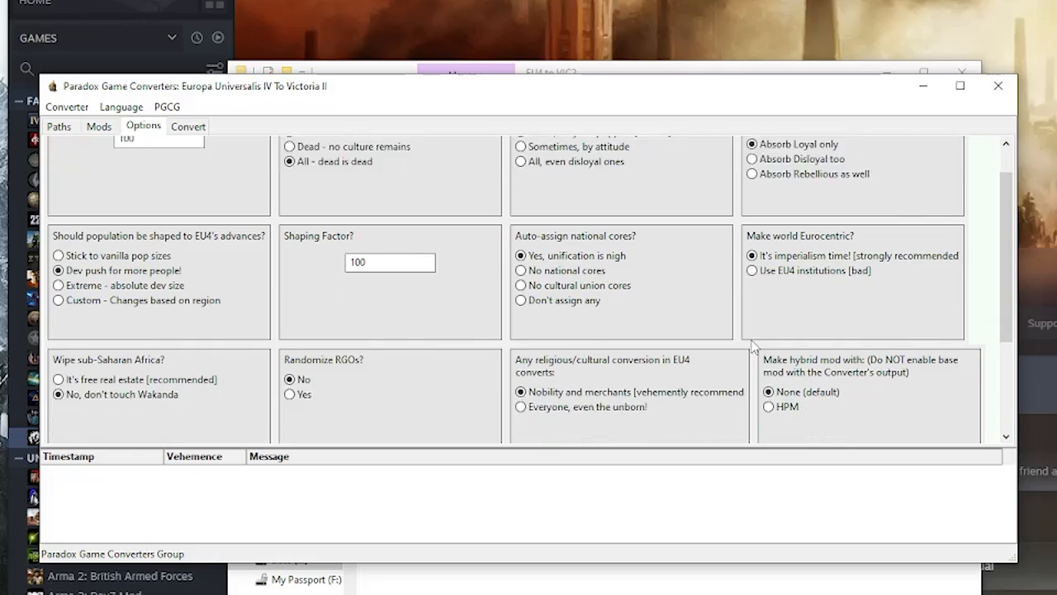
pyautogui.scroll(-3)
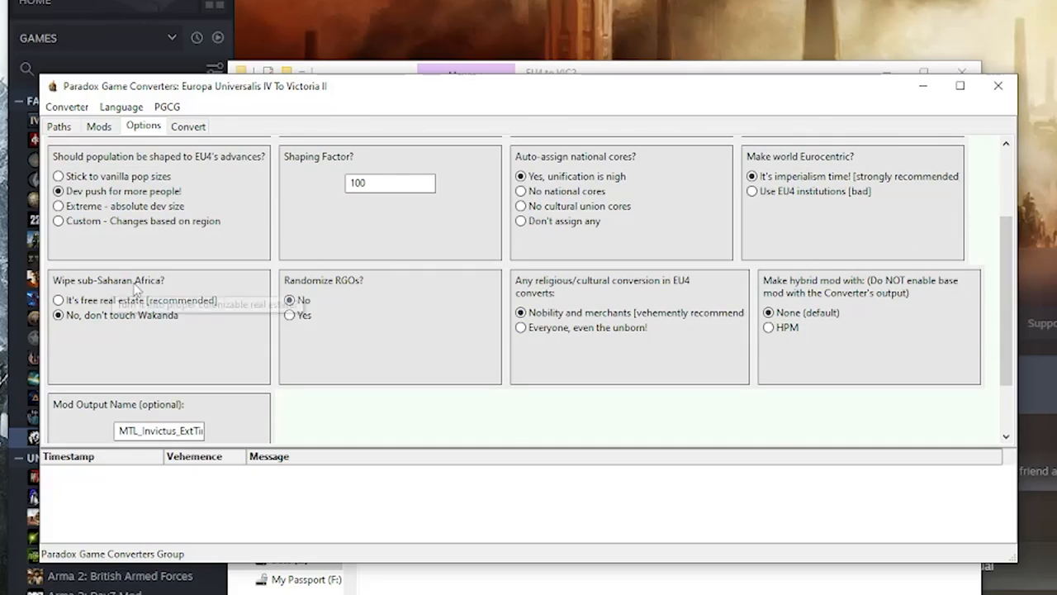
pyautogui.moveTo(302, 347)
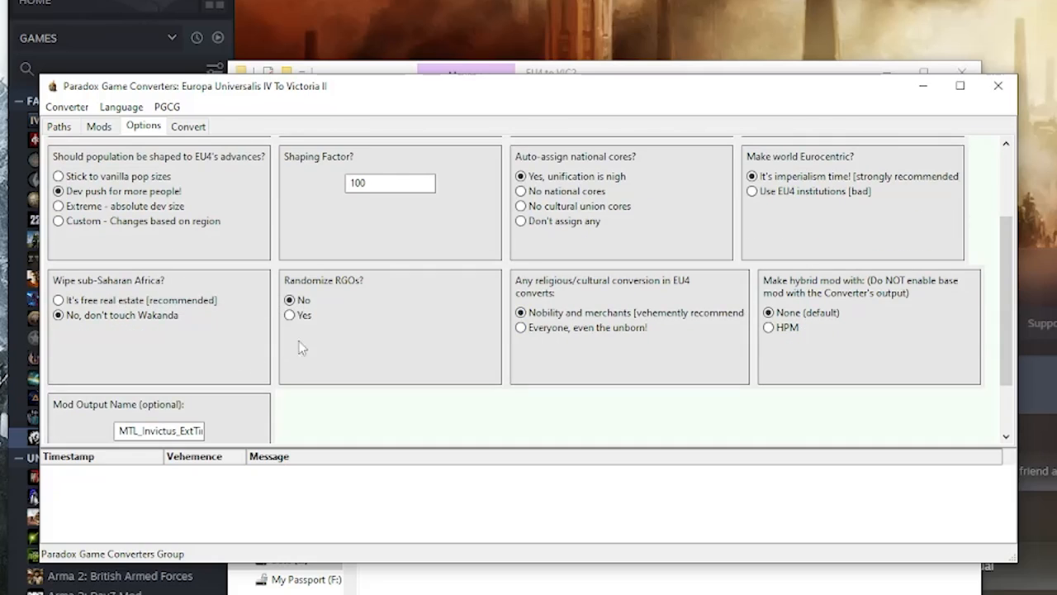
pyautogui.moveTo(351, 285)
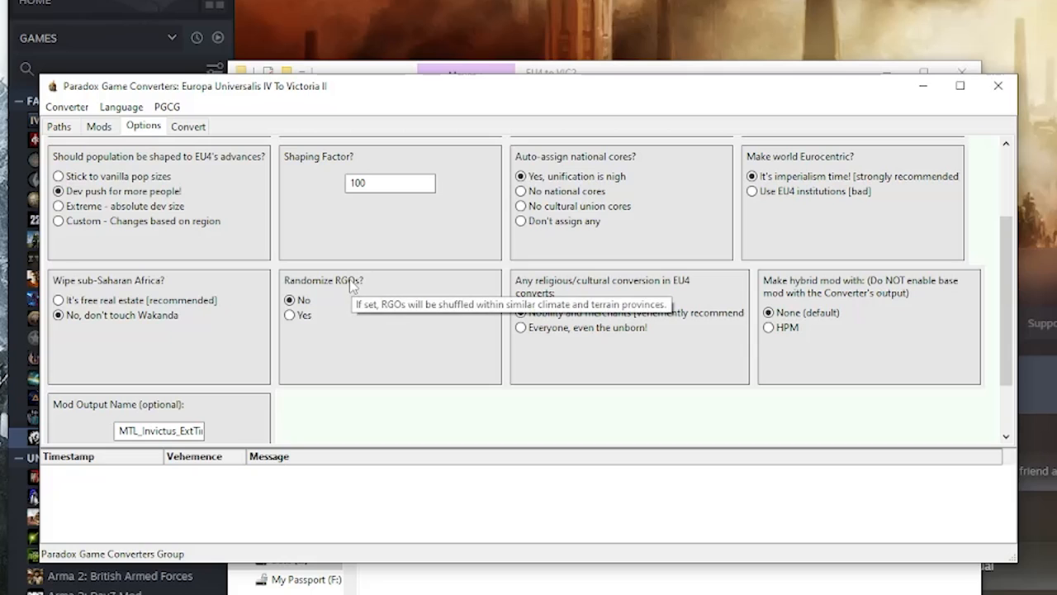
pyautogui.moveTo(622, 298)
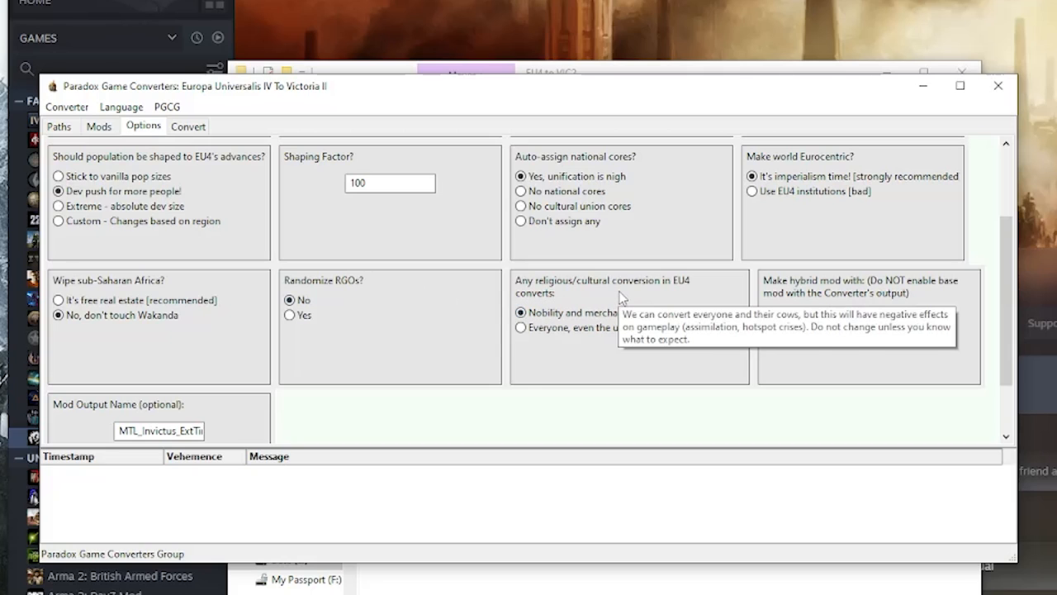
pyautogui.moveTo(664, 367)
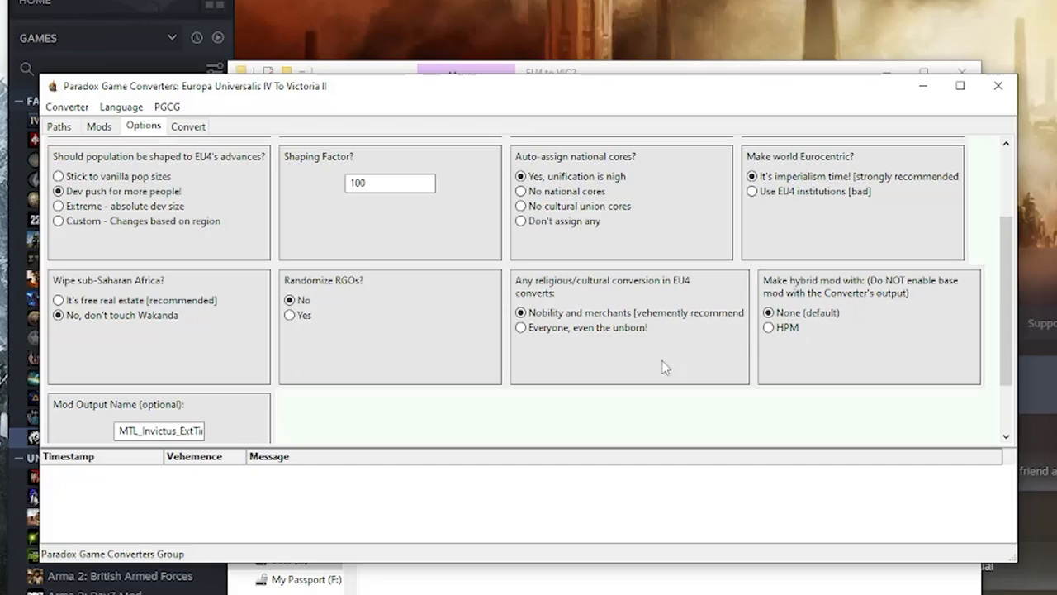
pyautogui.moveTo(858, 349)
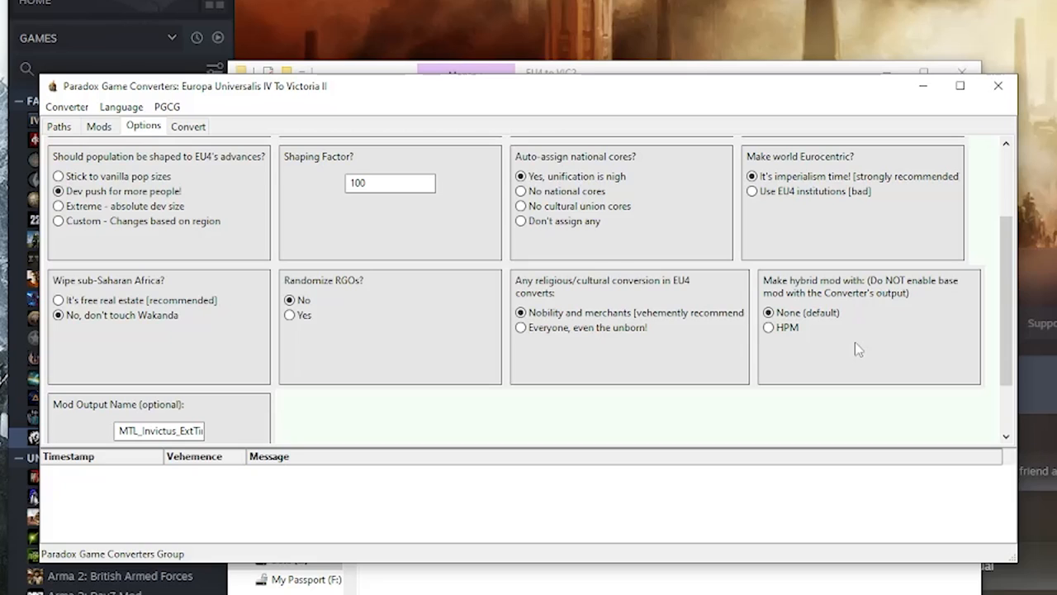
pyautogui.scroll(-3)
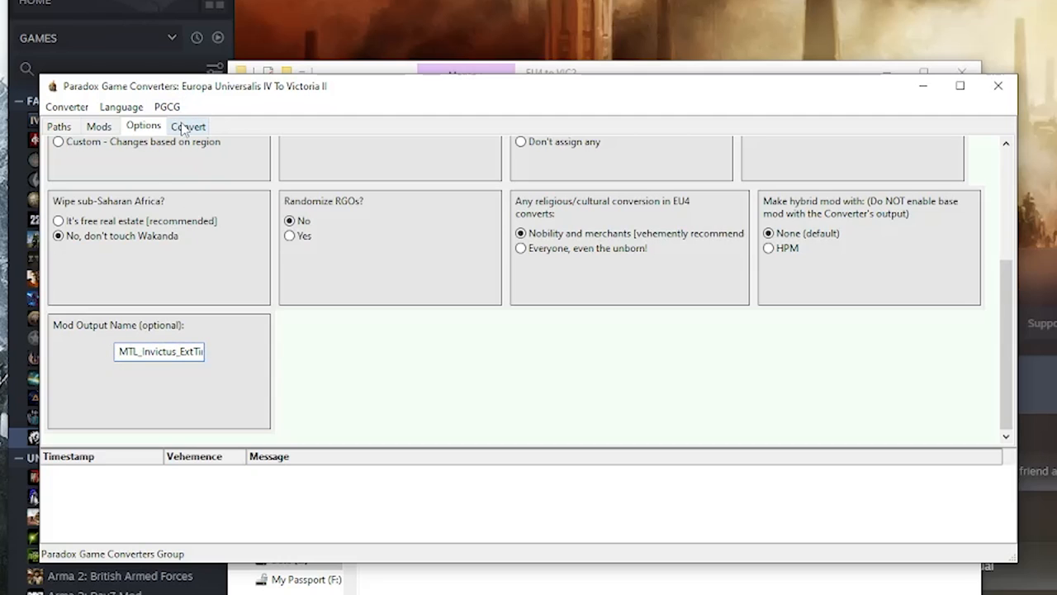
# Step: Convert the EU4 save to Victoria II and wait for the mod copy to finish
pyautogui.click(187, 126)
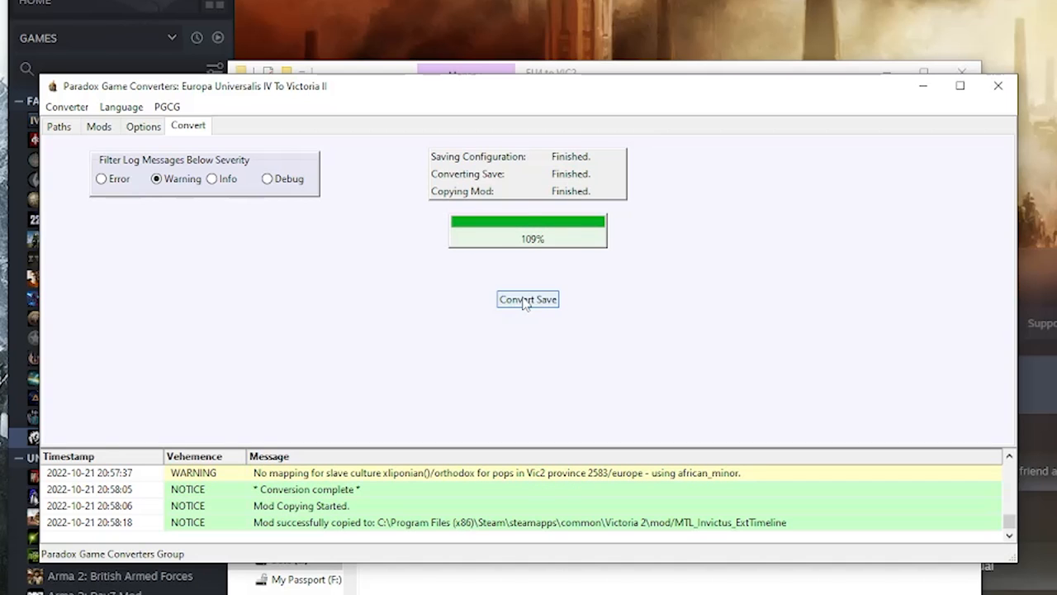
pyautogui.moveTo(891, 254)
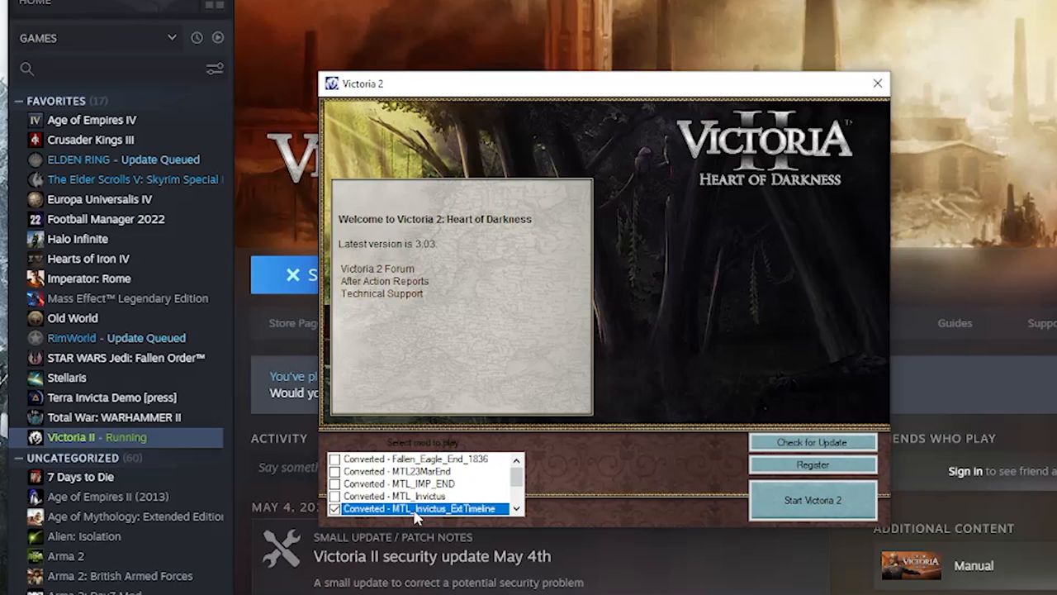
# Step: Tick Converted - MTL_Invictus_ExtTimeline in the Victoria 2 launcher and start the game
pyautogui.scroll(-3)
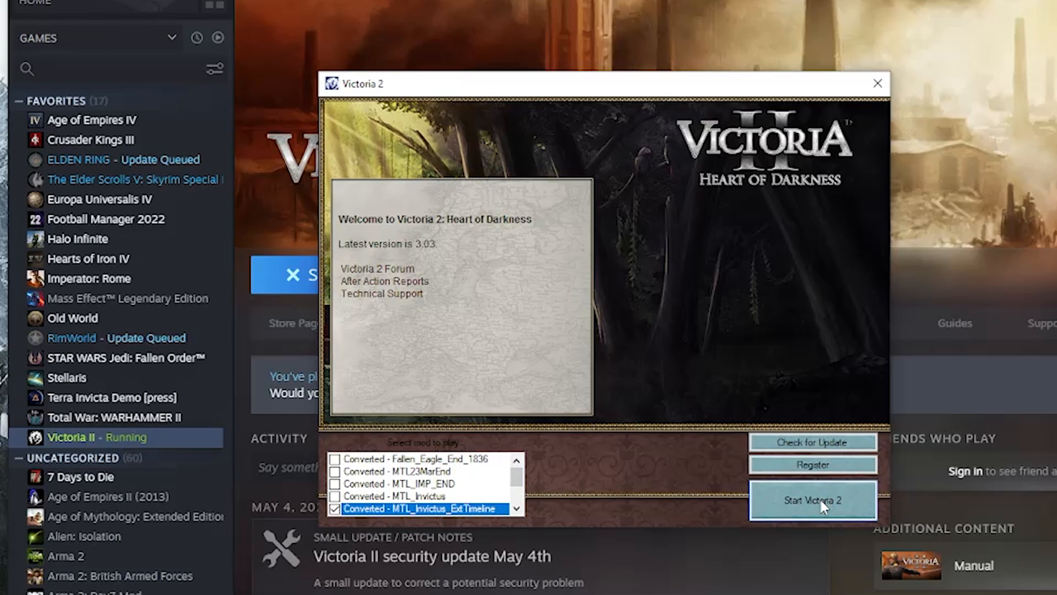
pyautogui.click(813, 499)
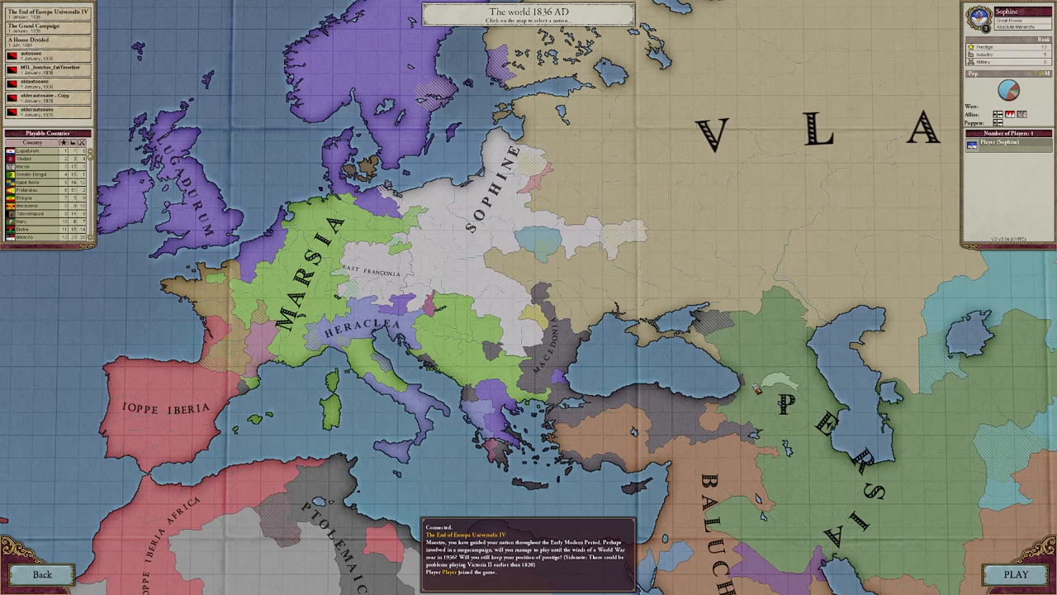
# Step: Open single-player setup to inspect the converted 1836 map with Marsia, Sophine and Ioppe Iberia
pyautogui.click(1014, 570)
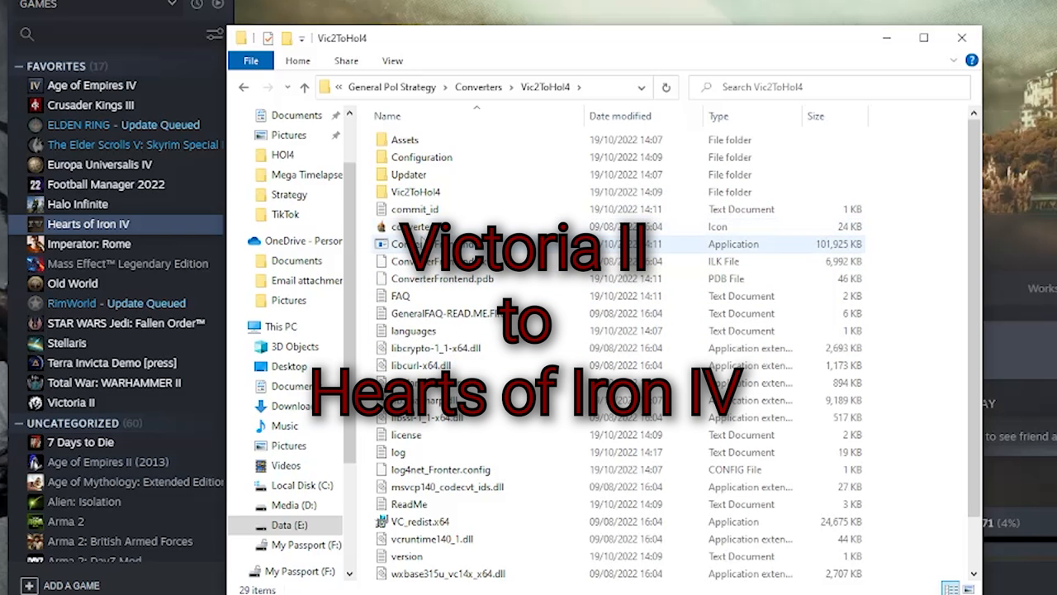
# Step: Launch the ConverterFrontend application from the Converters\Vic2ToHoI4 folder
pyautogui.rightClick(413, 243)
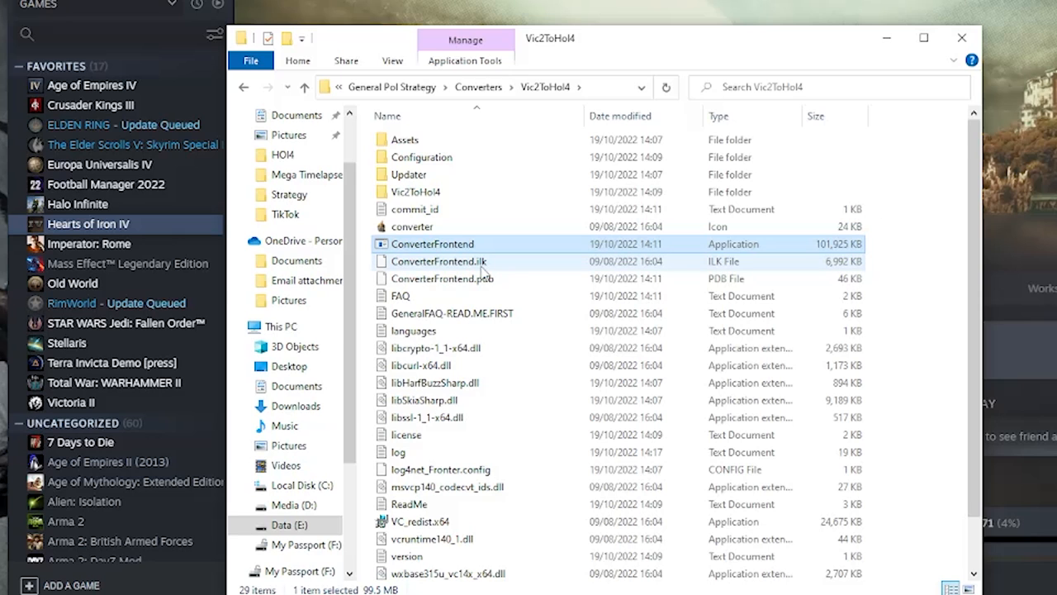
pyautogui.doubleClick(432, 243)
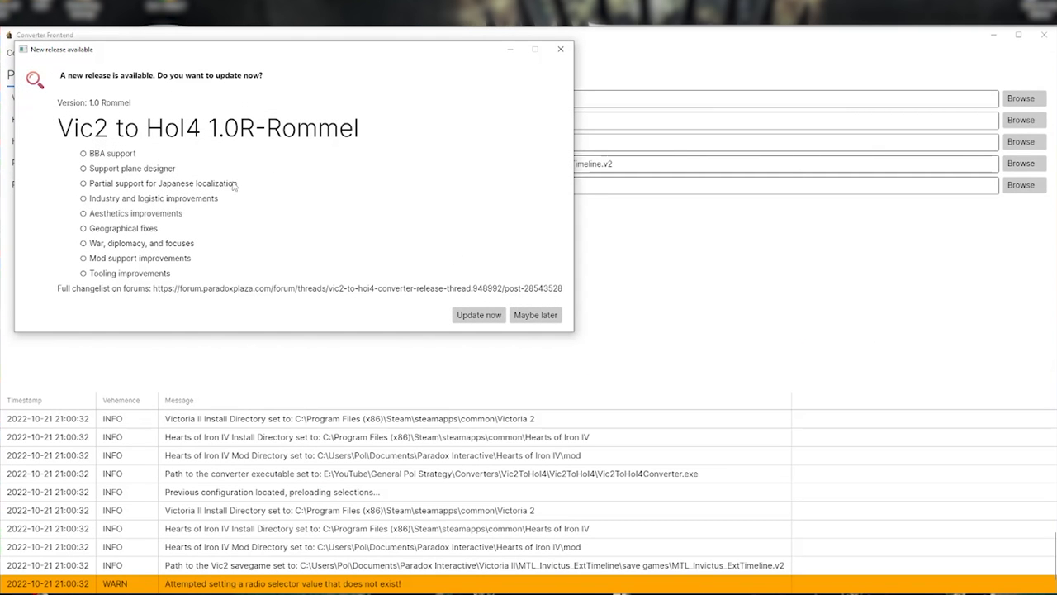
# Step: Postpone the 1.0 Rommel update and review the prefilled Vic2ToHoI4 paths and savegame
pyautogui.click(535, 314)
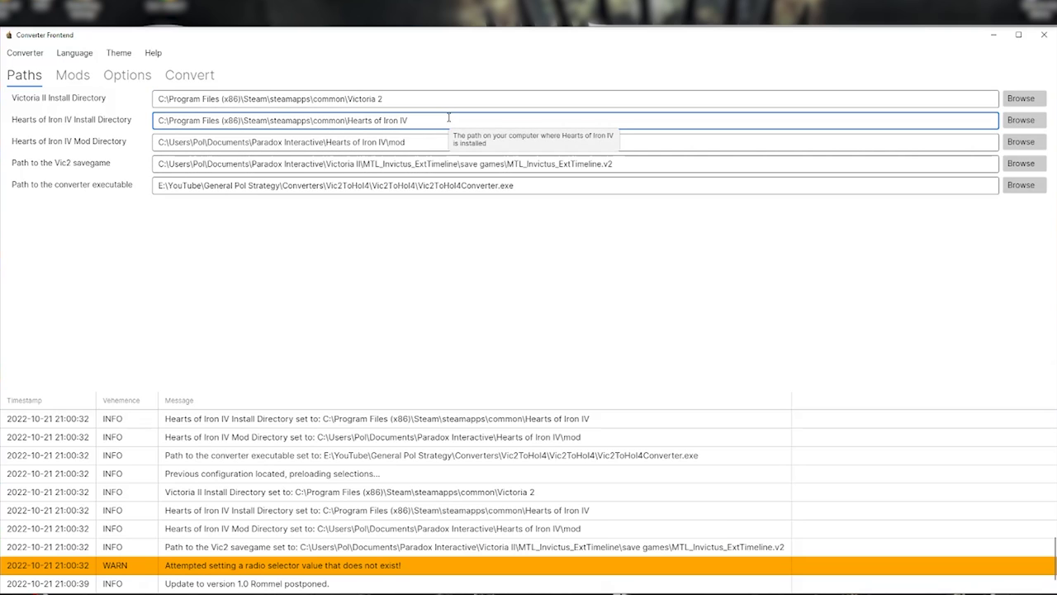
pyautogui.moveTo(420, 136)
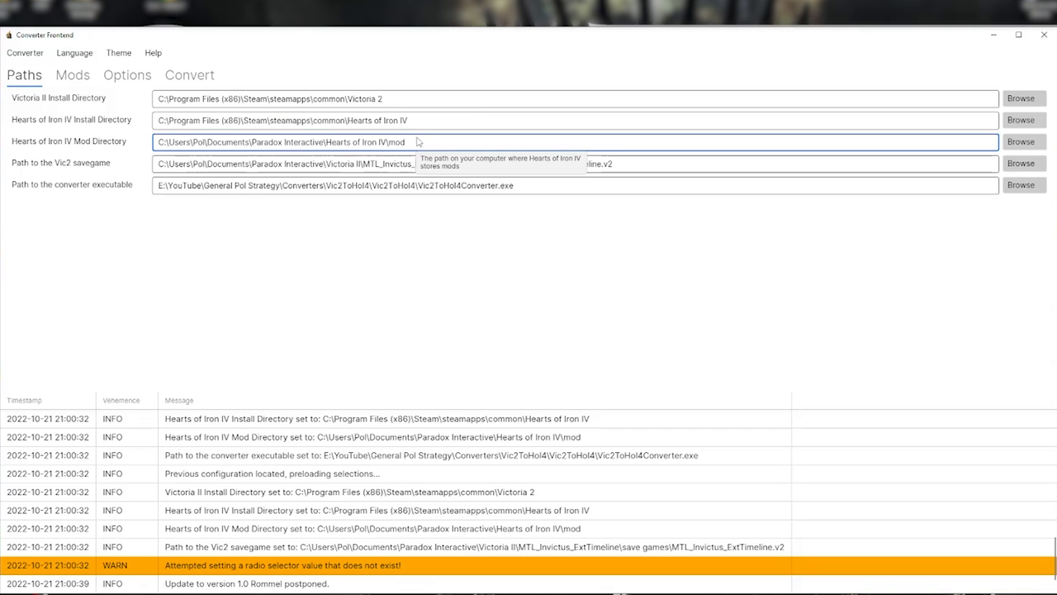
pyautogui.moveTo(535, 183)
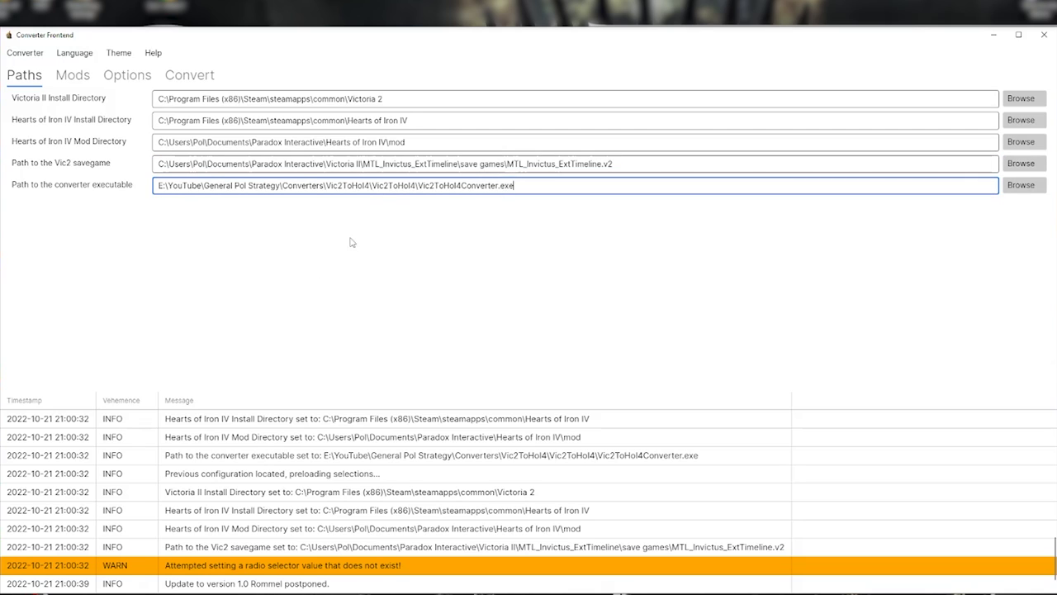
# Step: Show the autodetected mods and tick Converted - MTLInvictus_ExtTimeline
pyautogui.click(73, 74)
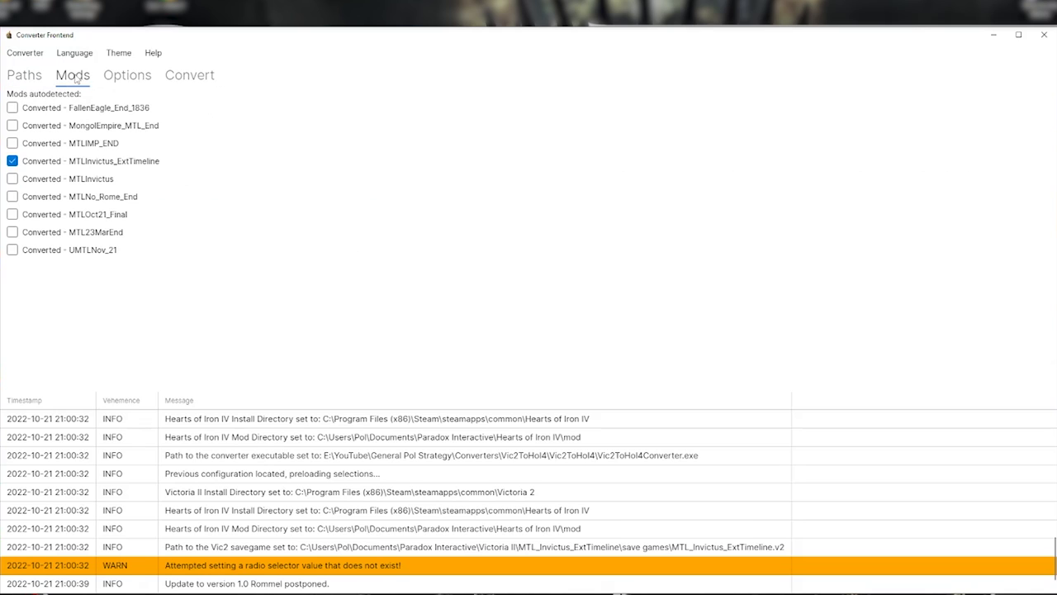
pyautogui.moveTo(122, 139)
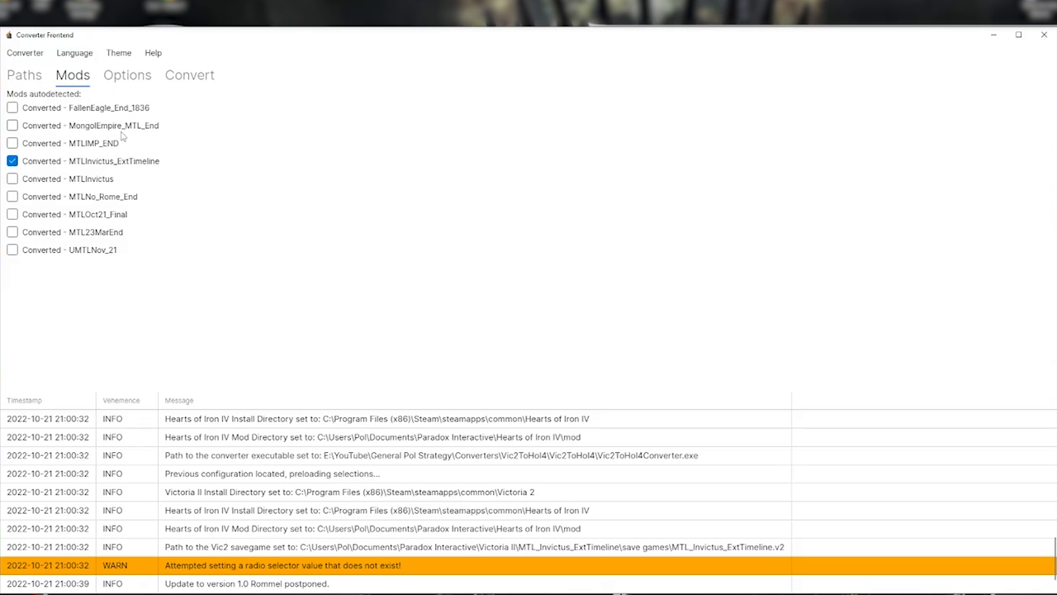
pyautogui.moveTo(79, 167)
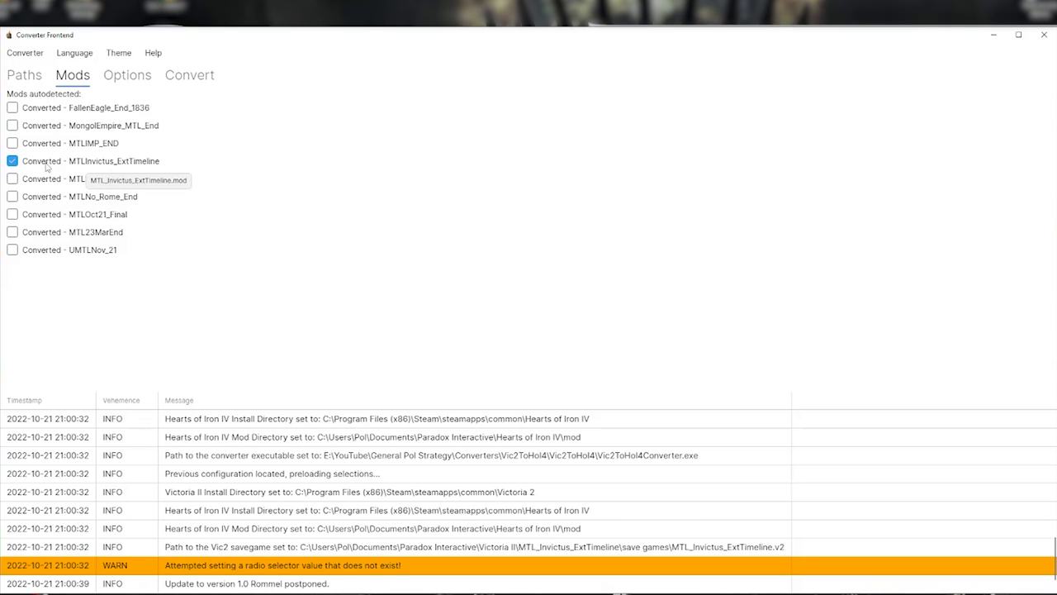
pyautogui.moveTo(43, 167)
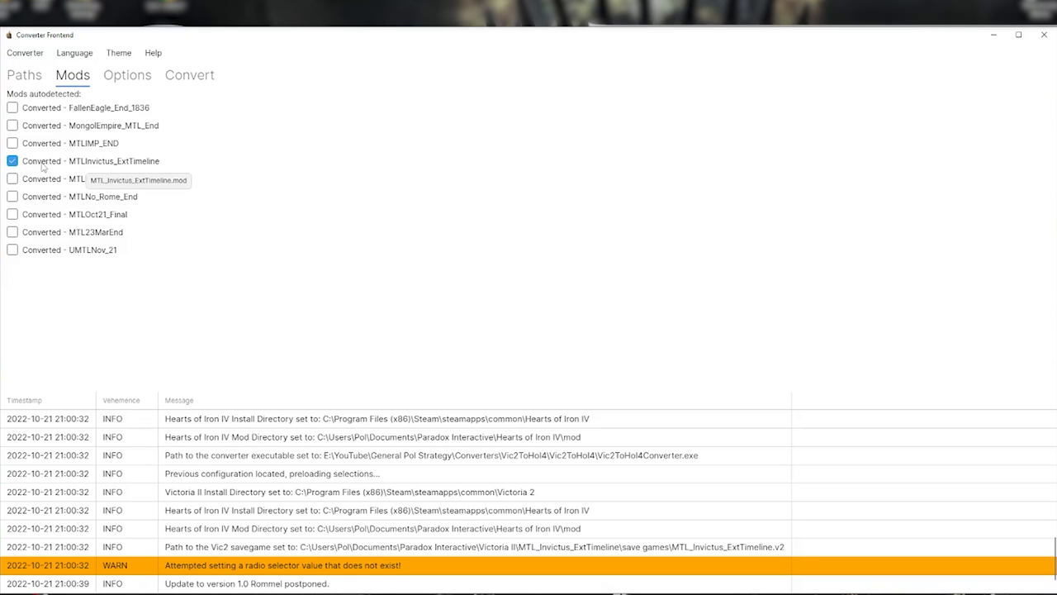
pyautogui.moveTo(238, 156)
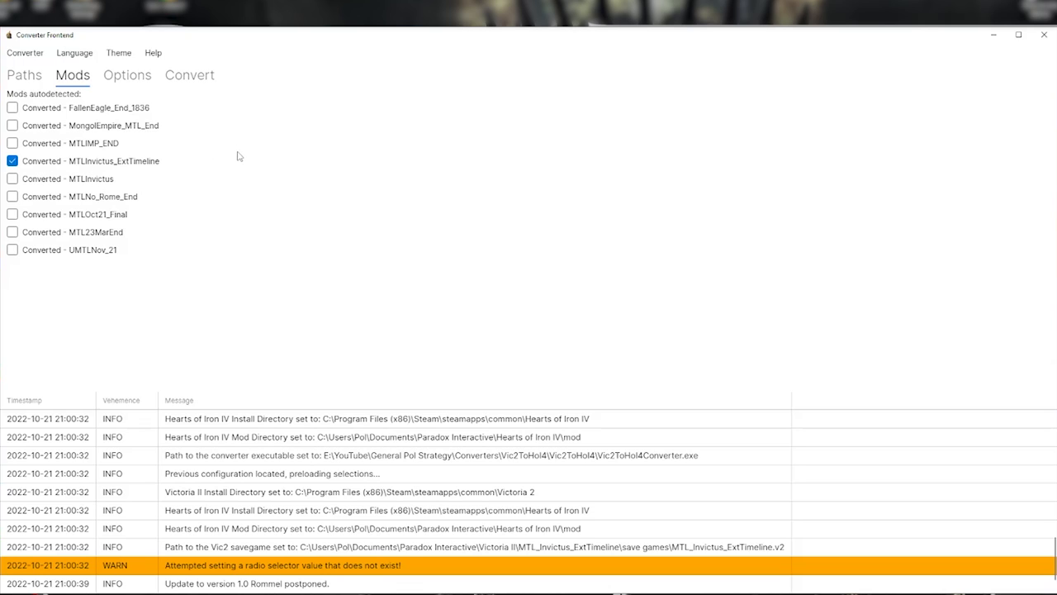
pyautogui.moveTo(230, 156)
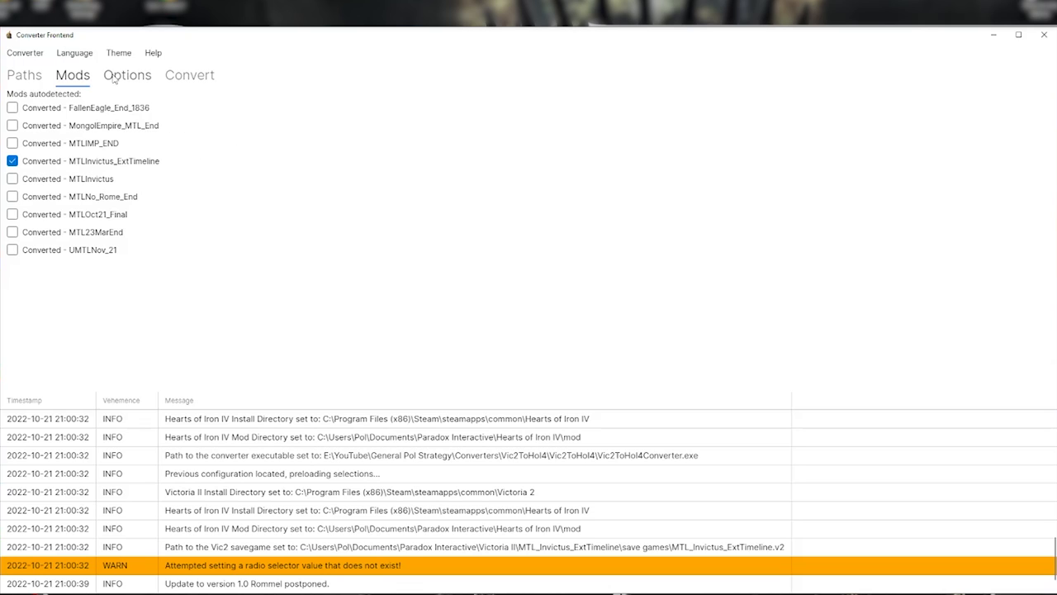
# Step: Keep the major ideologies setting and review the core removal choices in Options
pyautogui.click(128, 75)
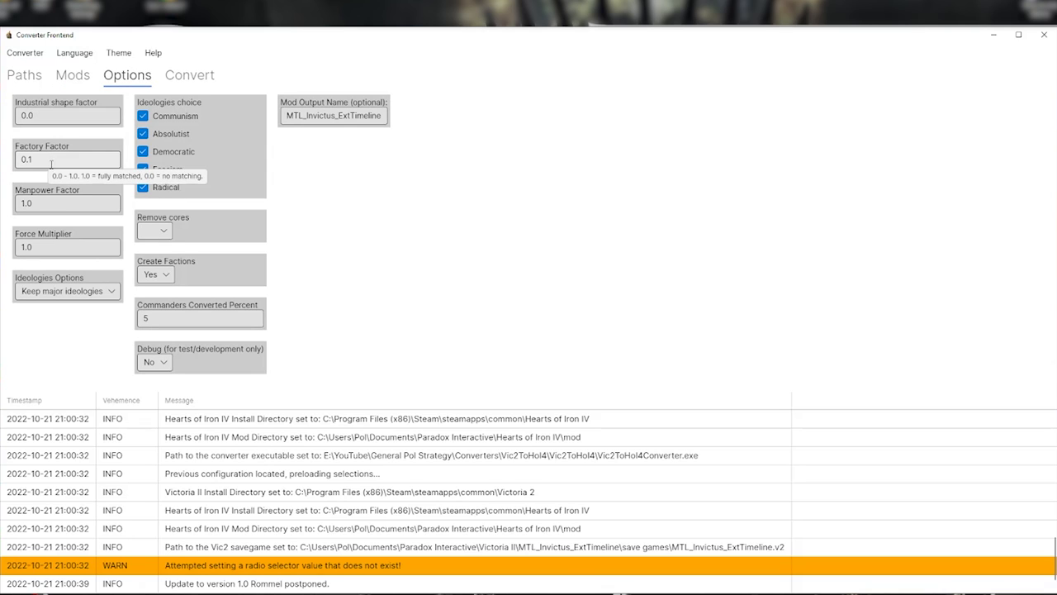
pyautogui.moveTo(57, 203)
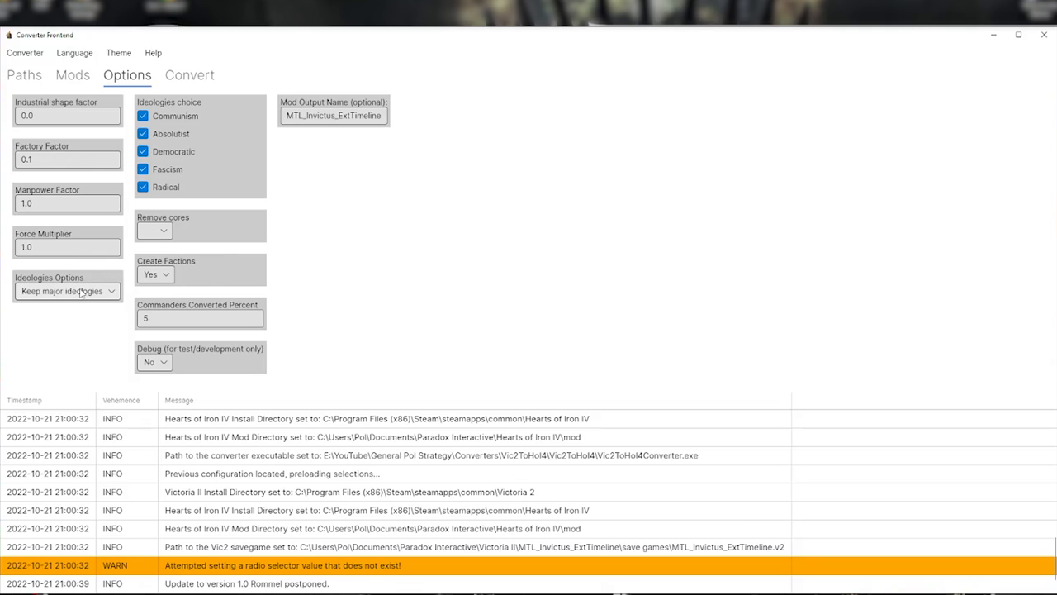
pyautogui.click(67, 289)
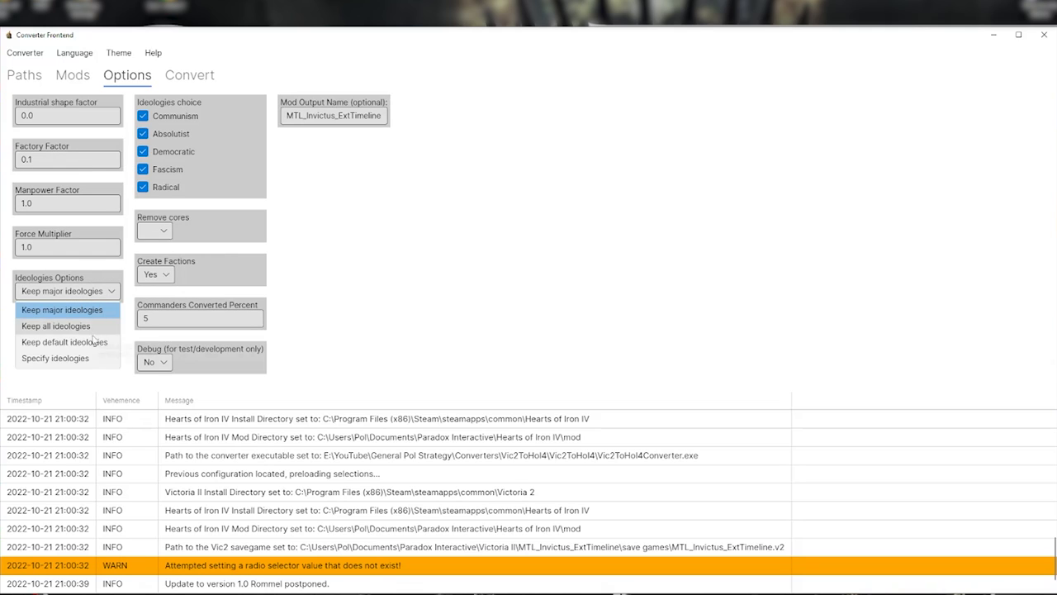
pyautogui.moveTo(63, 360)
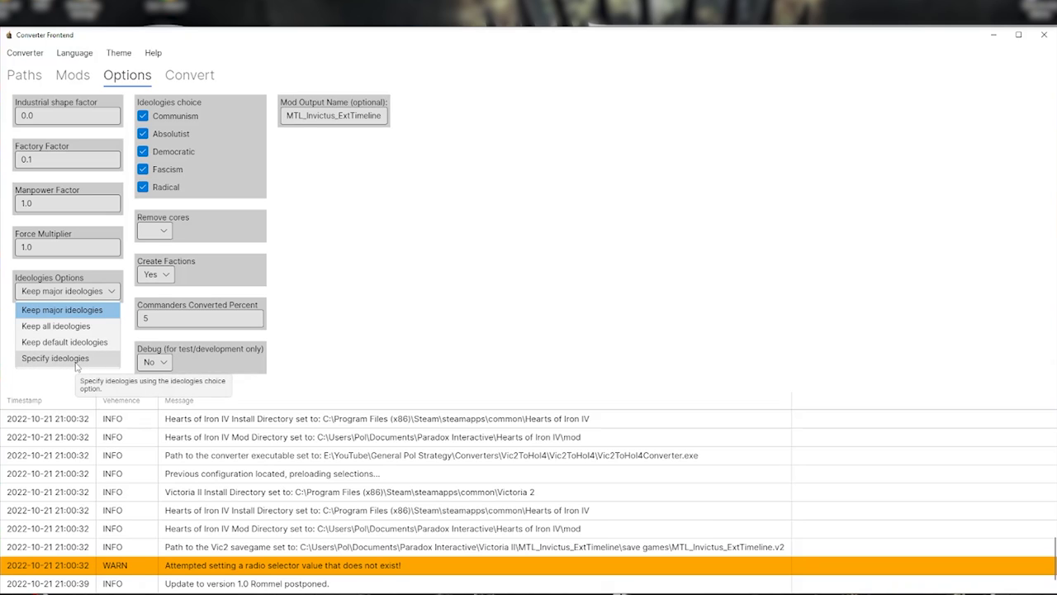
pyautogui.click(53, 357)
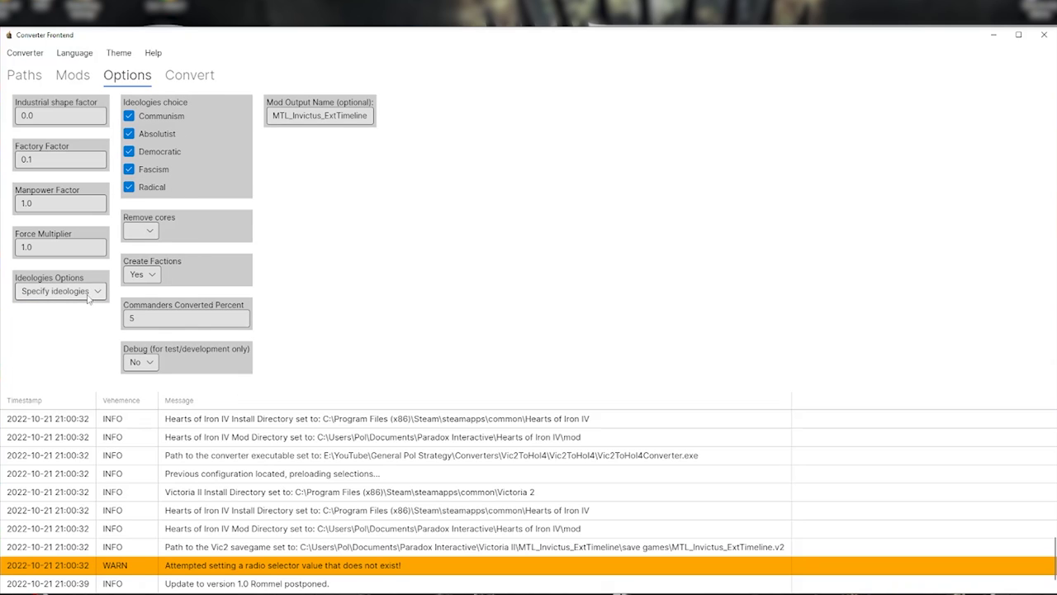
pyautogui.click(60, 290)
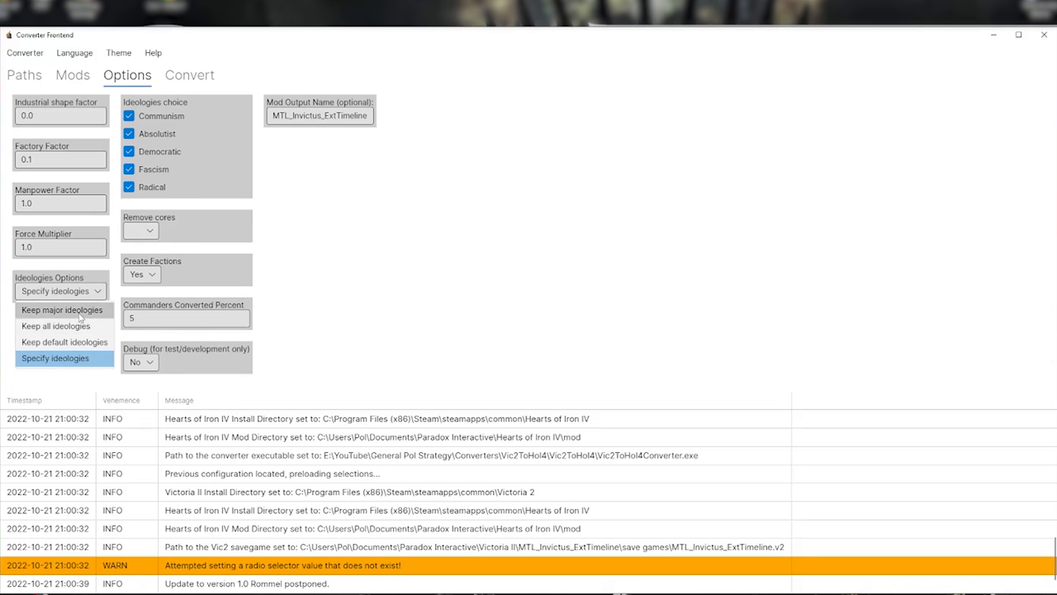
pyautogui.click(67, 309)
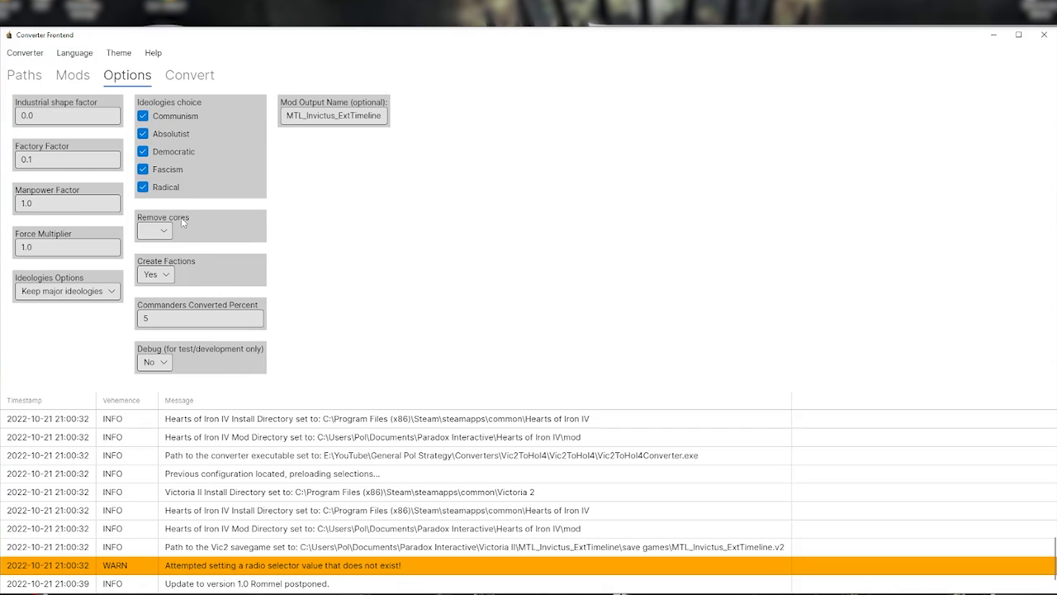
pyautogui.click(154, 229)
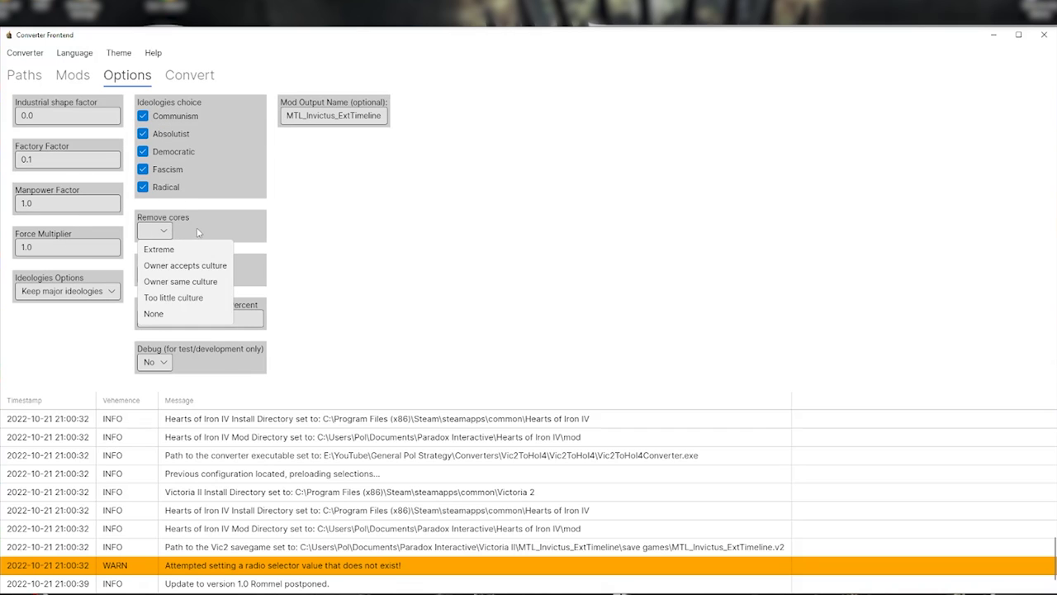
pyautogui.moveTo(225, 227)
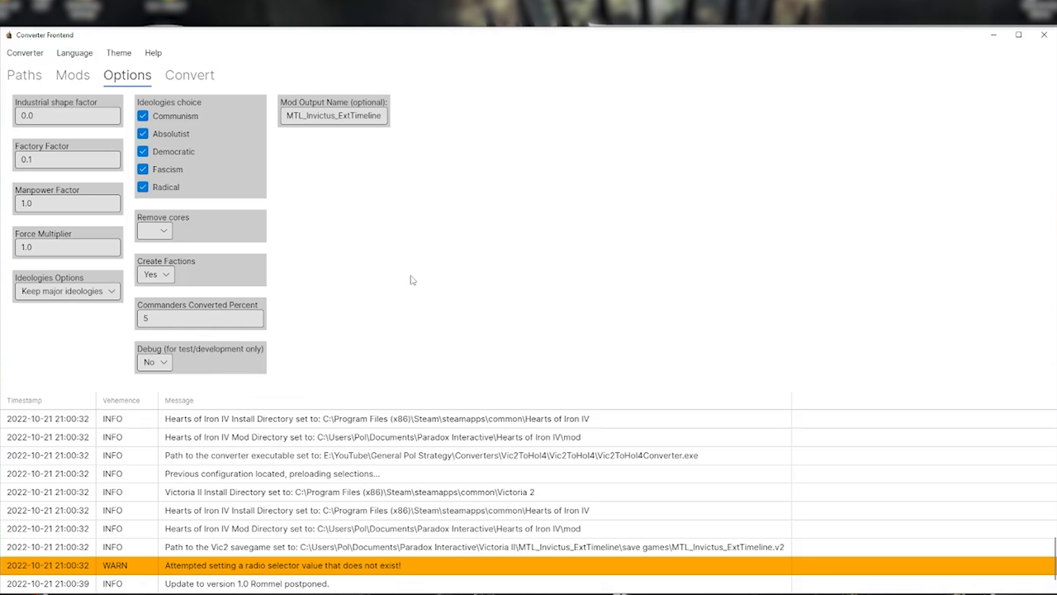
pyautogui.moveTo(342, 116)
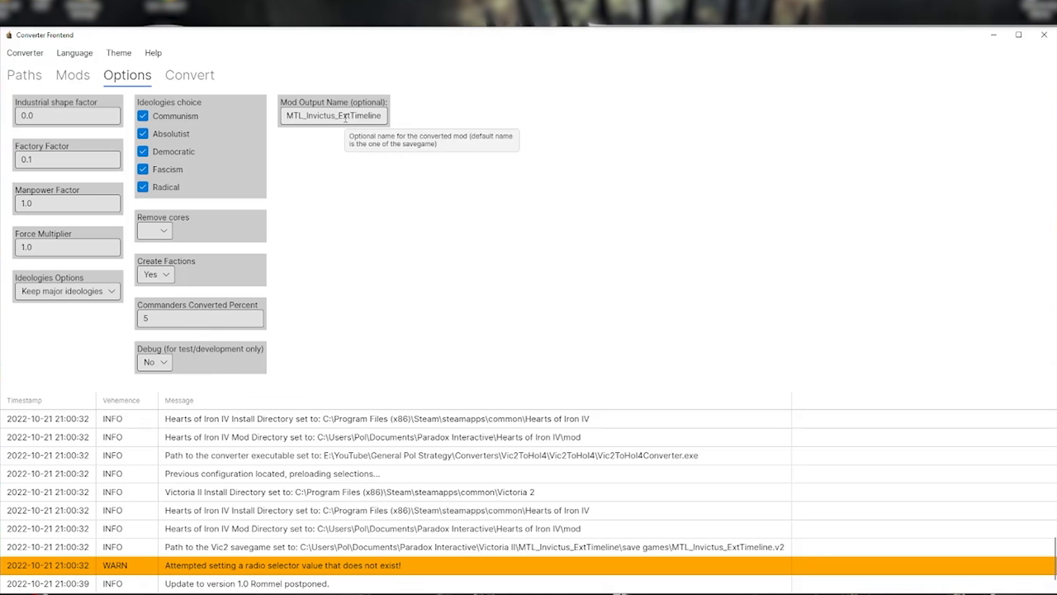
# Step: Start converting the Victoria II save to Hearts of Iron IV
pyautogui.click(189, 75)
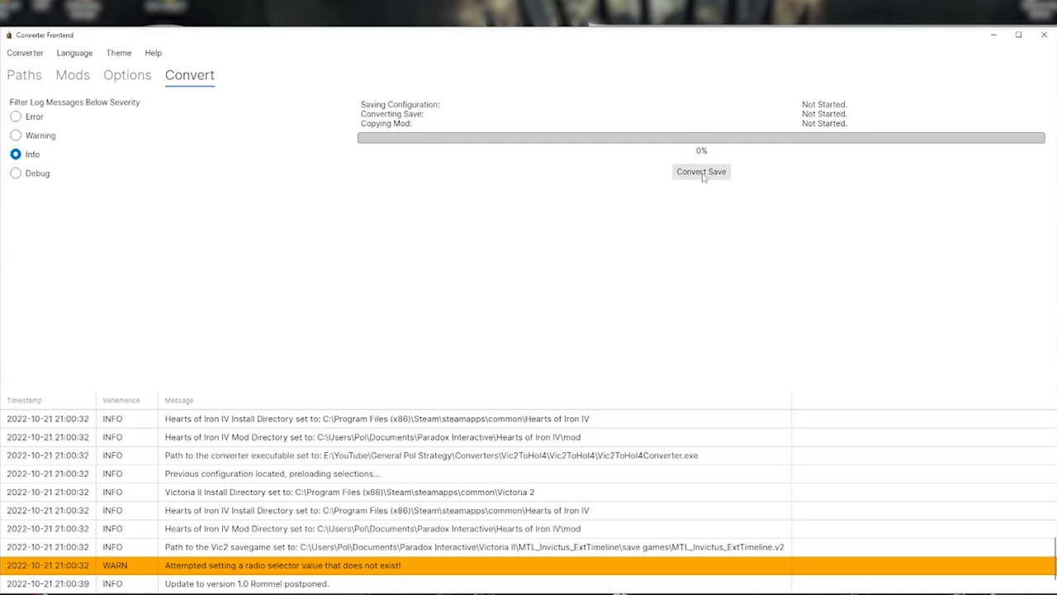
pyautogui.click(701, 172)
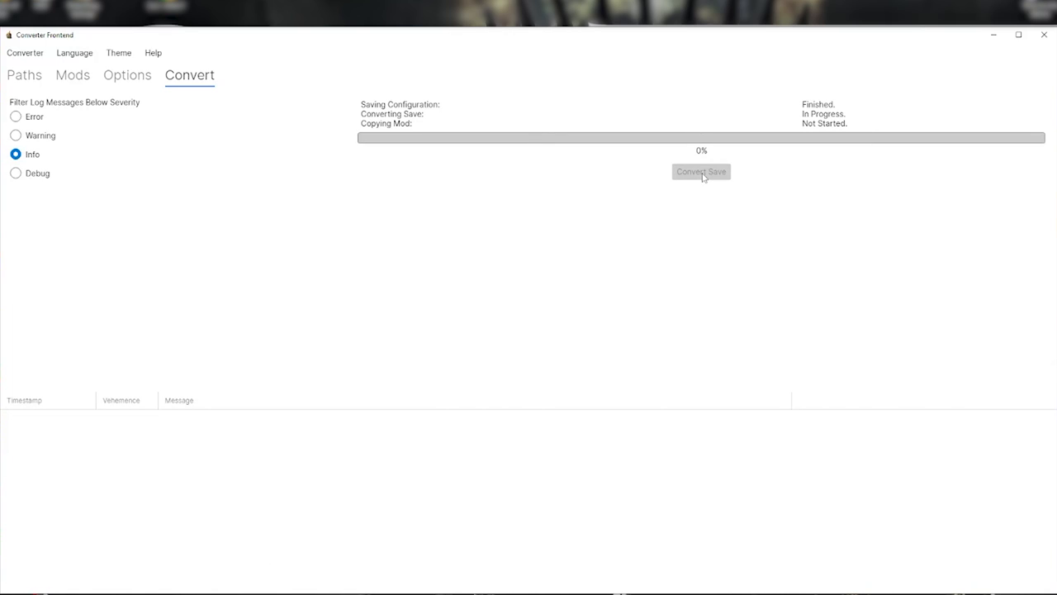
pyautogui.click(701, 172)
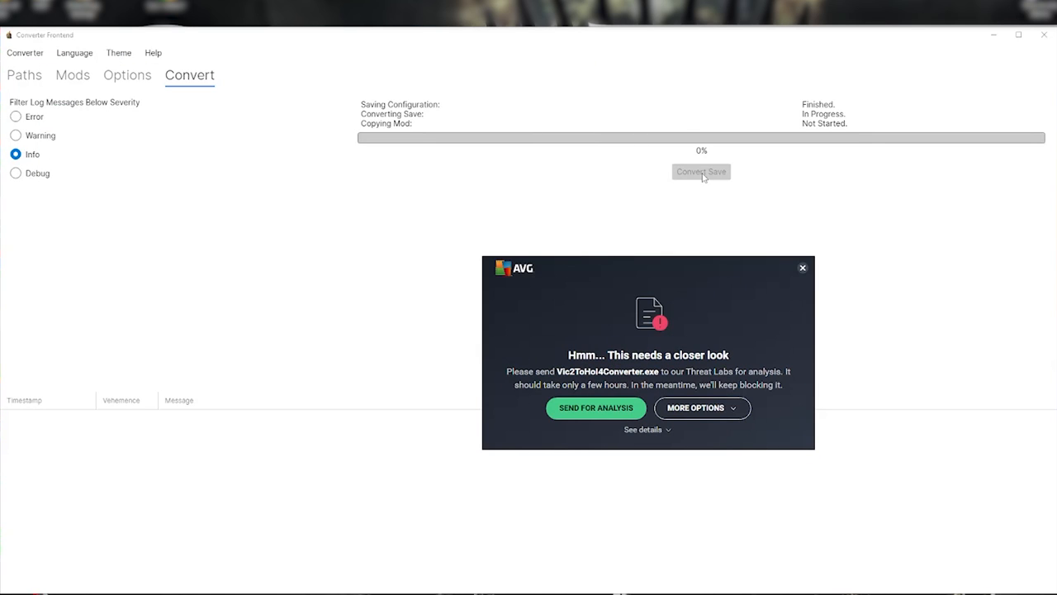
pyautogui.moveTo(680, 408)
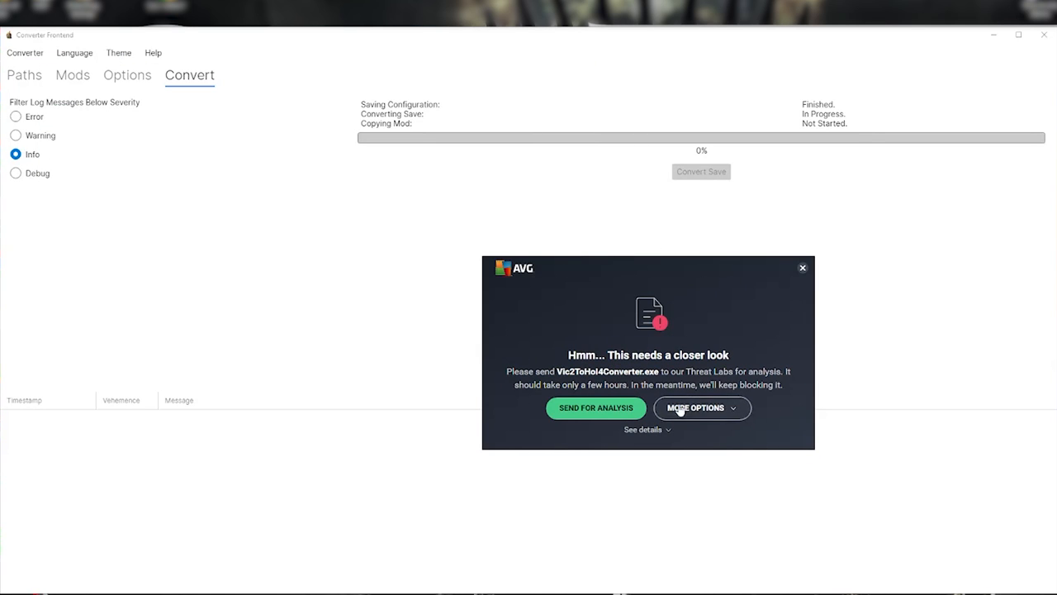
# Step: Let the AVG-blocked Vic2ToHoI4Converter.exe run with Open anyway
pyautogui.click(642, 429)
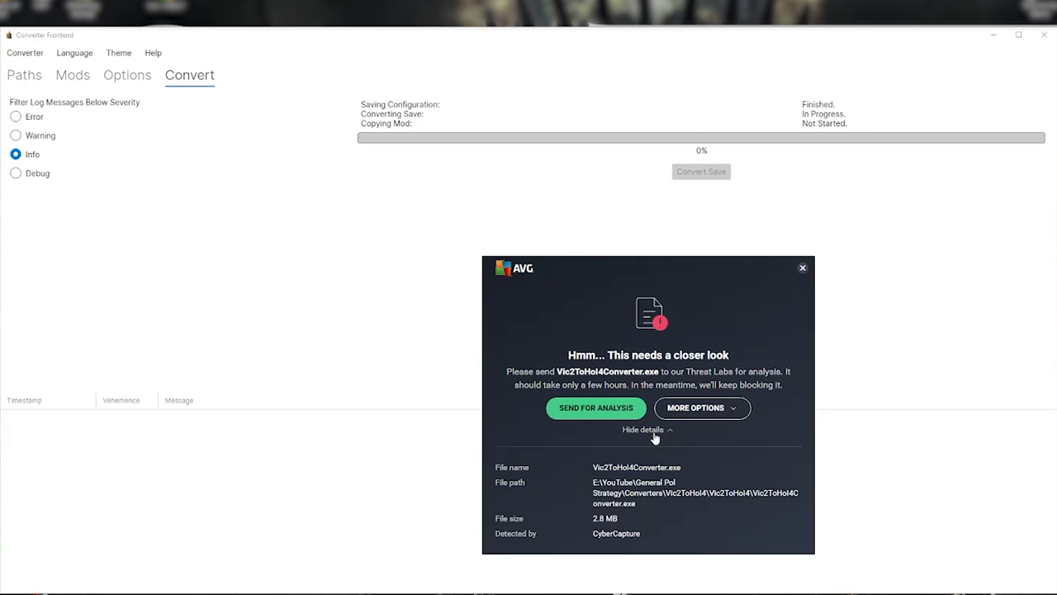
pyautogui.click(702, 408)
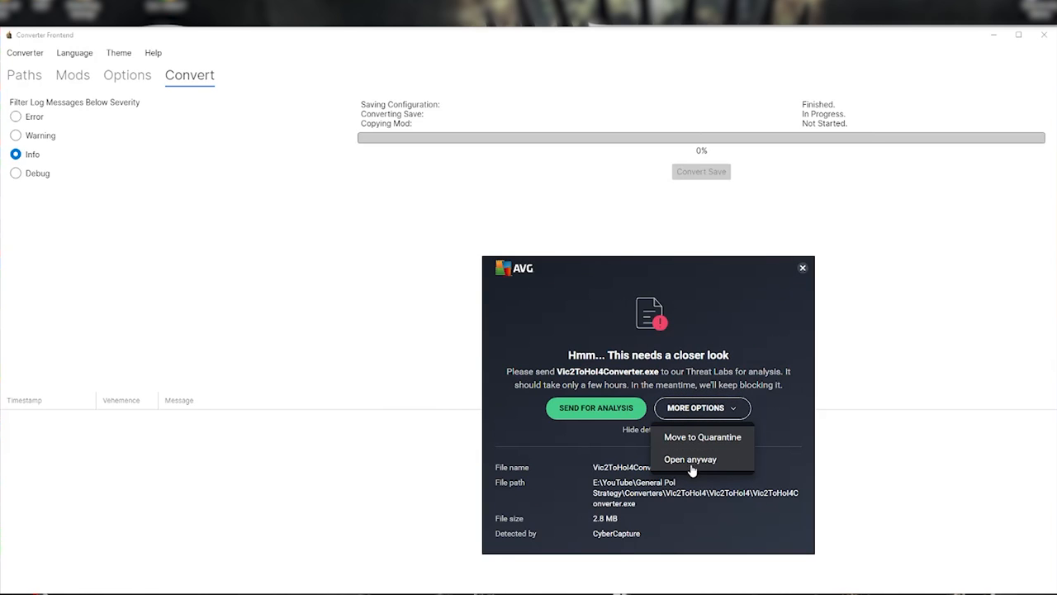
pyautogui.click(691, 460)
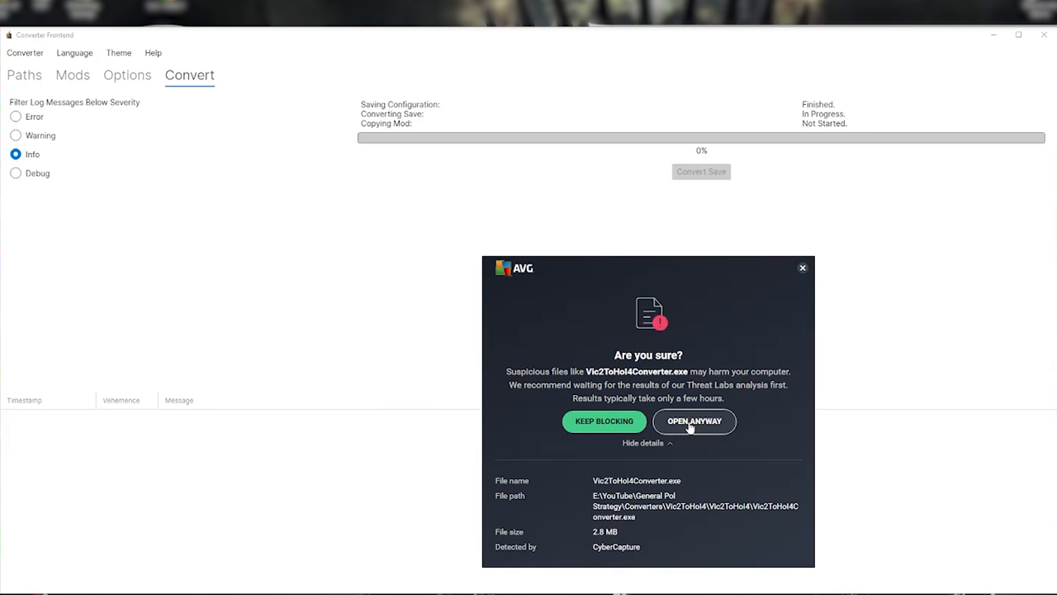
pyautogui.click(694, 421)
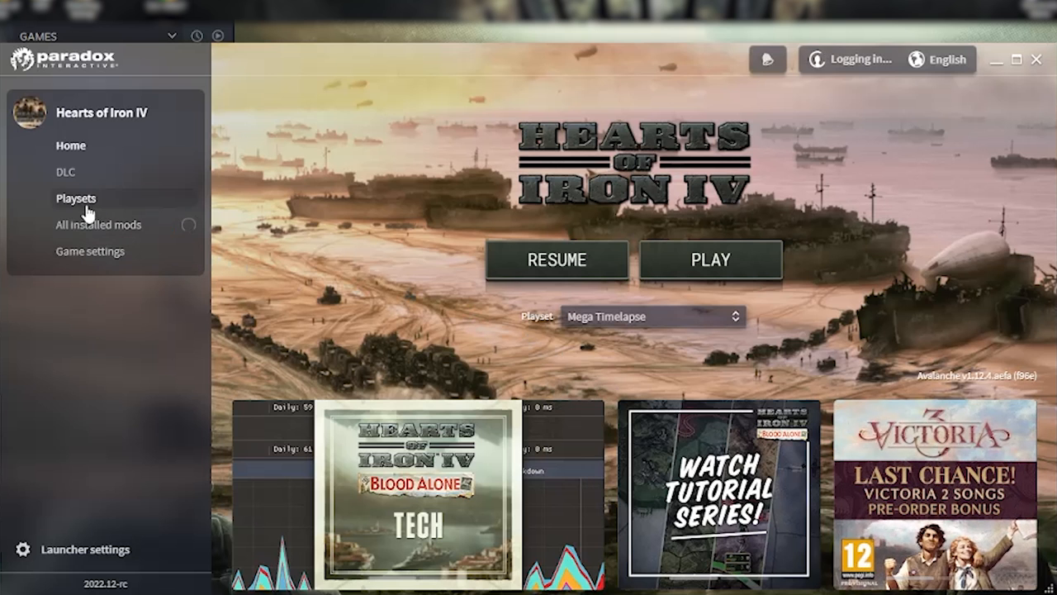
# Step: Browse the installed mods that can be added to the Mega Timelapse playset
pyautogui.click(76, 198)
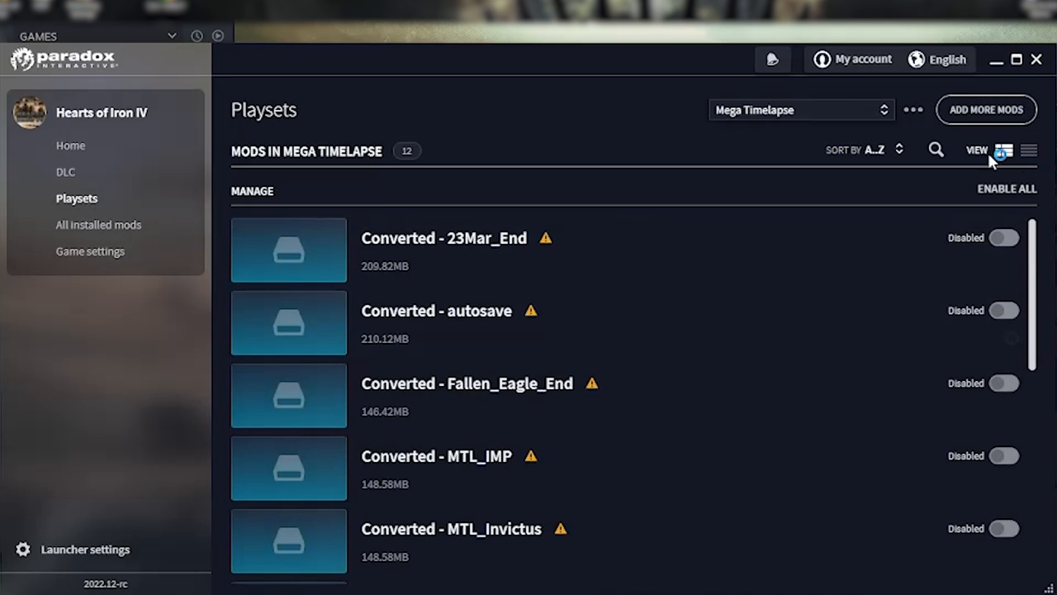
pyautogui.click(986, 109)
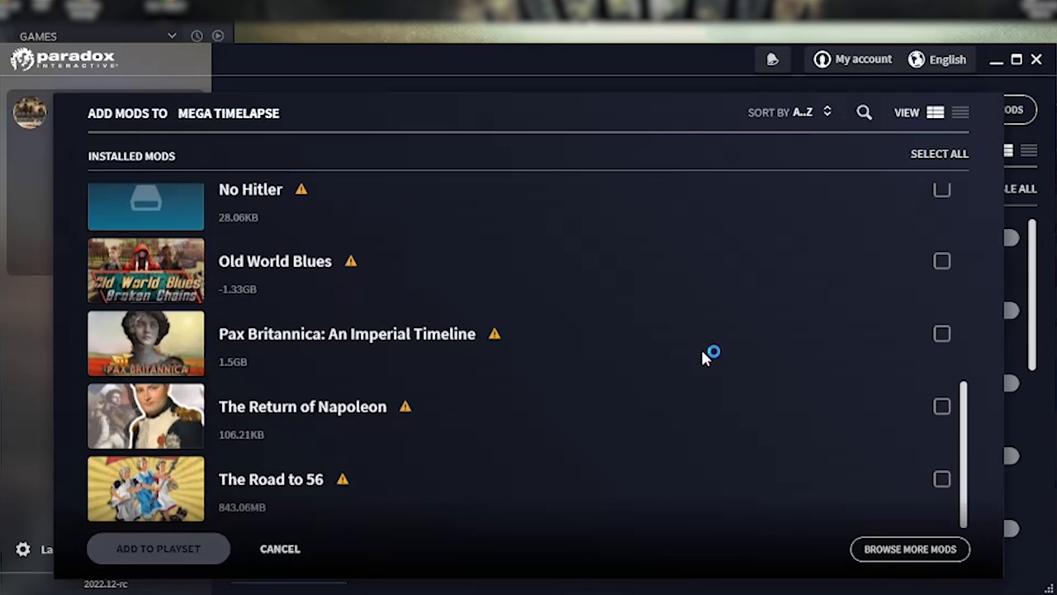
pyautogui.scroll(-3)
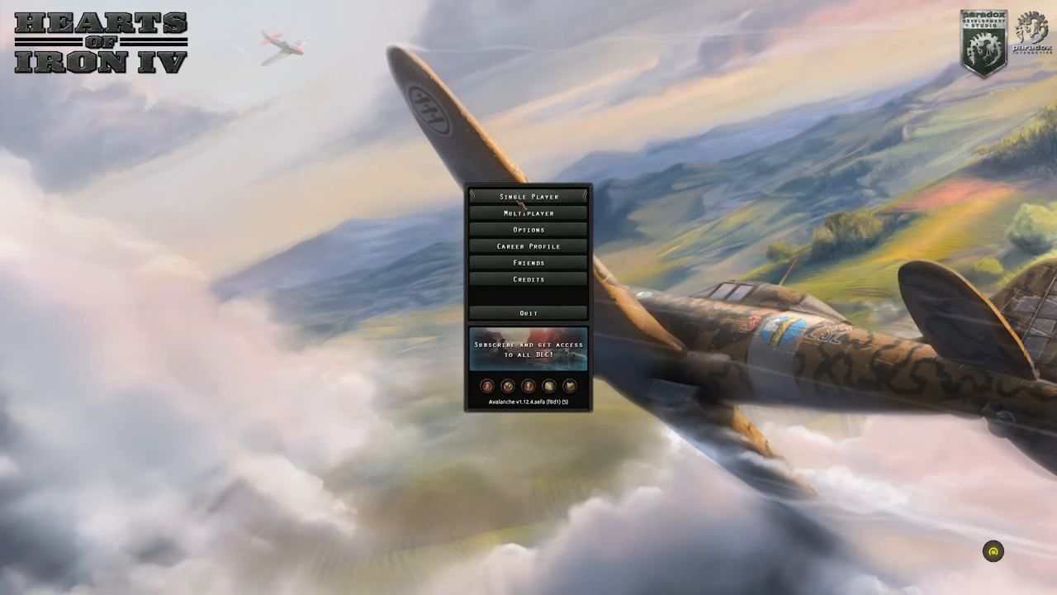
# Step: Open a single player game's world map via Other countries to view Lugadurum, Sophine and Marsia
pyautogui.click(527, 197)
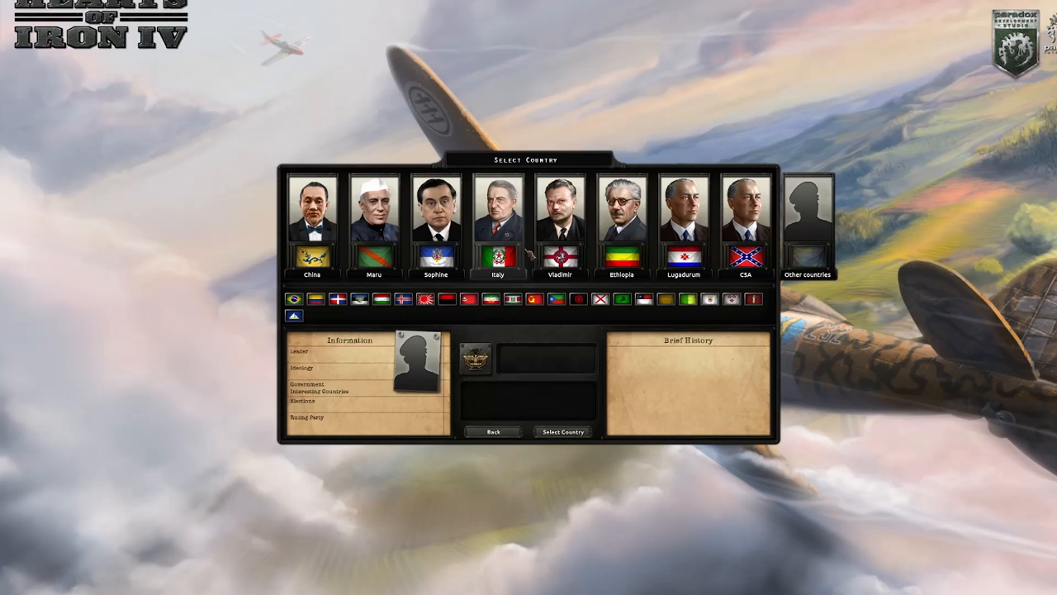
pyautogui.click(810, 223)
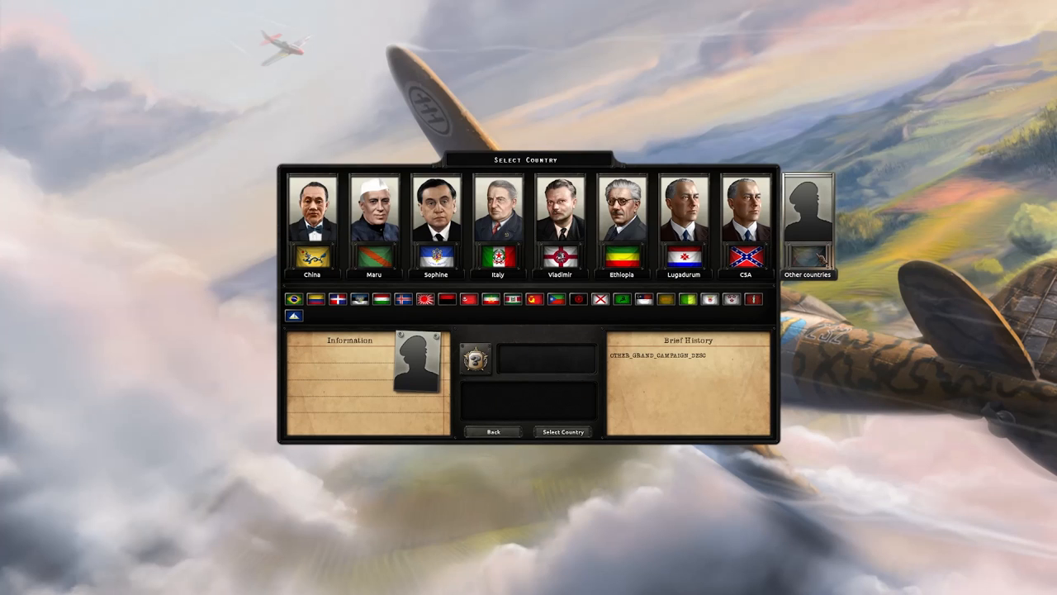
pyautogui.click(492, 431)
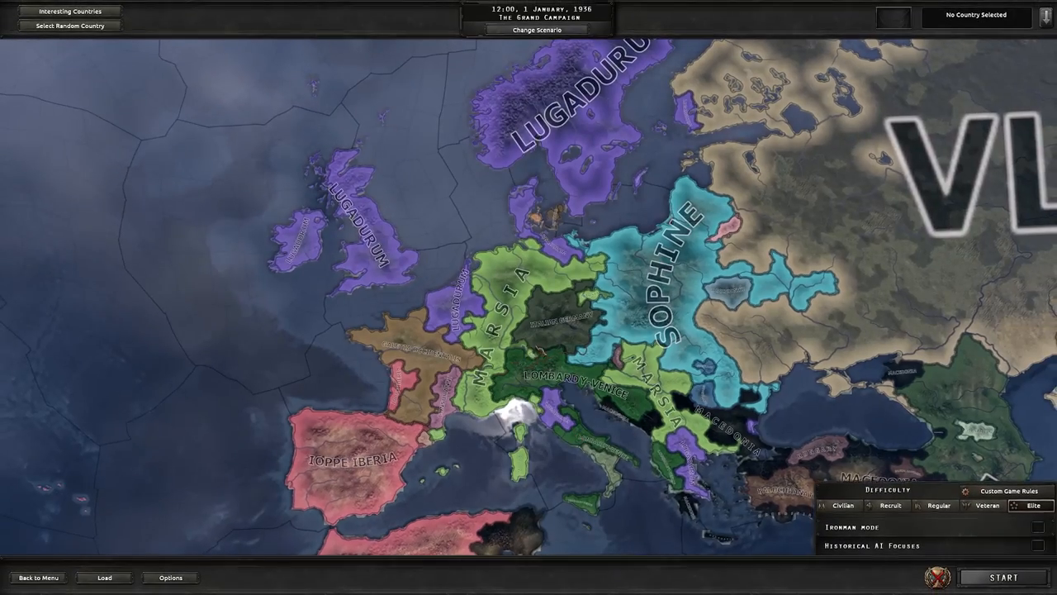